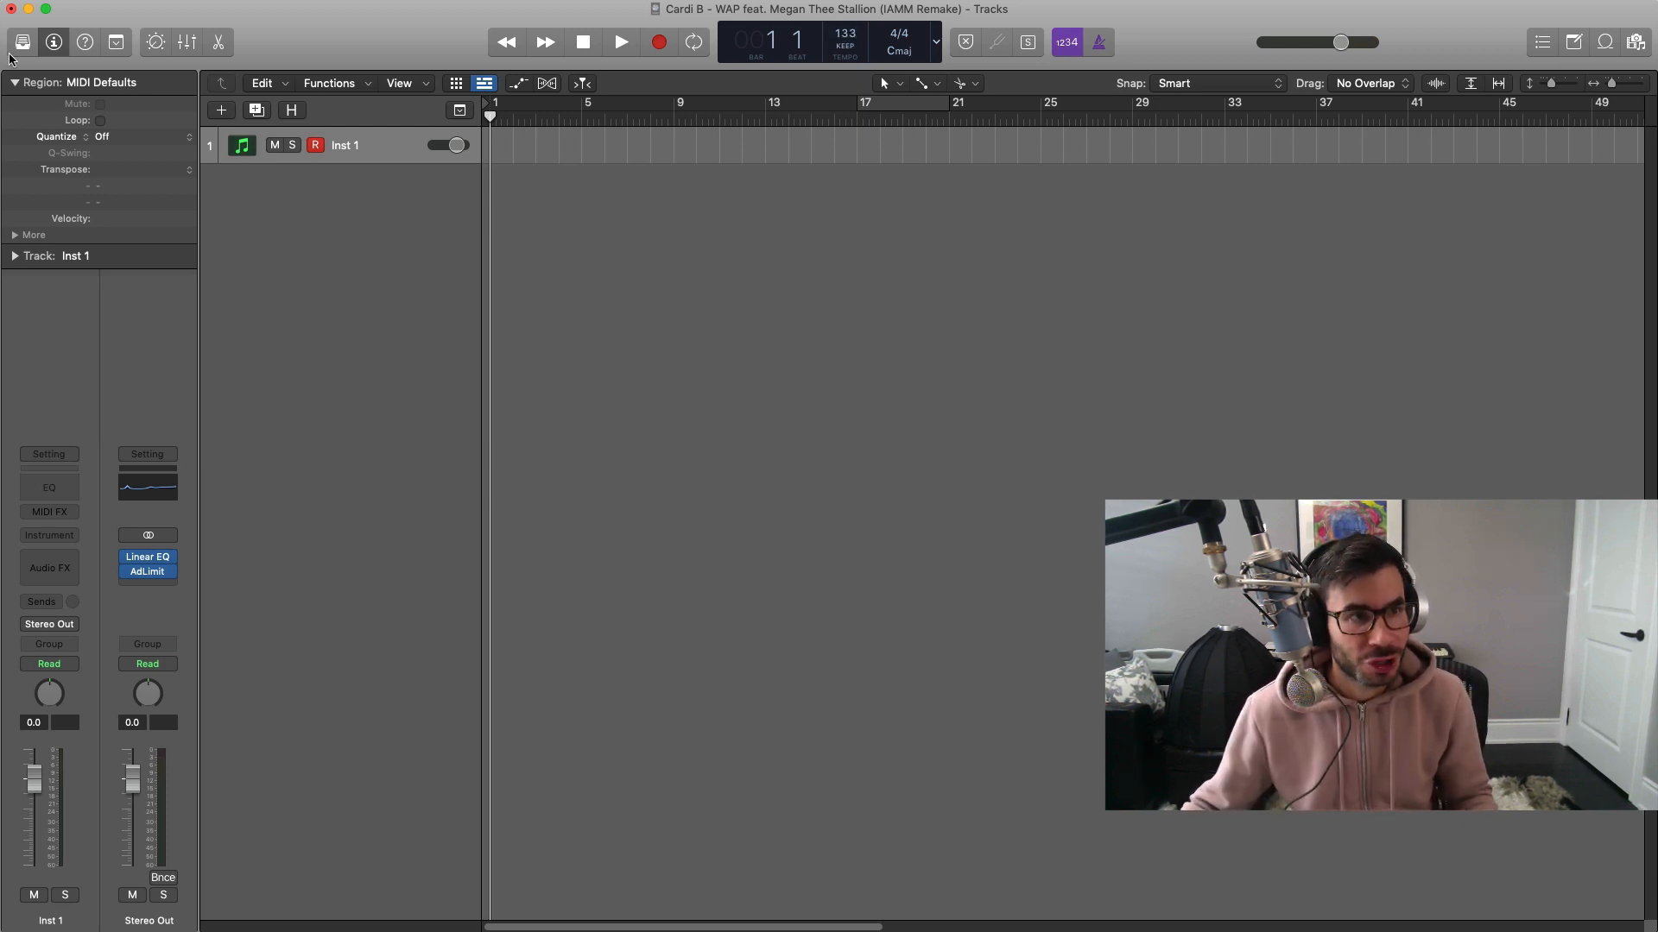
Load Subby Bass on Inst 1 and draw a five-note low bassline around C2
{"action": "left_click", "coordinate": [27, 39]}
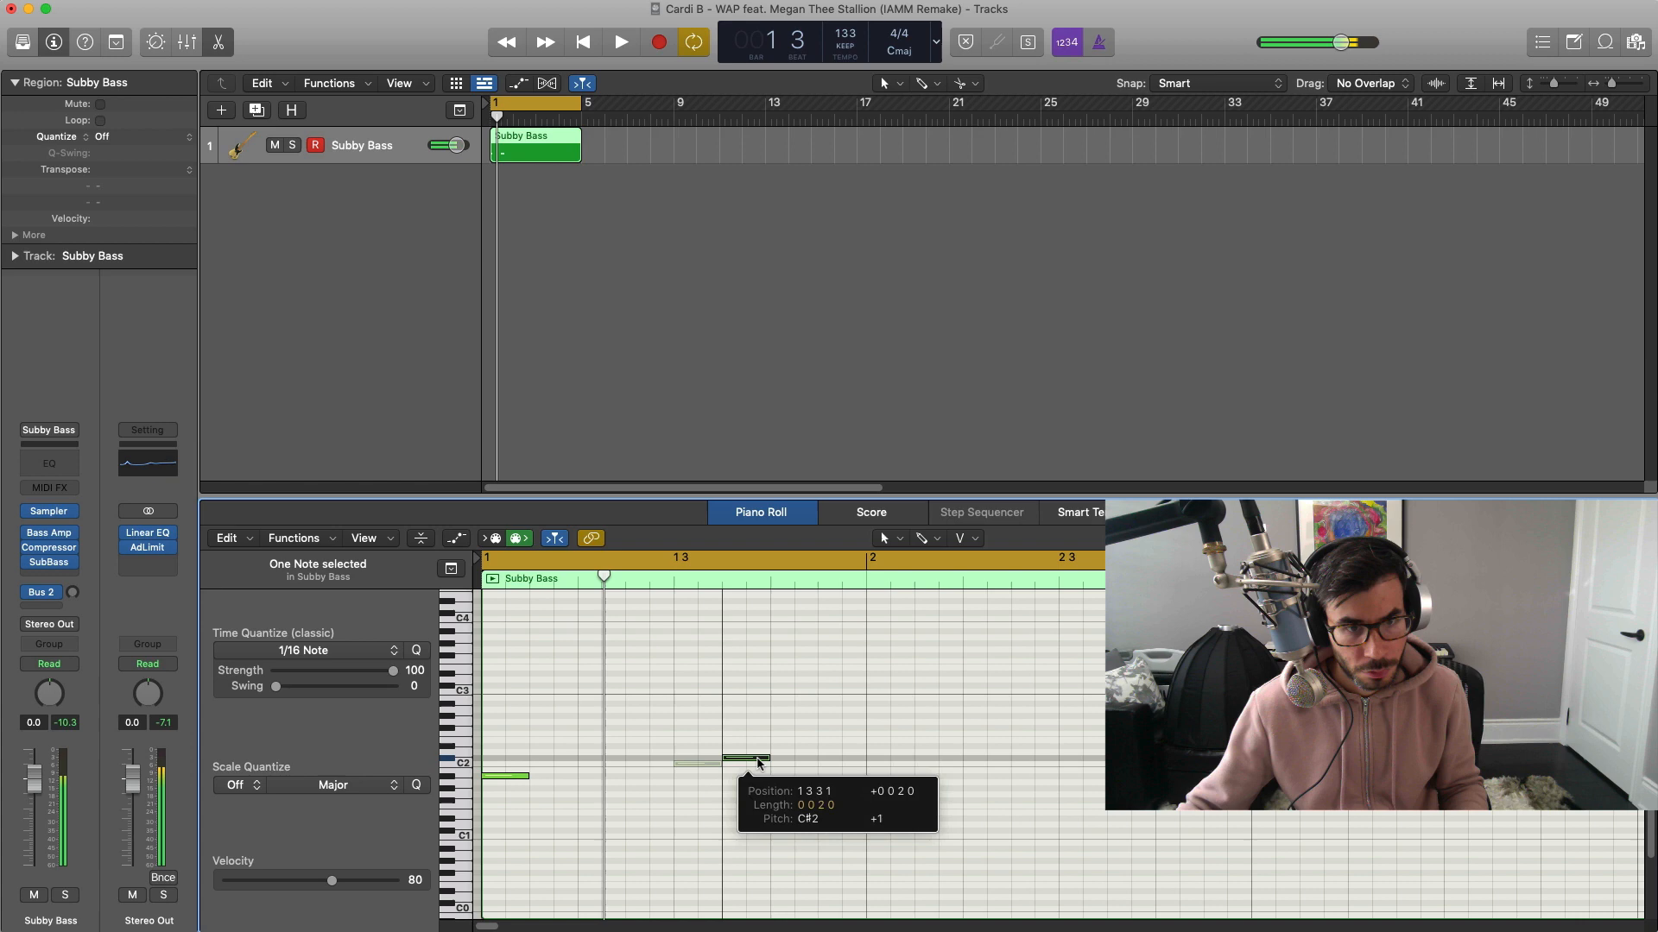
{"action": "left_click", "coordinate": [619, 42]}
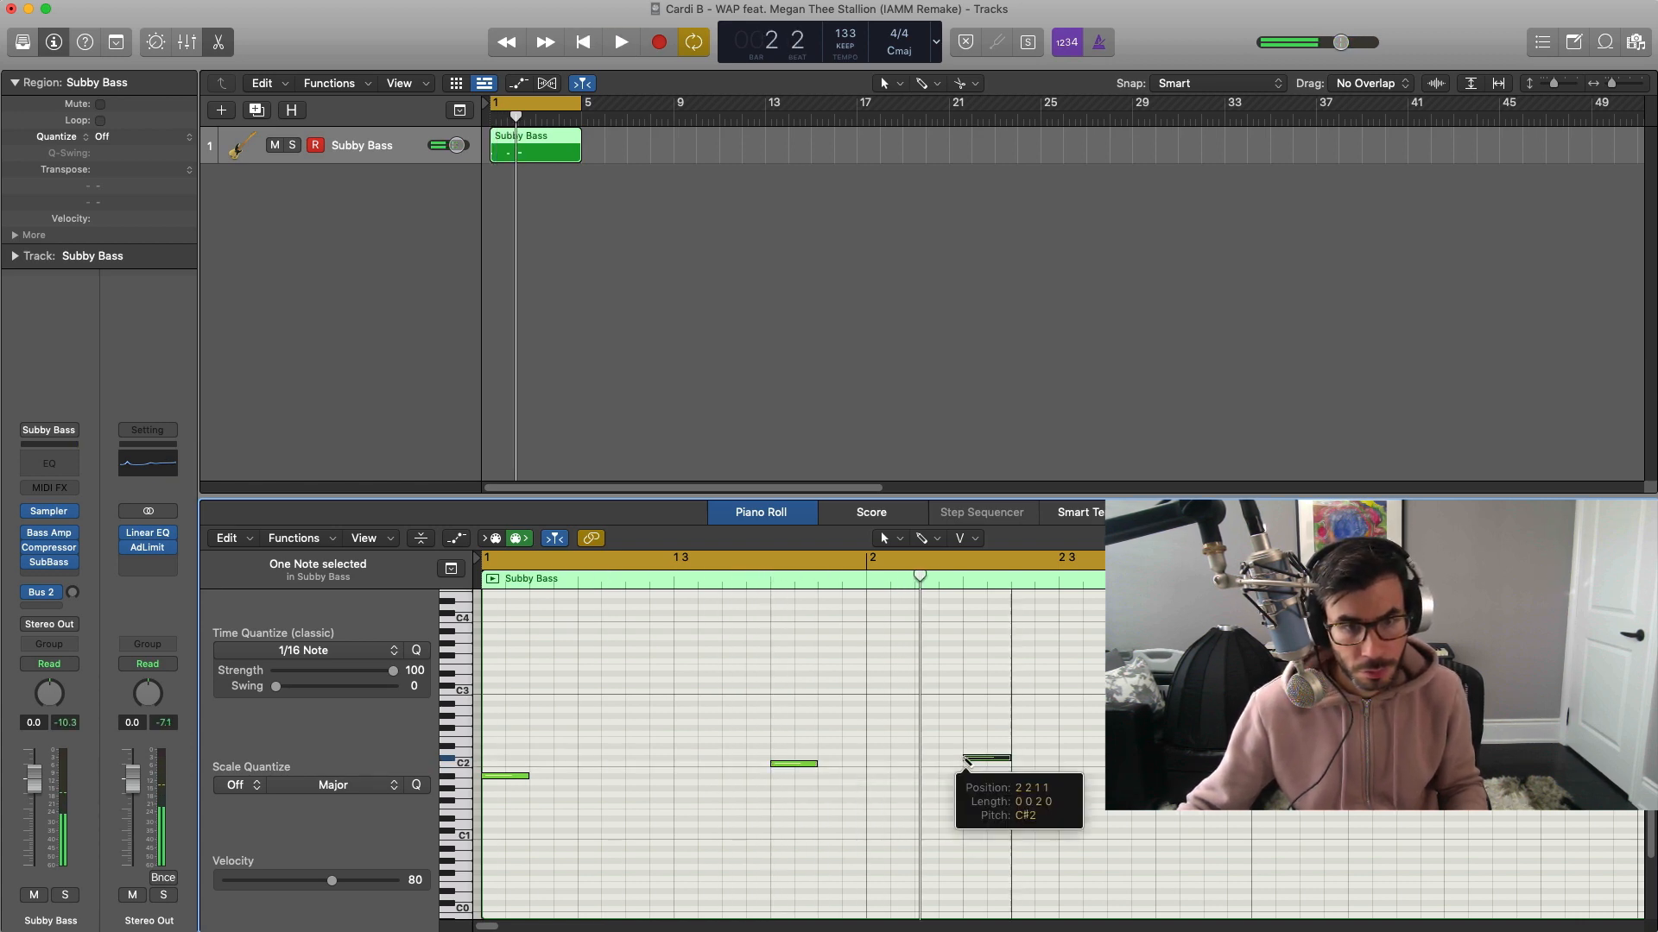
{"action": "left_click", "coordinate": [620, 43]}
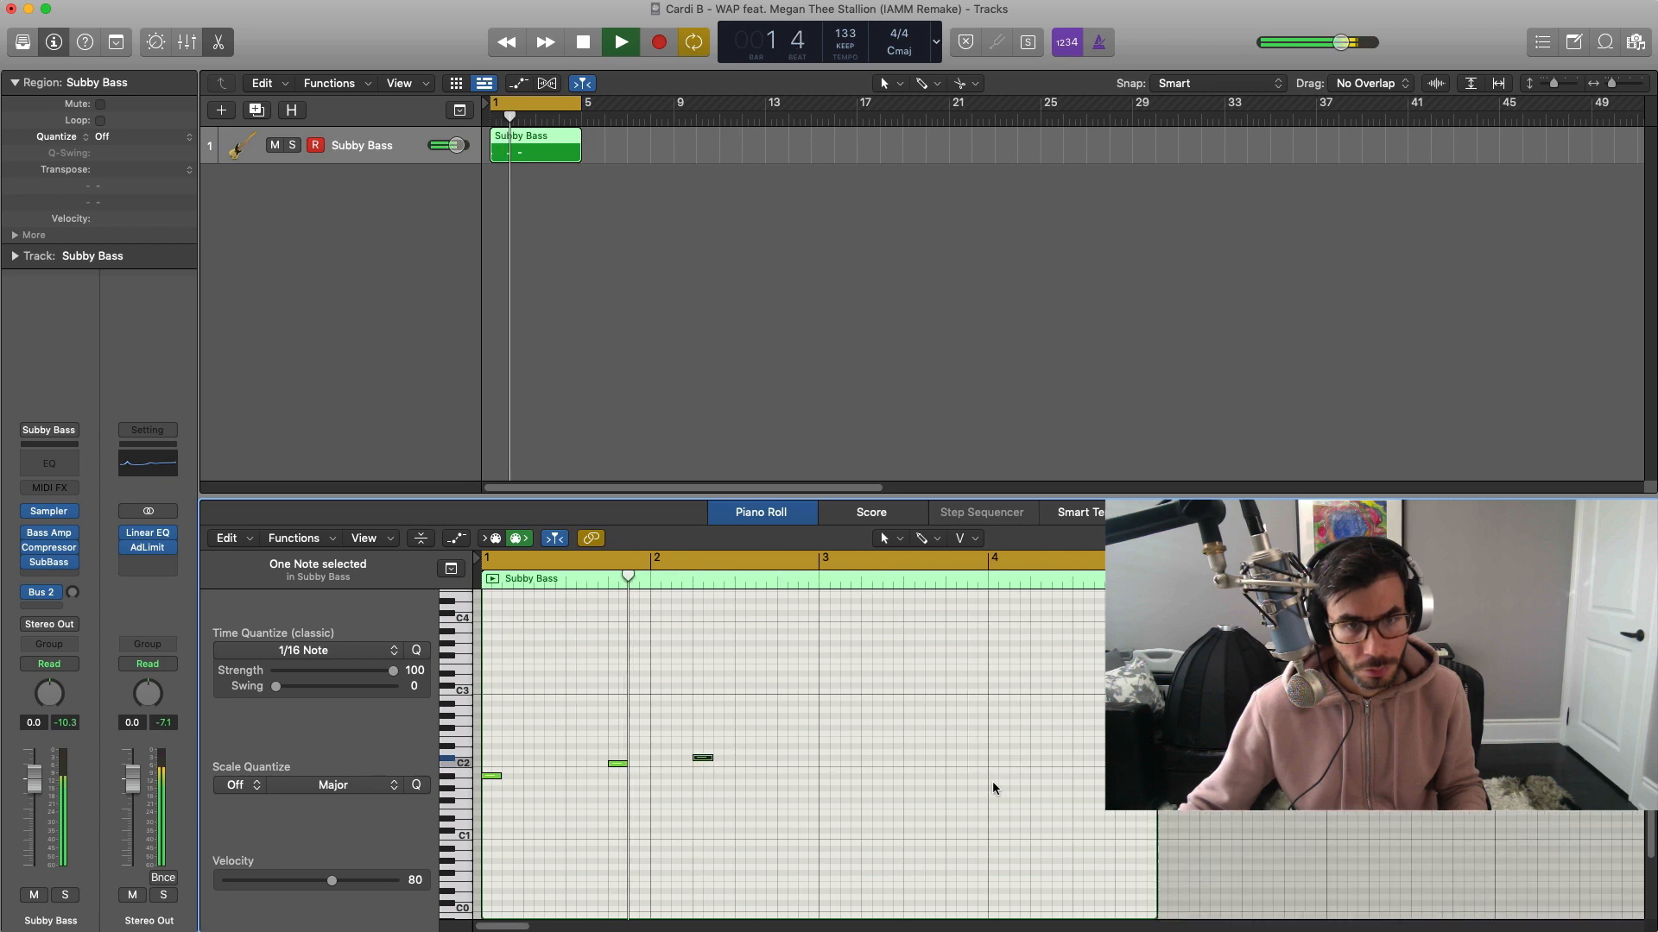
{"action": "left_click", "coordinate": [620, 43]}
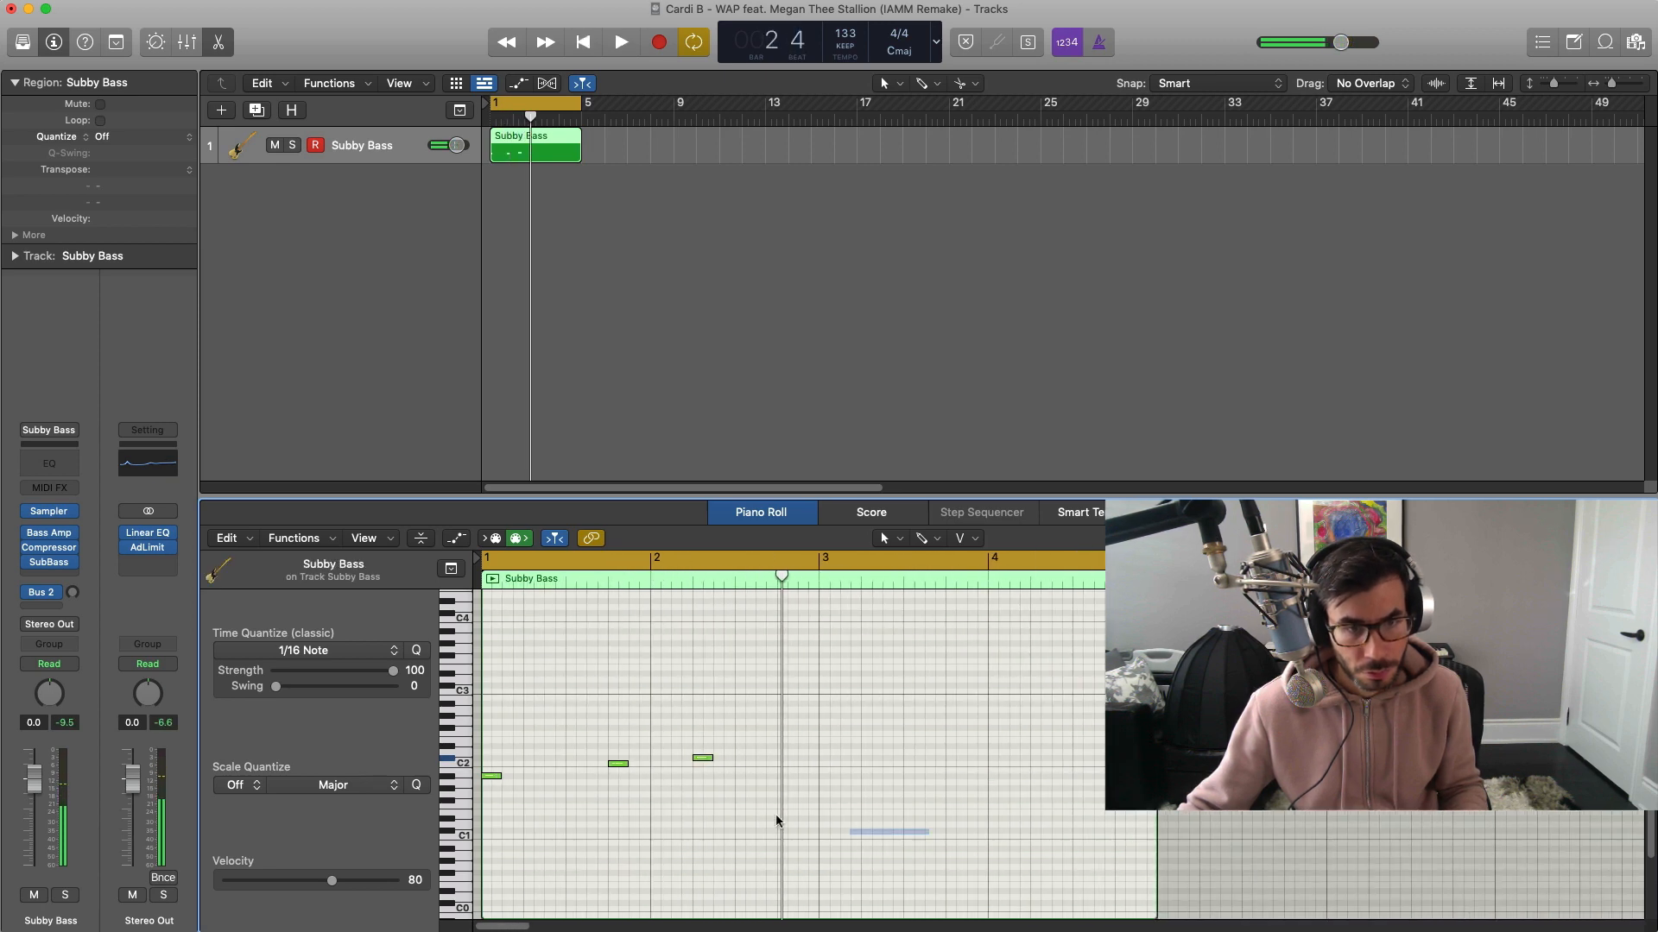
{"action": "left_click", "coordinate": [620, 42]}
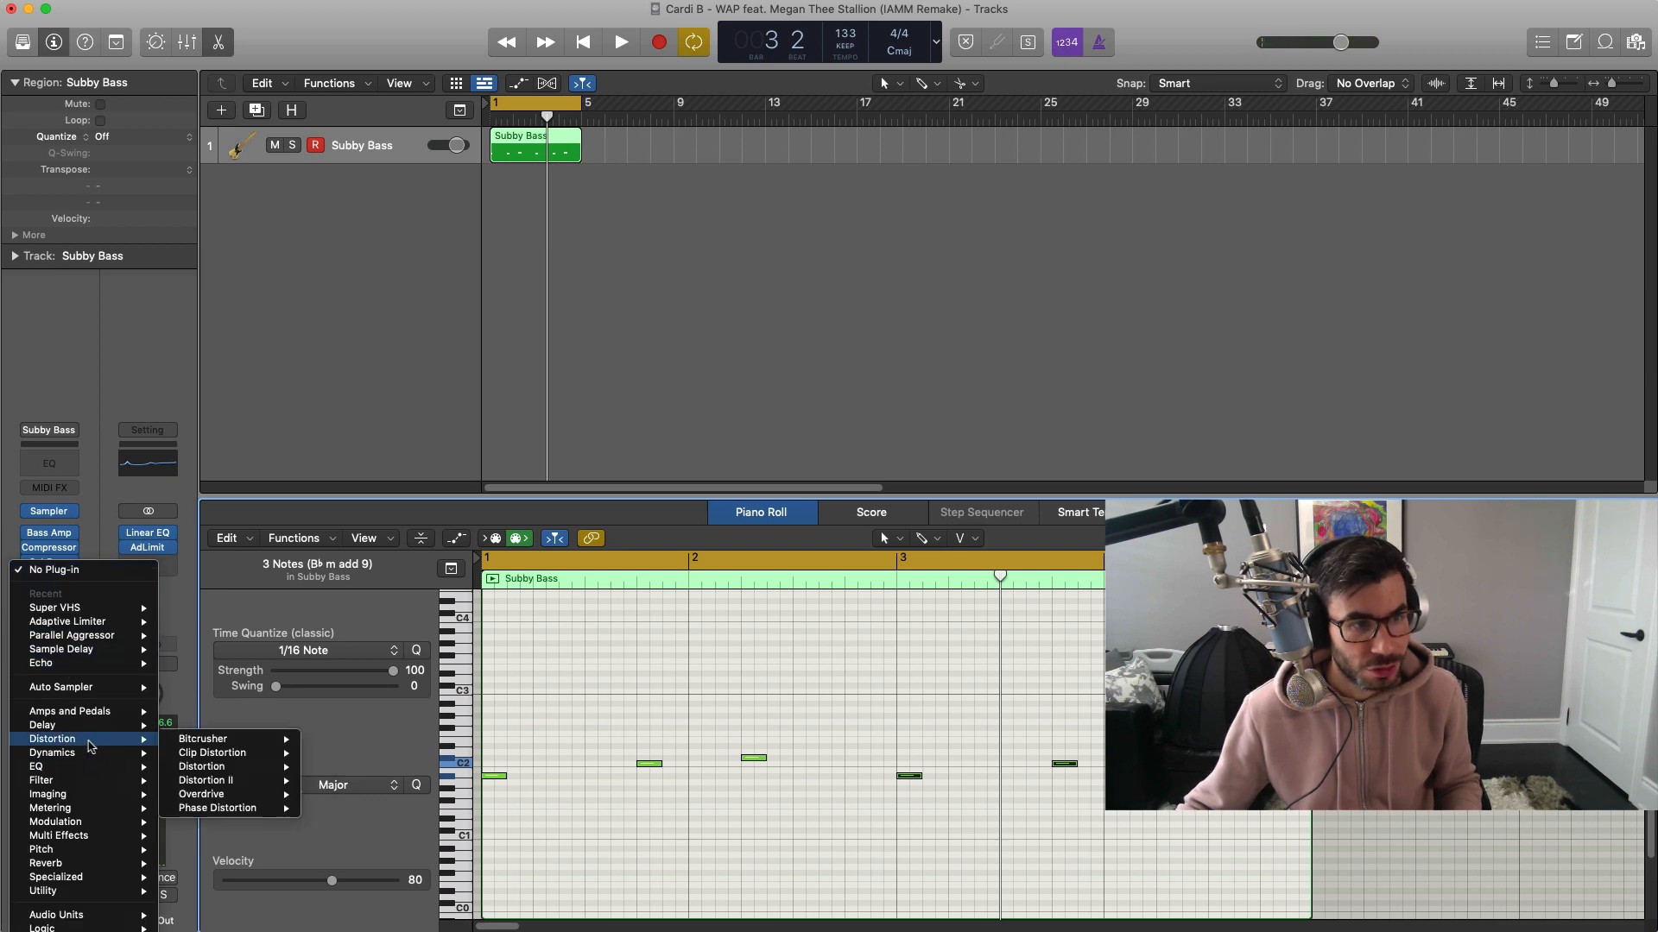
Insert Distortion > Overdrive on the Subby Bass channel with Drive about 4.25 dB
{"action": "left_click", "coordinate": [200, 793]}
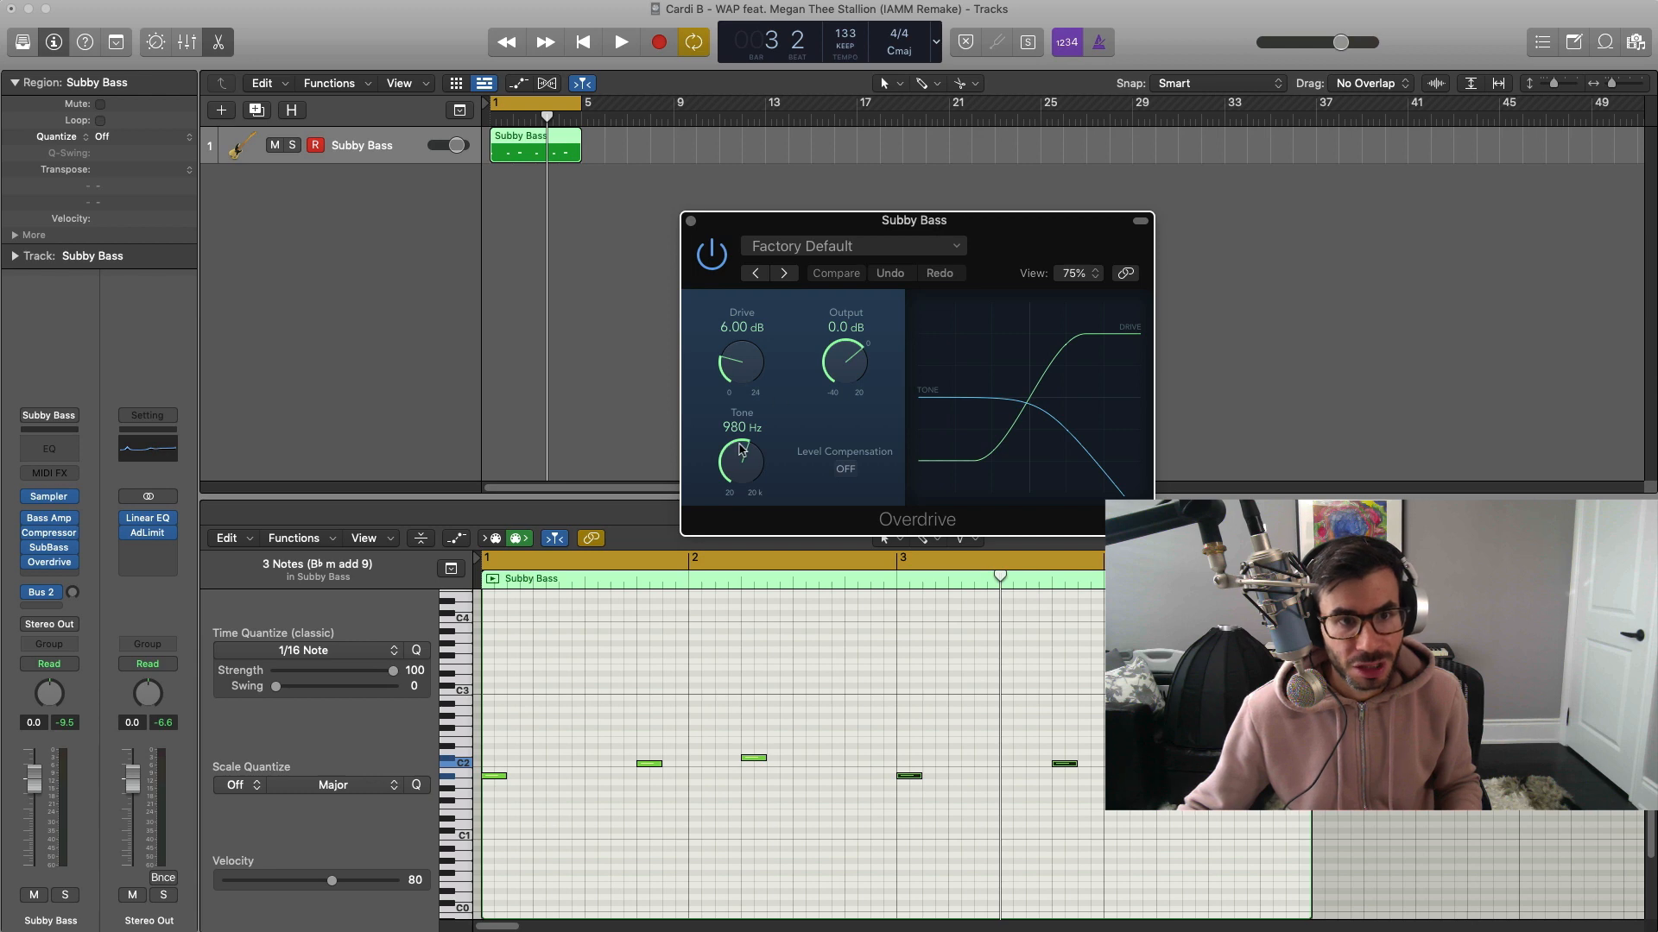
{"action": "left_click_drag", "start_coordinate": [740, 363], "coordinate": [729, 391]}
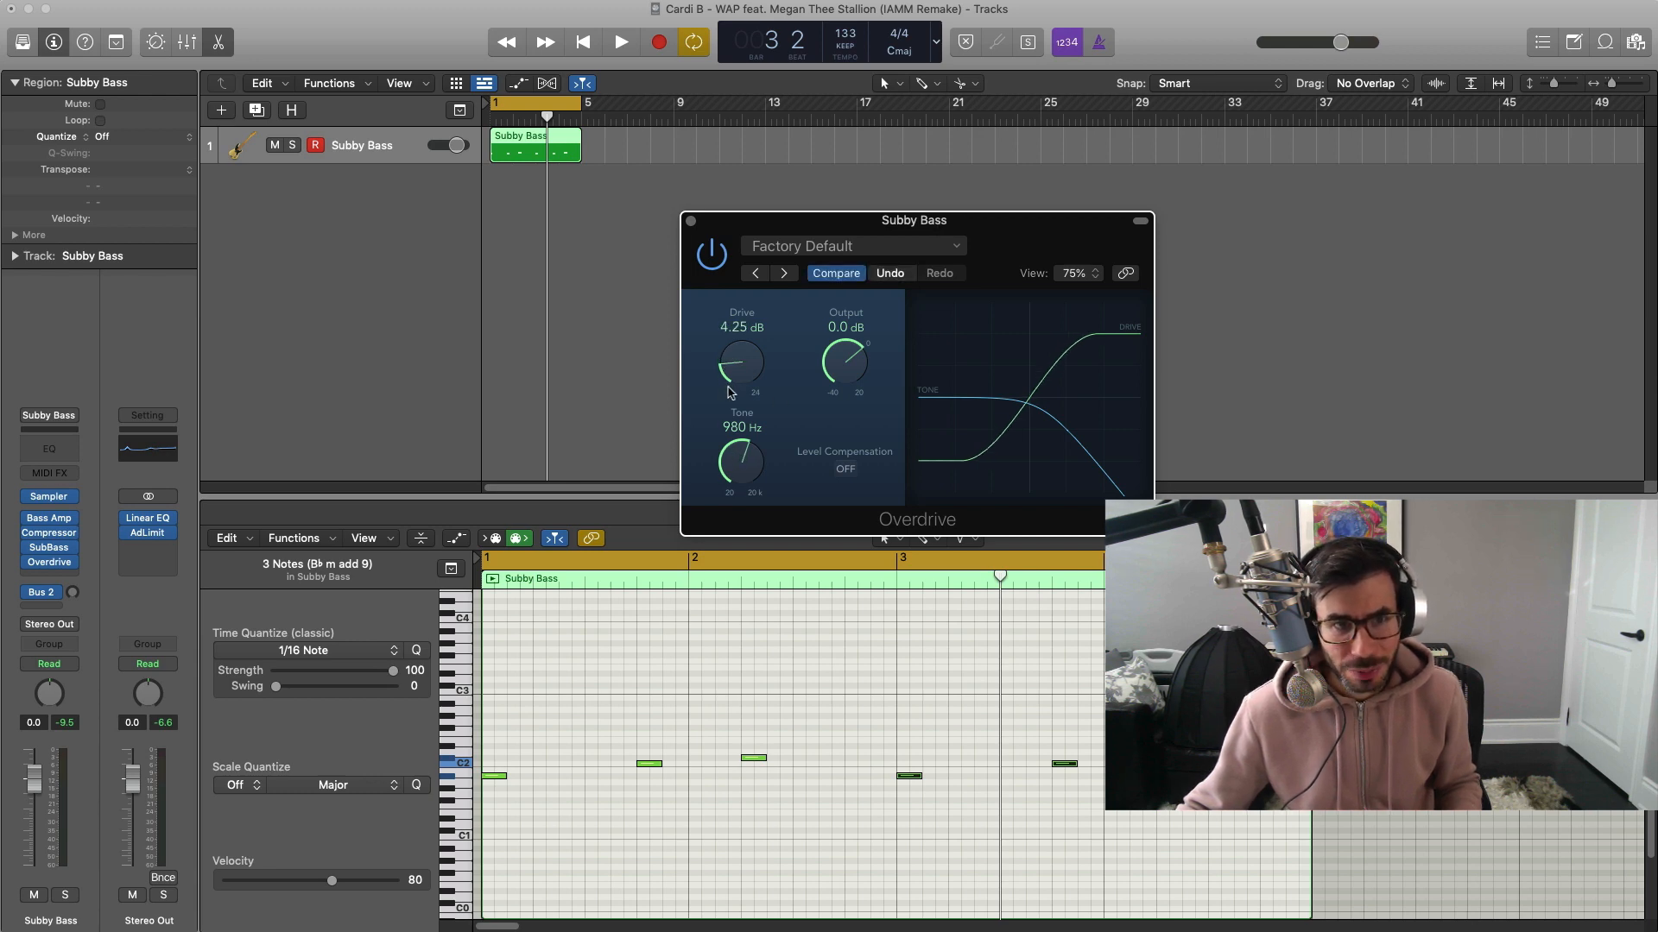
{"action": "left_click_drag", "start_coordinate": [740, 463], "coordinate": [742, 455]}
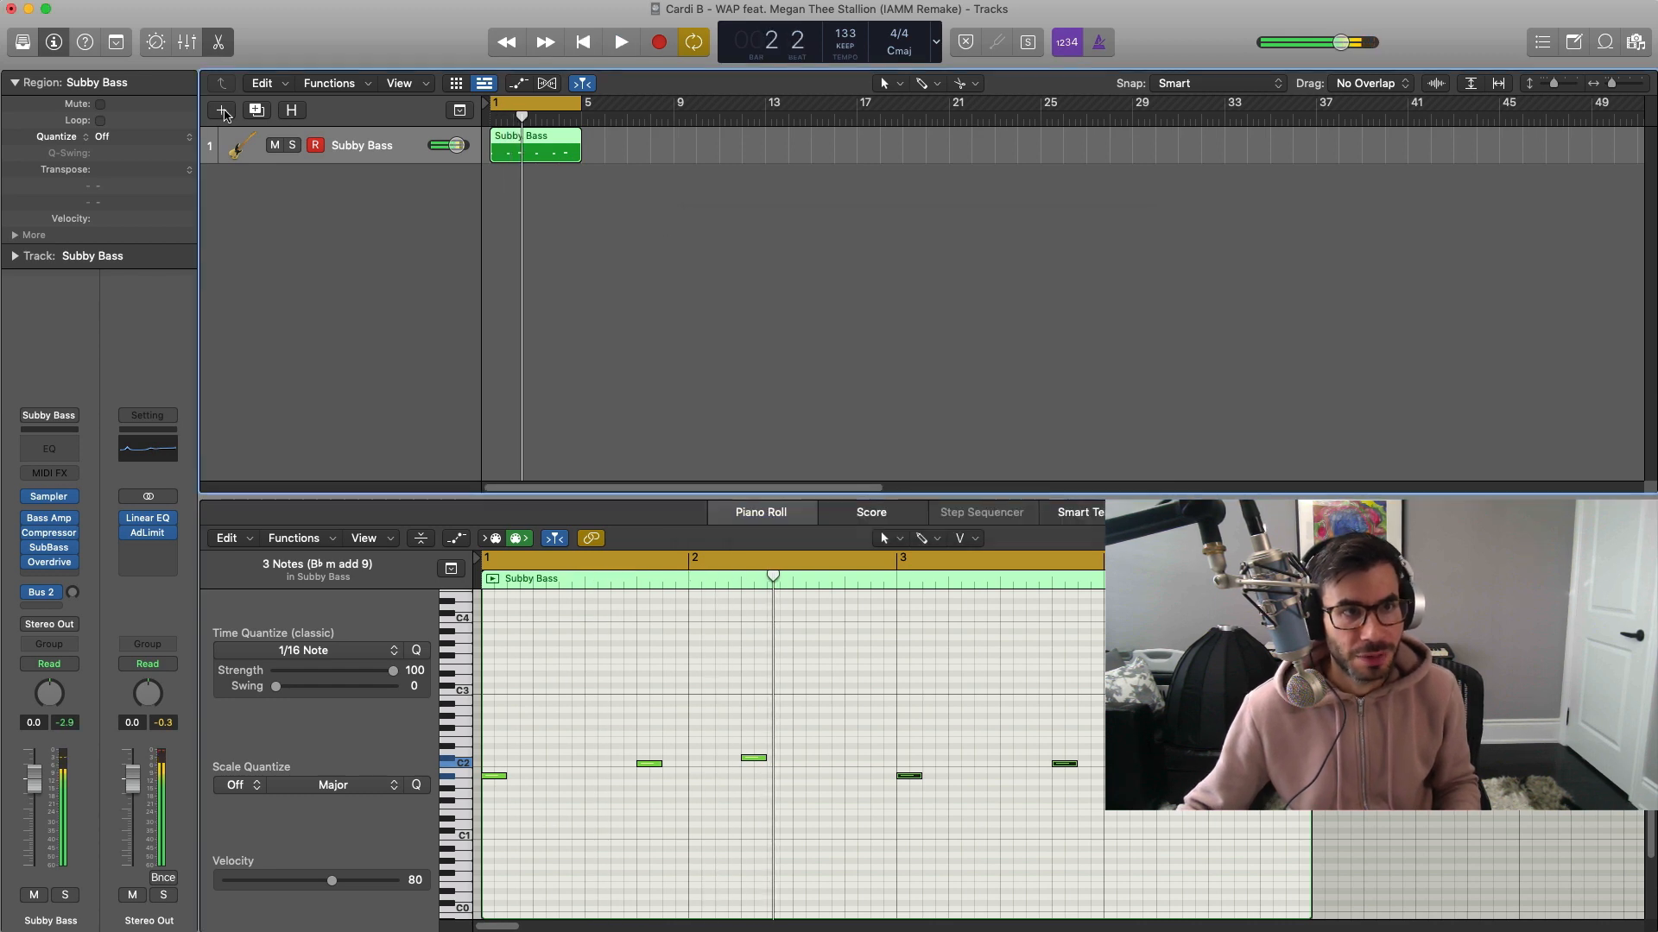
Add a software instrument track with User Patches > WAP Drum Kit and create a region
{"action": "left_click", "coordinate": [221, 110]}
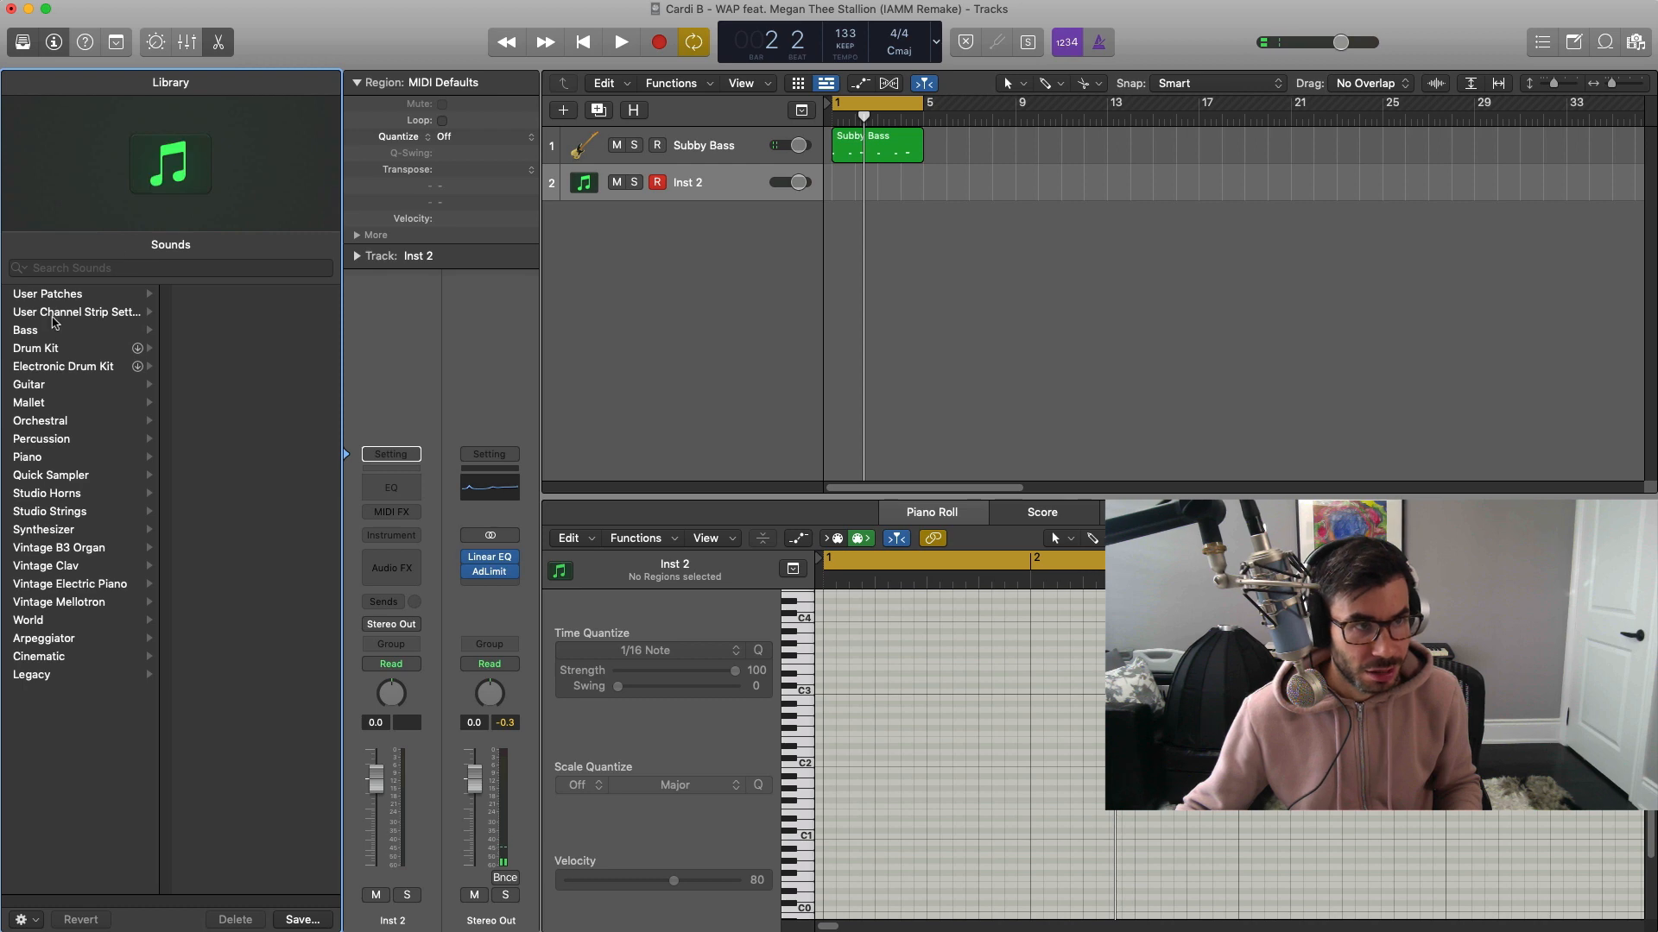
{"action": "left_click", "coordinate": [48, 294]}
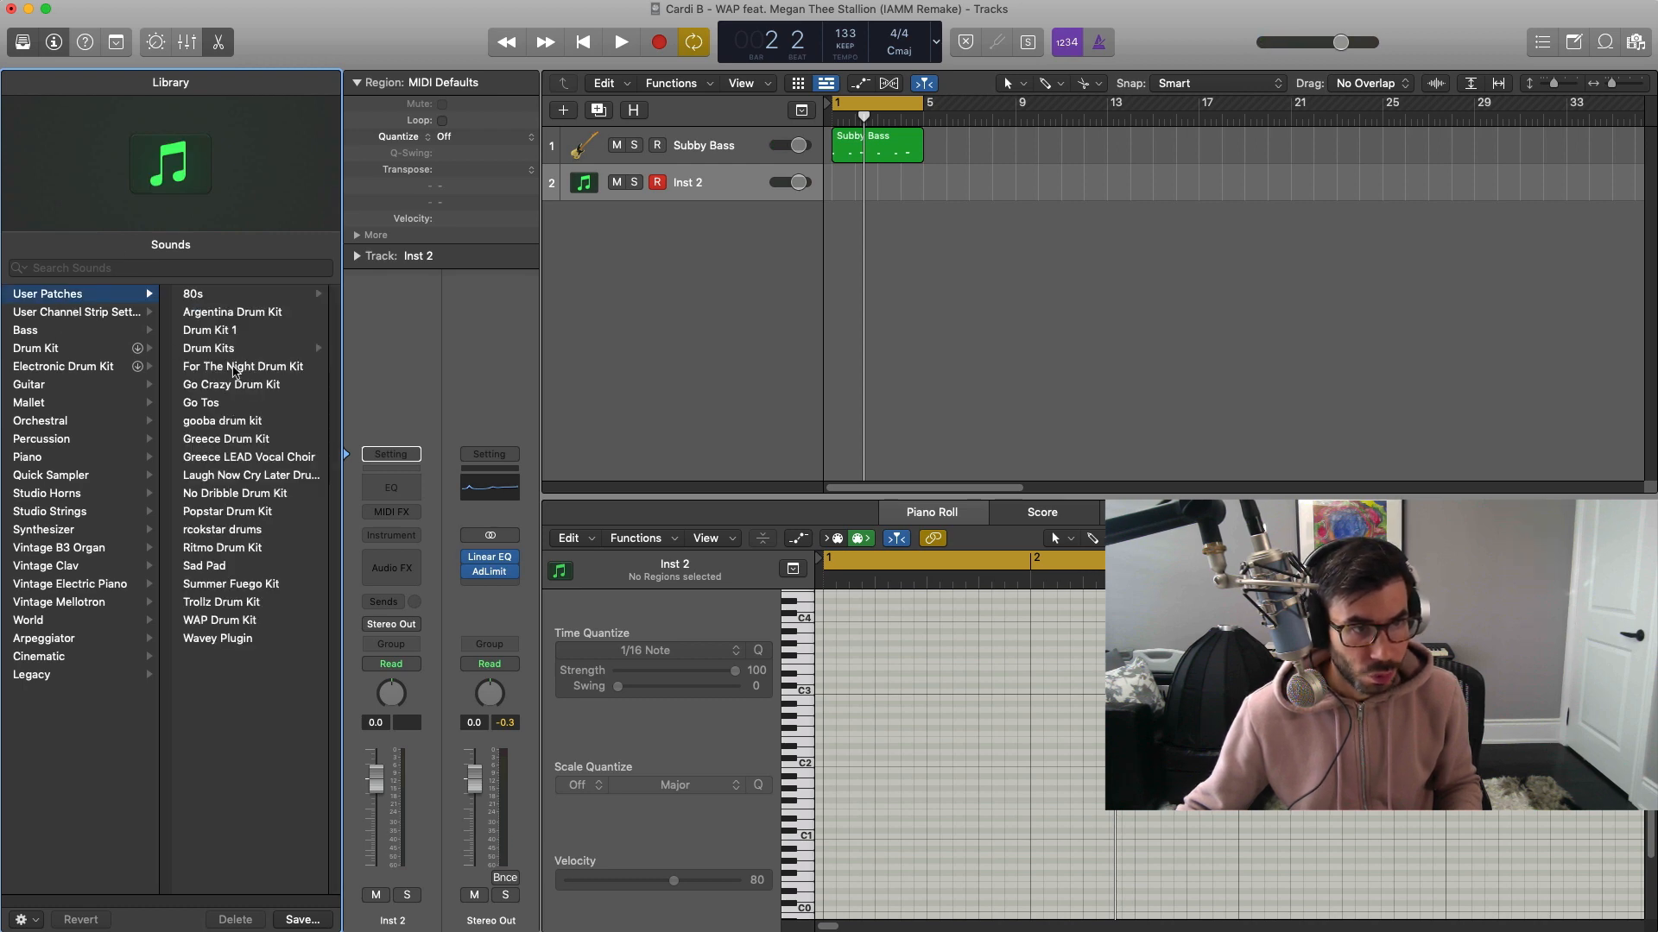
{"action": "left_click", "coordinate": [219, 620]}
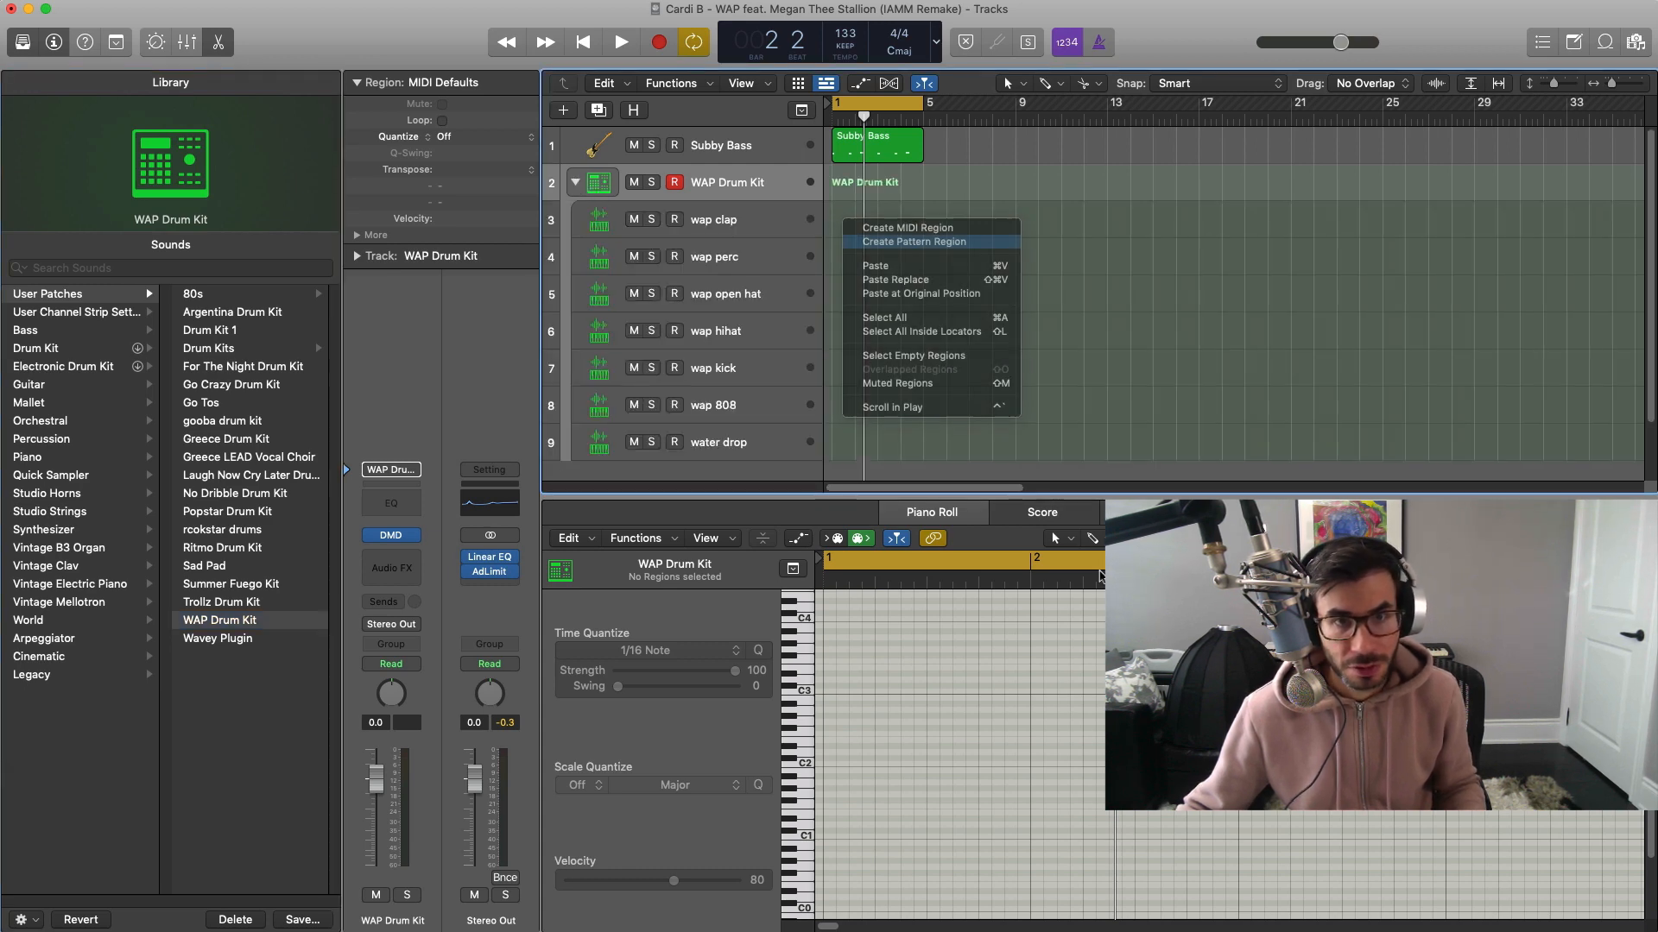
{"action": "left_click", "coordinate": [912, 242]}
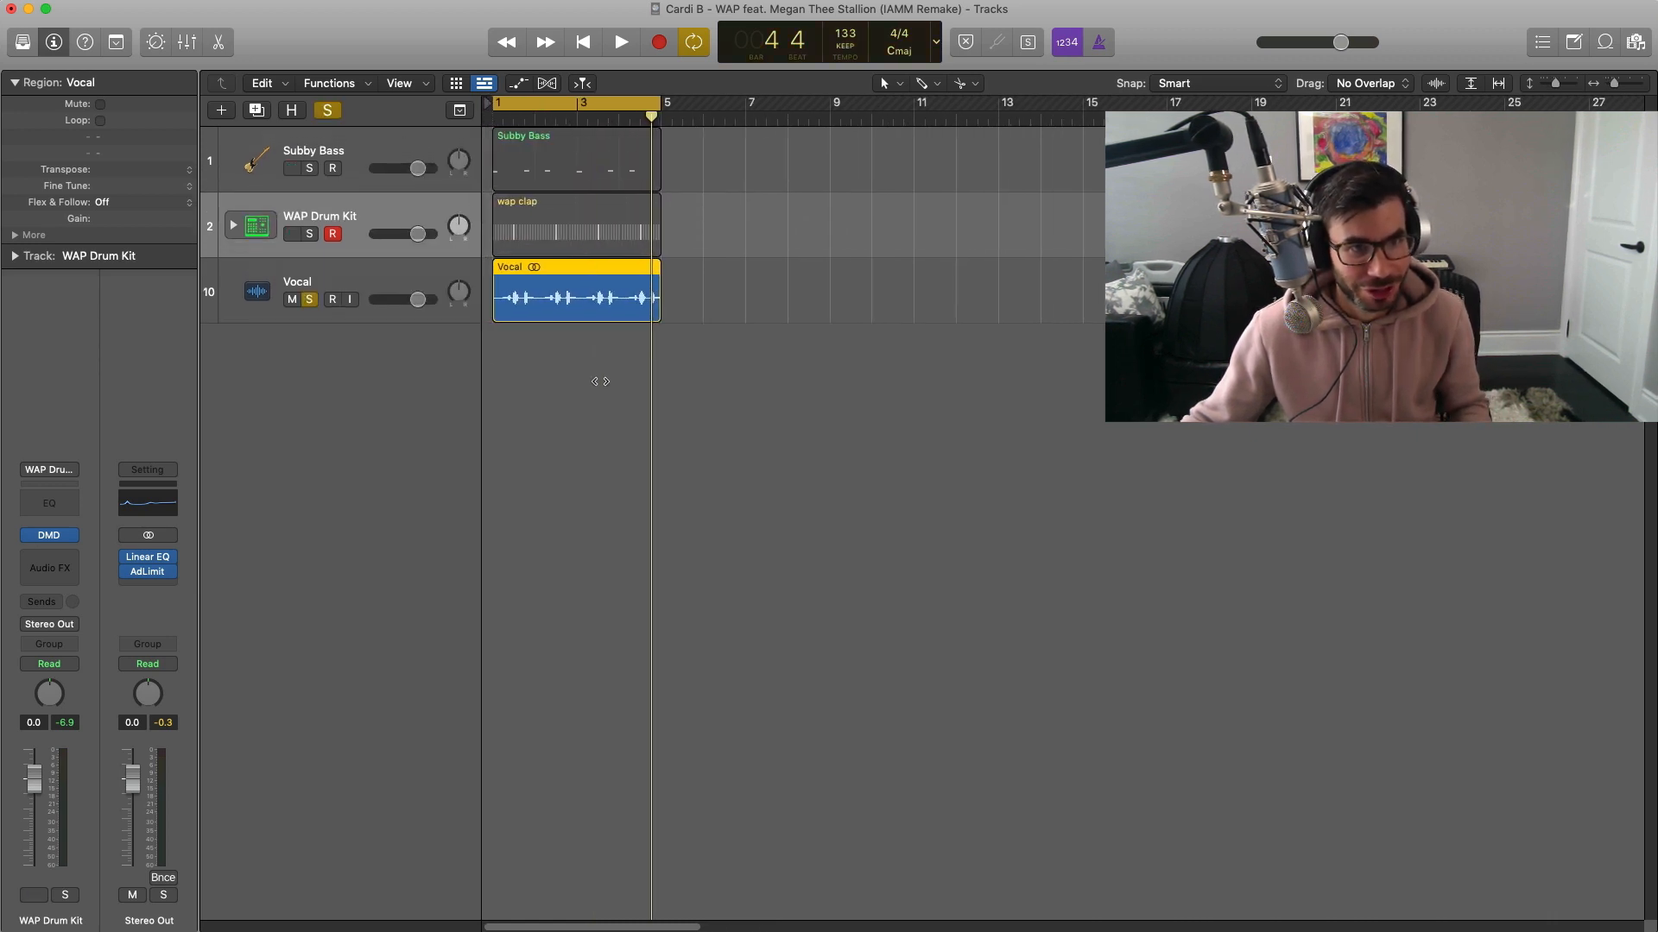
Play the soloed Vocal track and lower its volume fader
{"action": "left_click", "coordinate": [621, 42]}
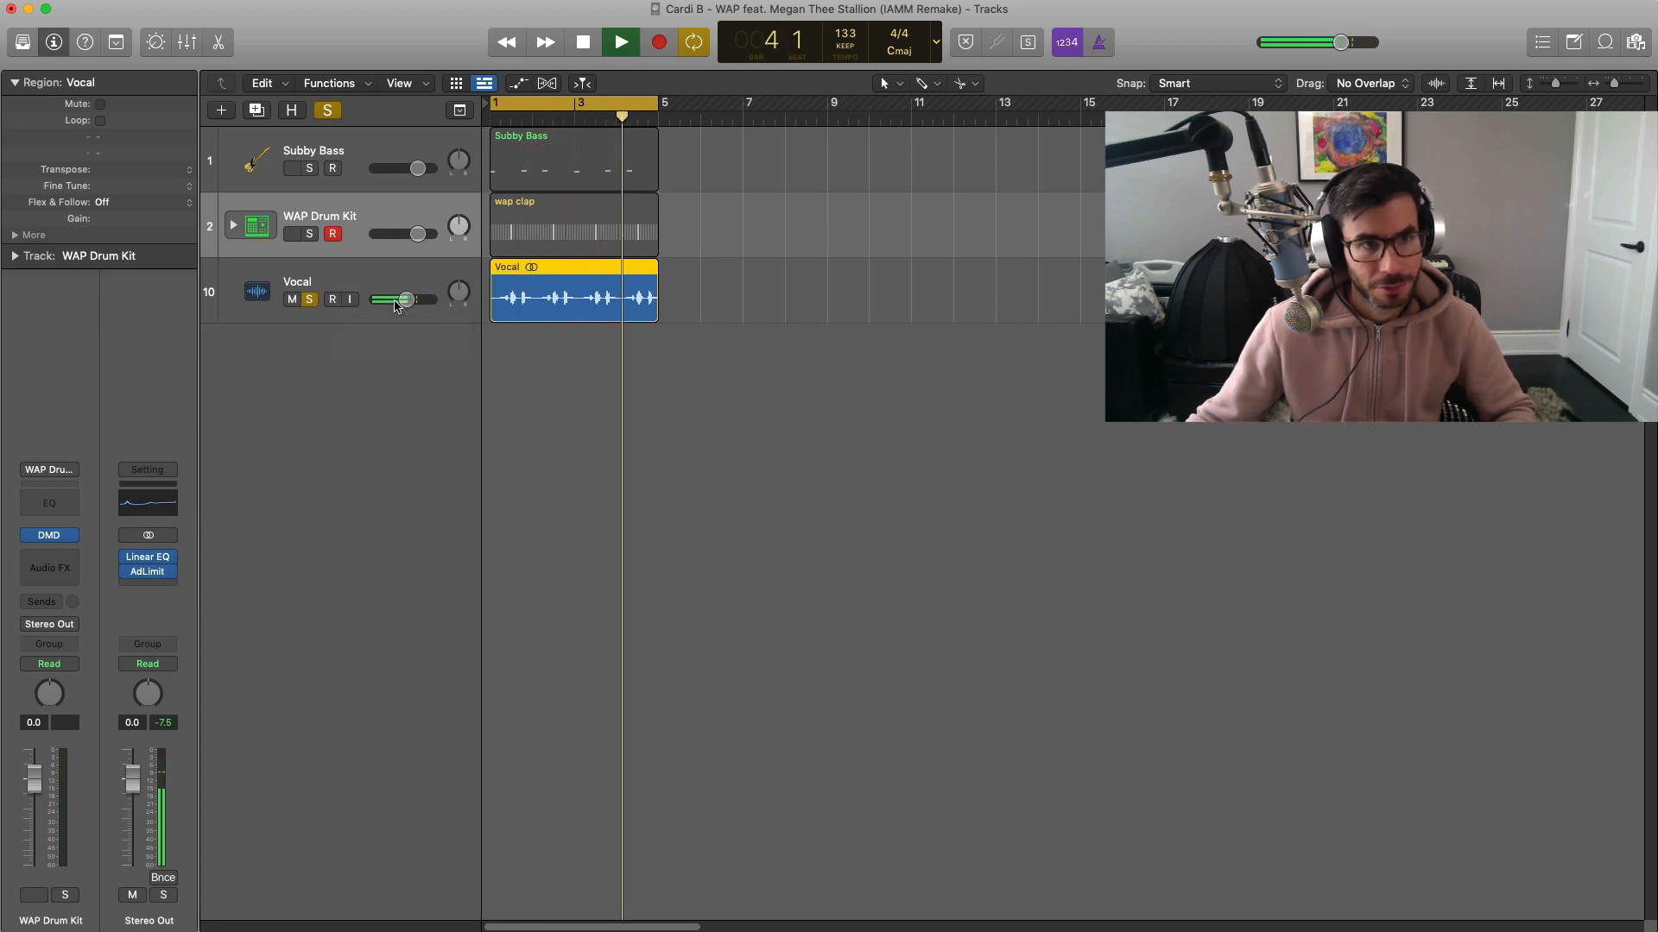
{"action": "left_click_drag", "start_coordinate": [402, 300], "coordinate": [402, 300]}
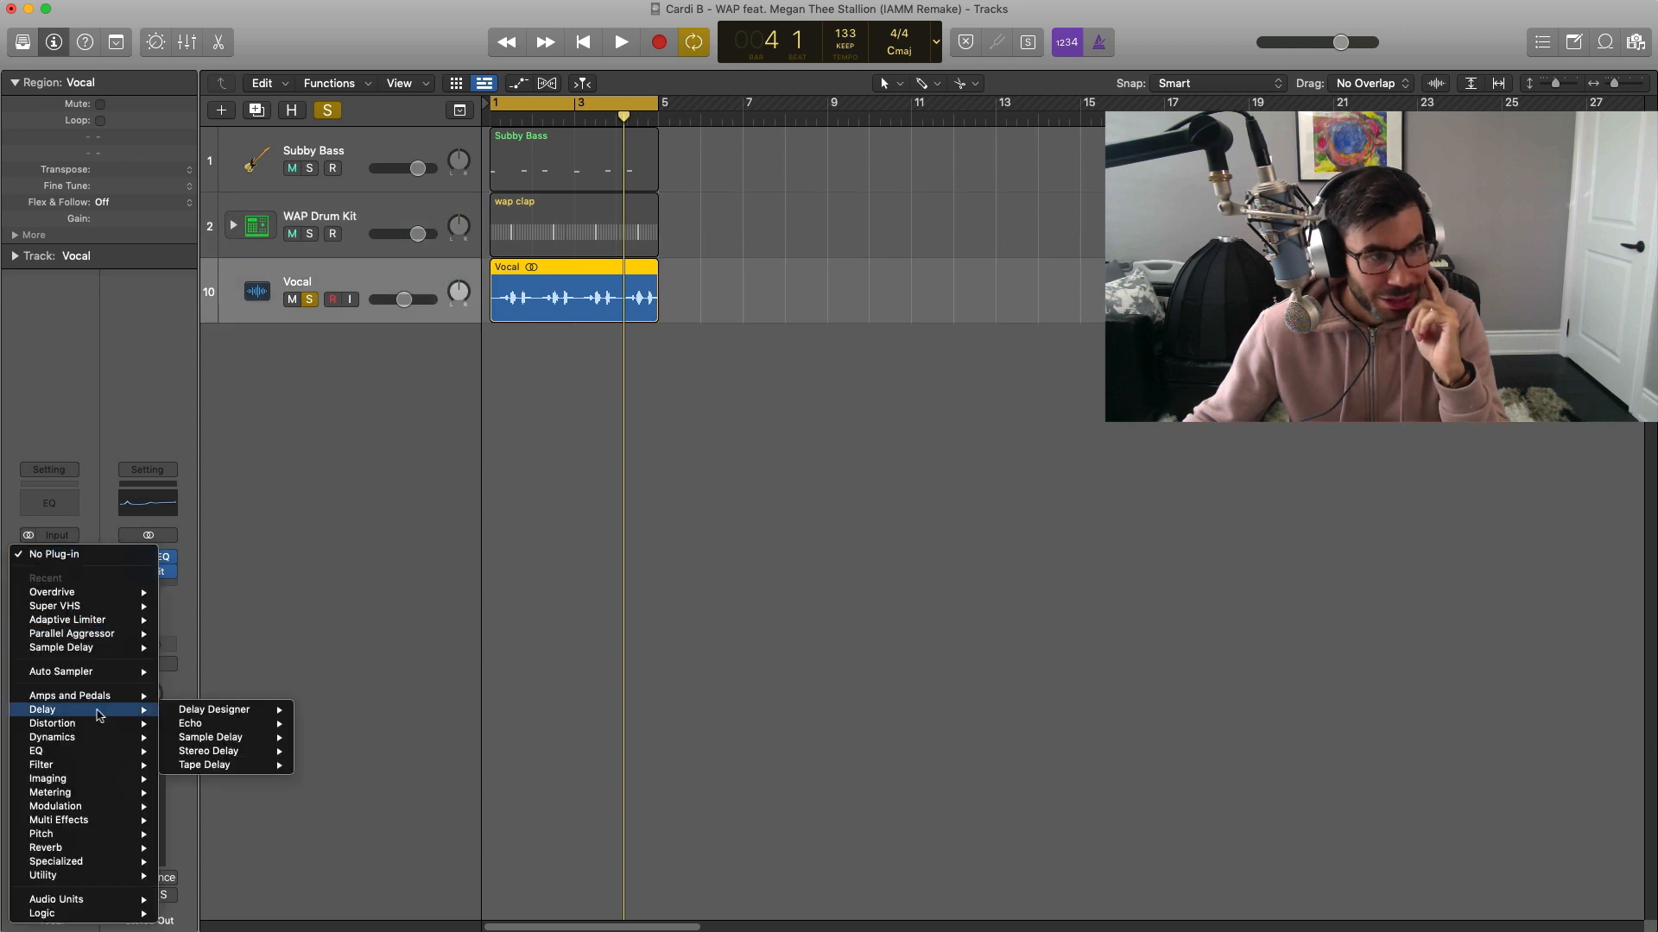
Add Echo and Space Designer to the Vocal, with Wet at -21 dB and volume -5.9 dB
{"action": "left_click", "coordinate": [190, 724]}
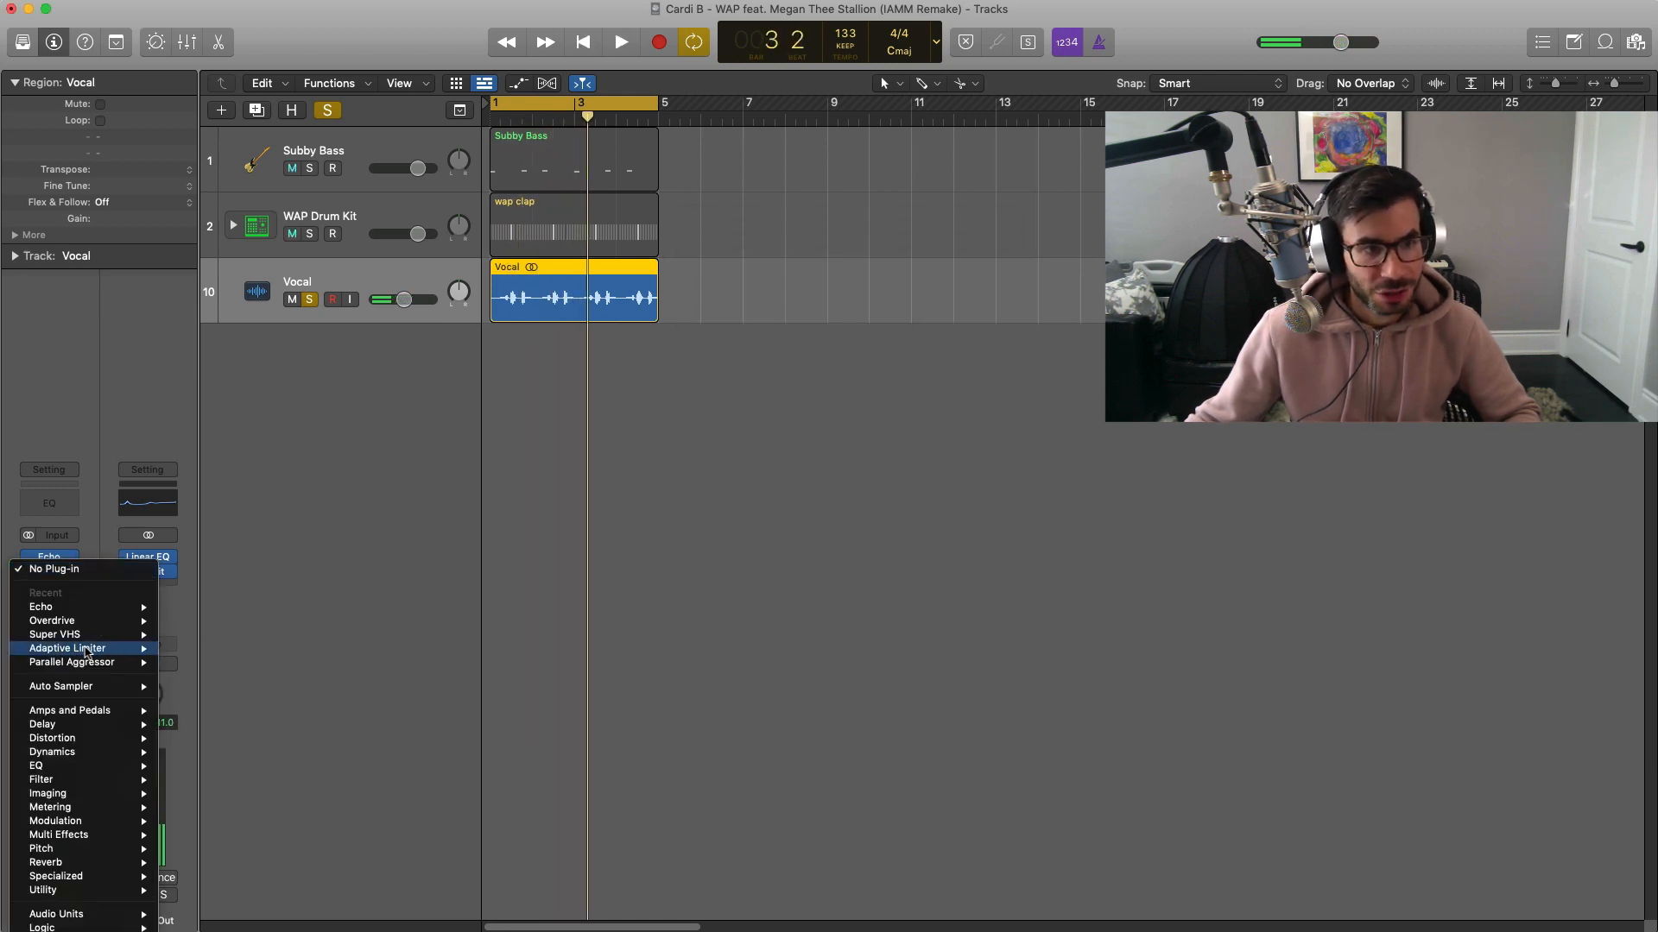
{"action": "mouse_move", "coordinate": [38, 862]}
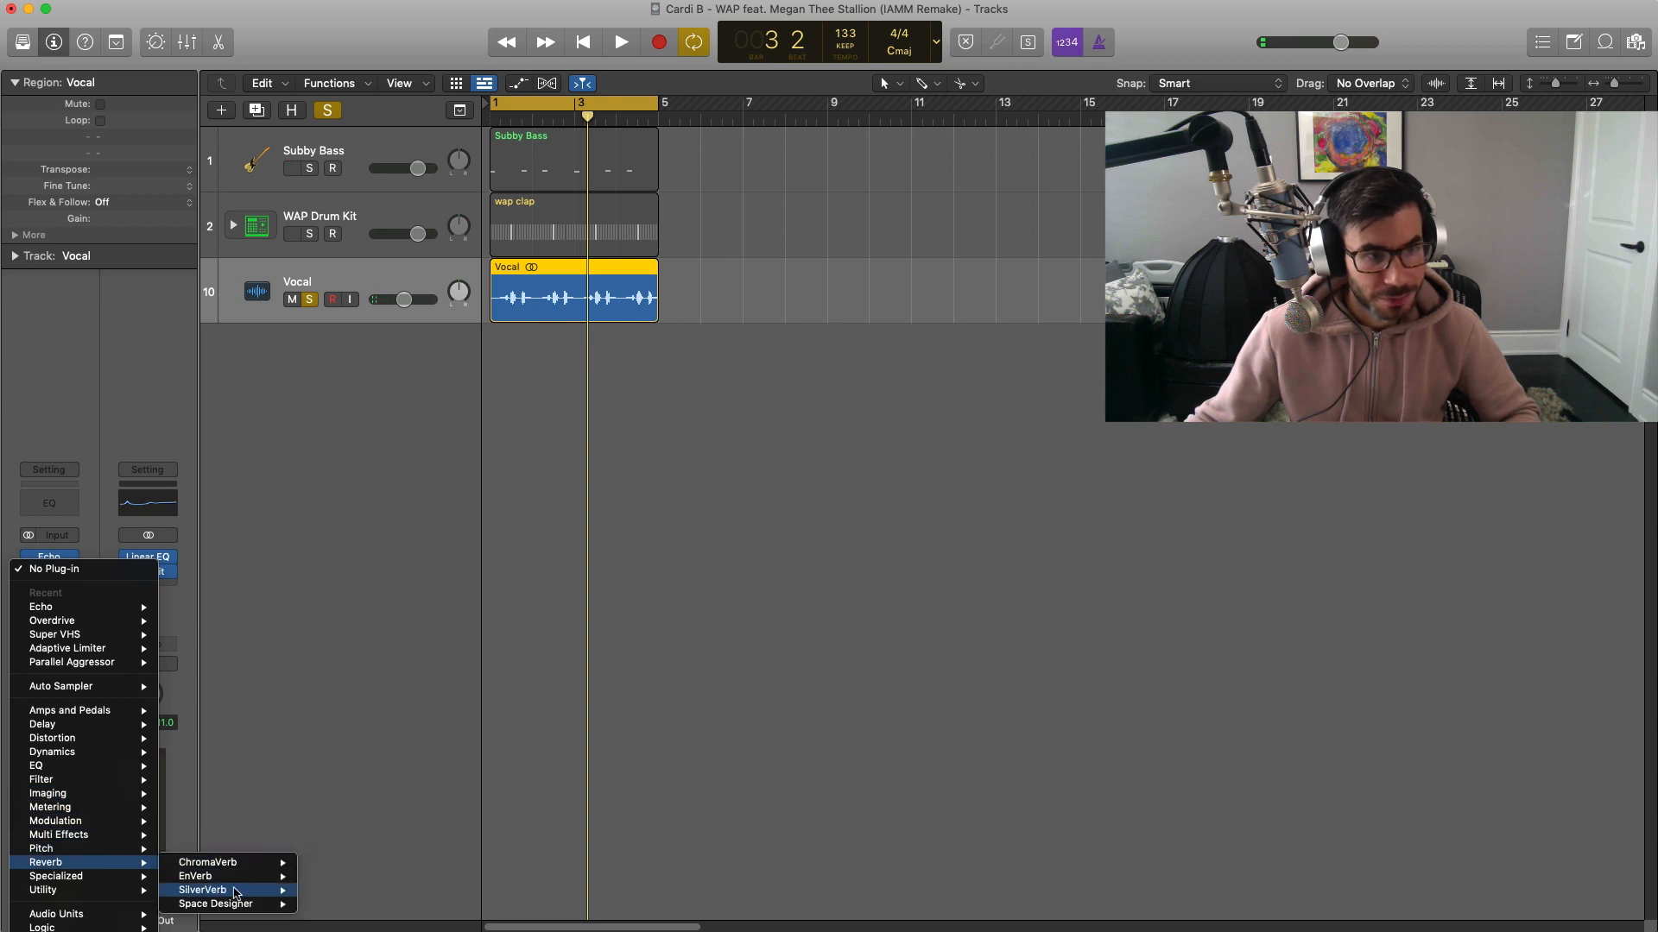
{"action": "left_click", "coordinate": [215, 904]}
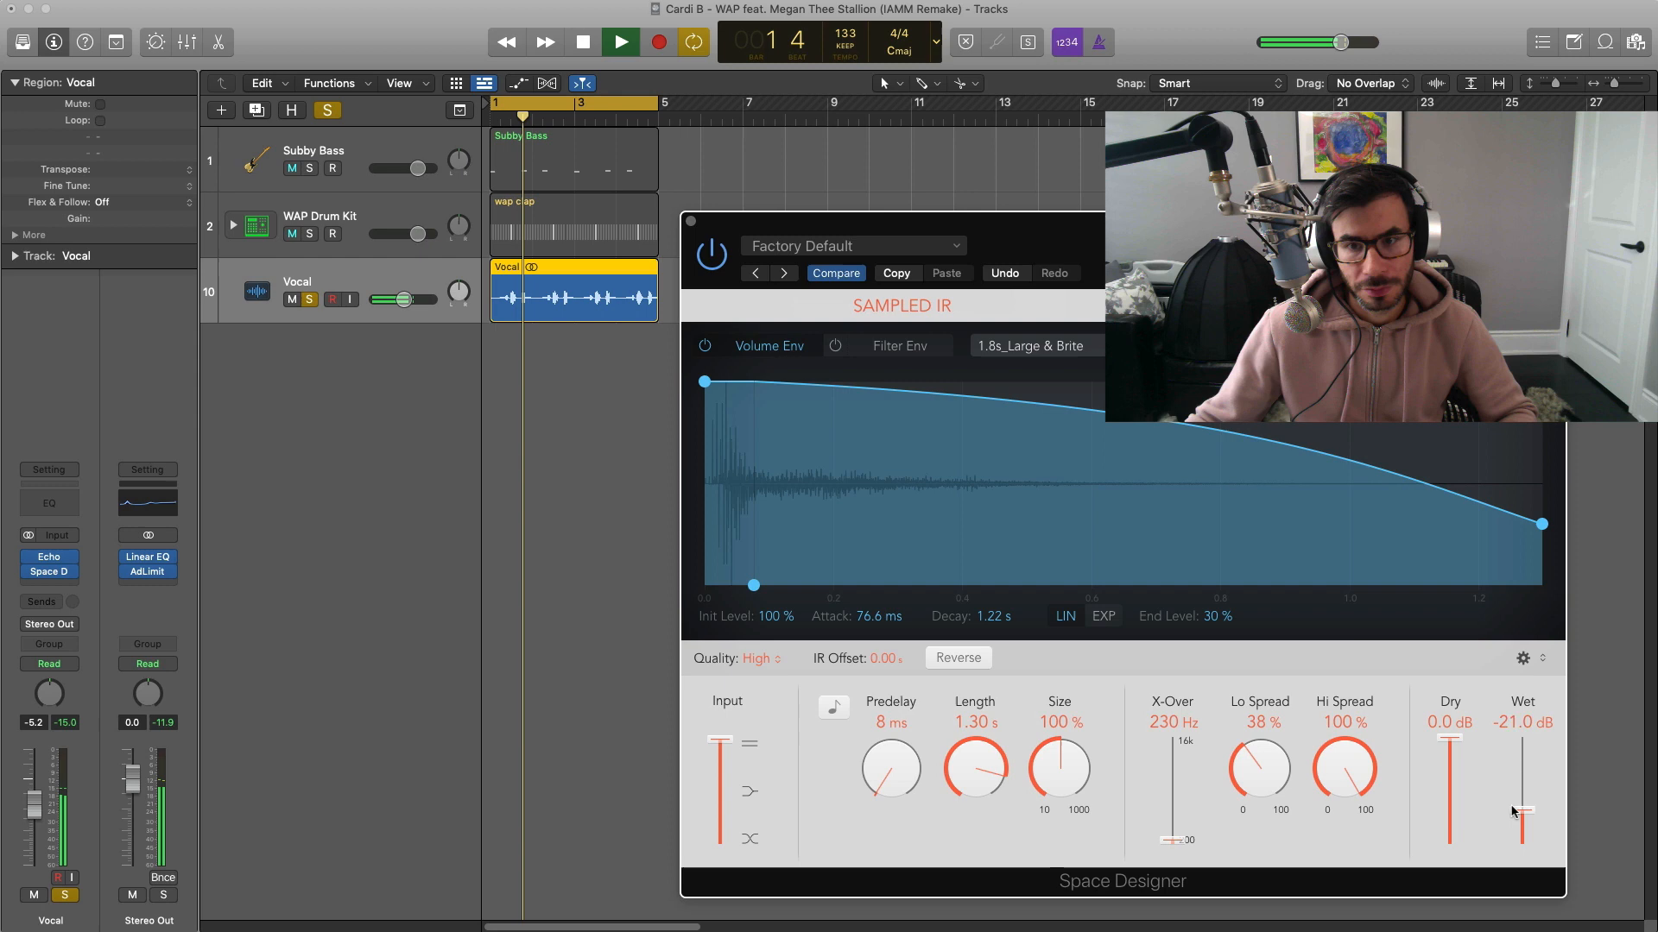
{"action": "left_click_drag", "start_coordinate": [1521, 788], "coordinate": [1521, 835]}
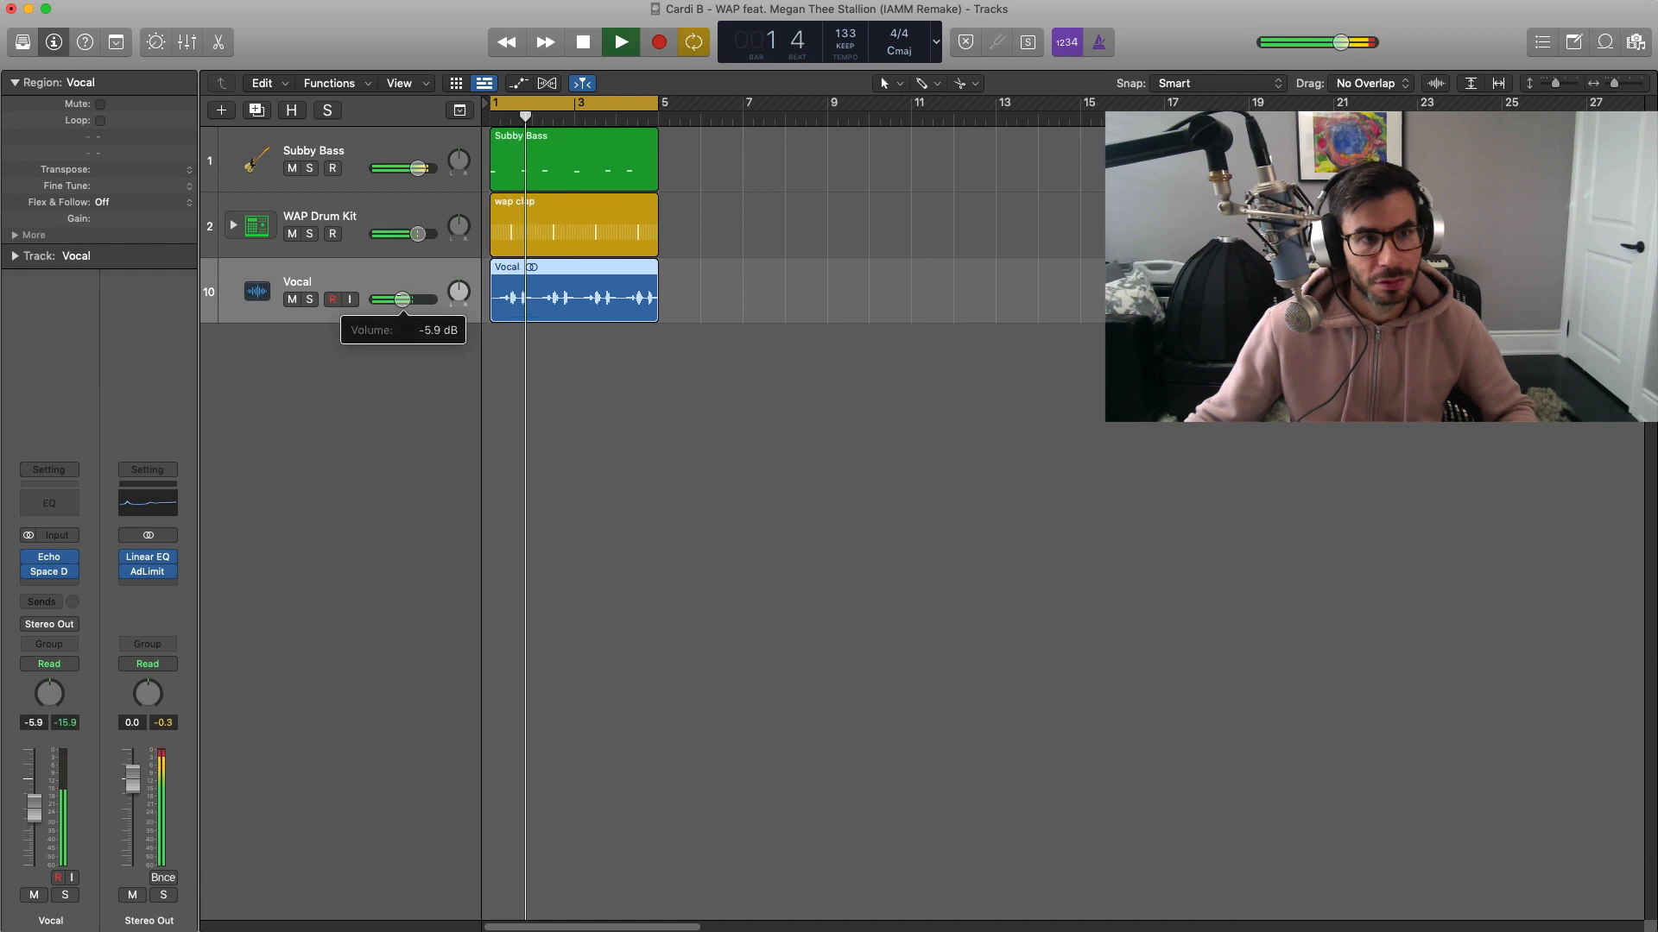
{"action": "left_click_drag", "start_coordinate": [420, 300], "coordinate": [399, 300]}
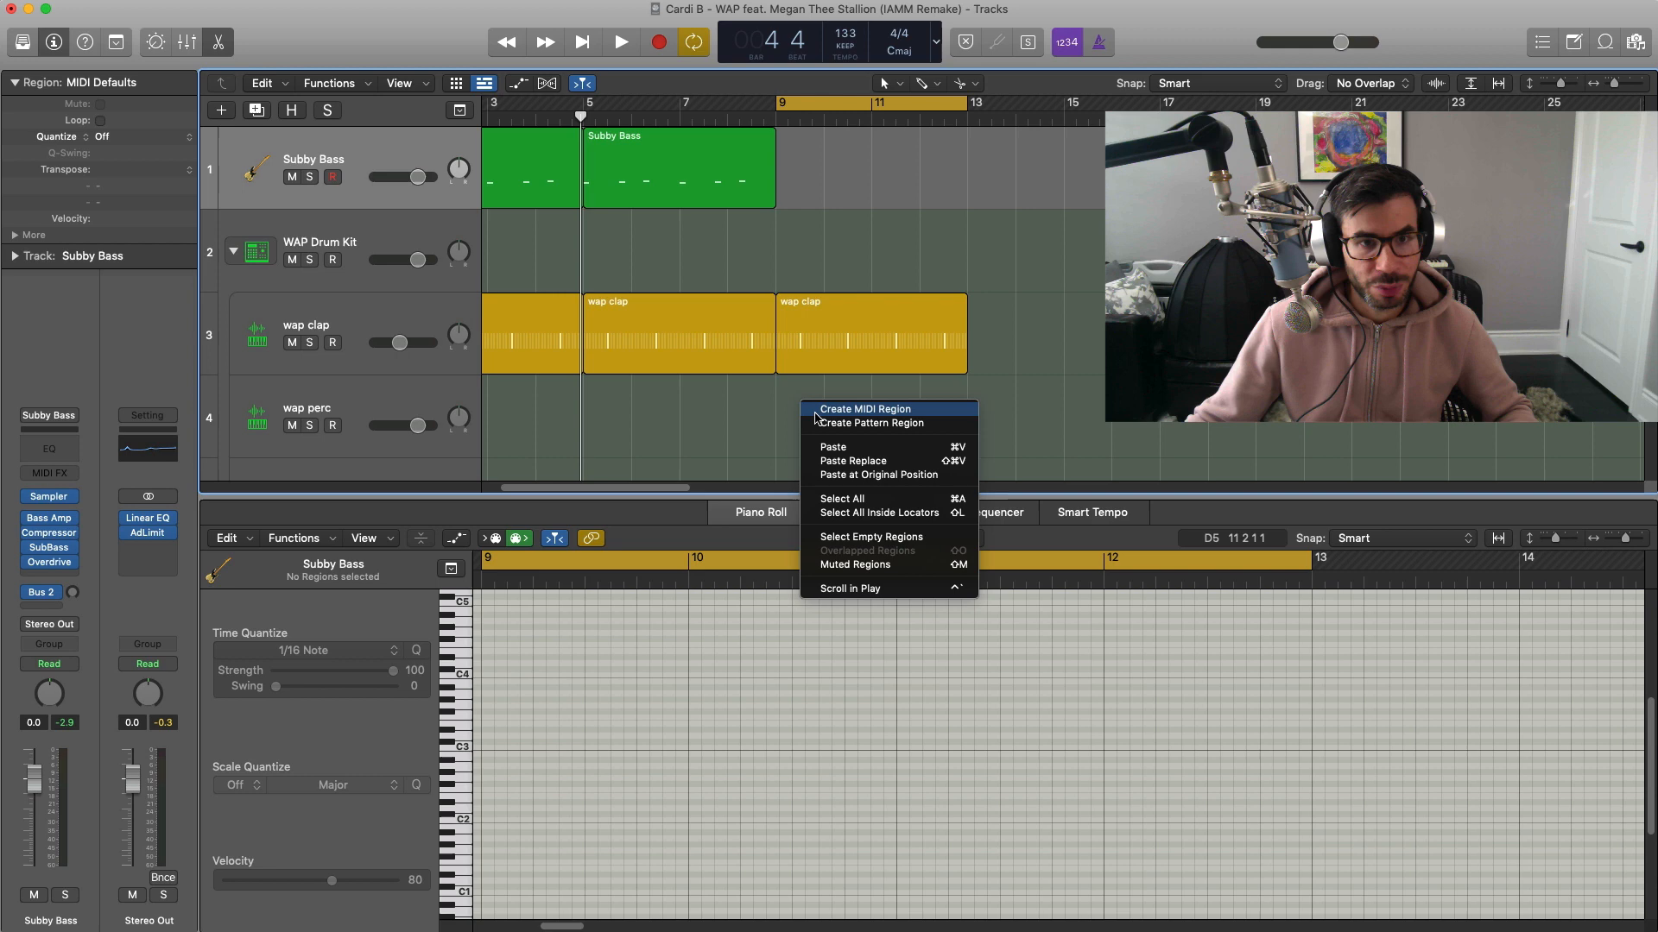
Create a wap perc region with a C3 note and lower the perc track volume
{"action": "left_click", "coordinate": [865, 408]}
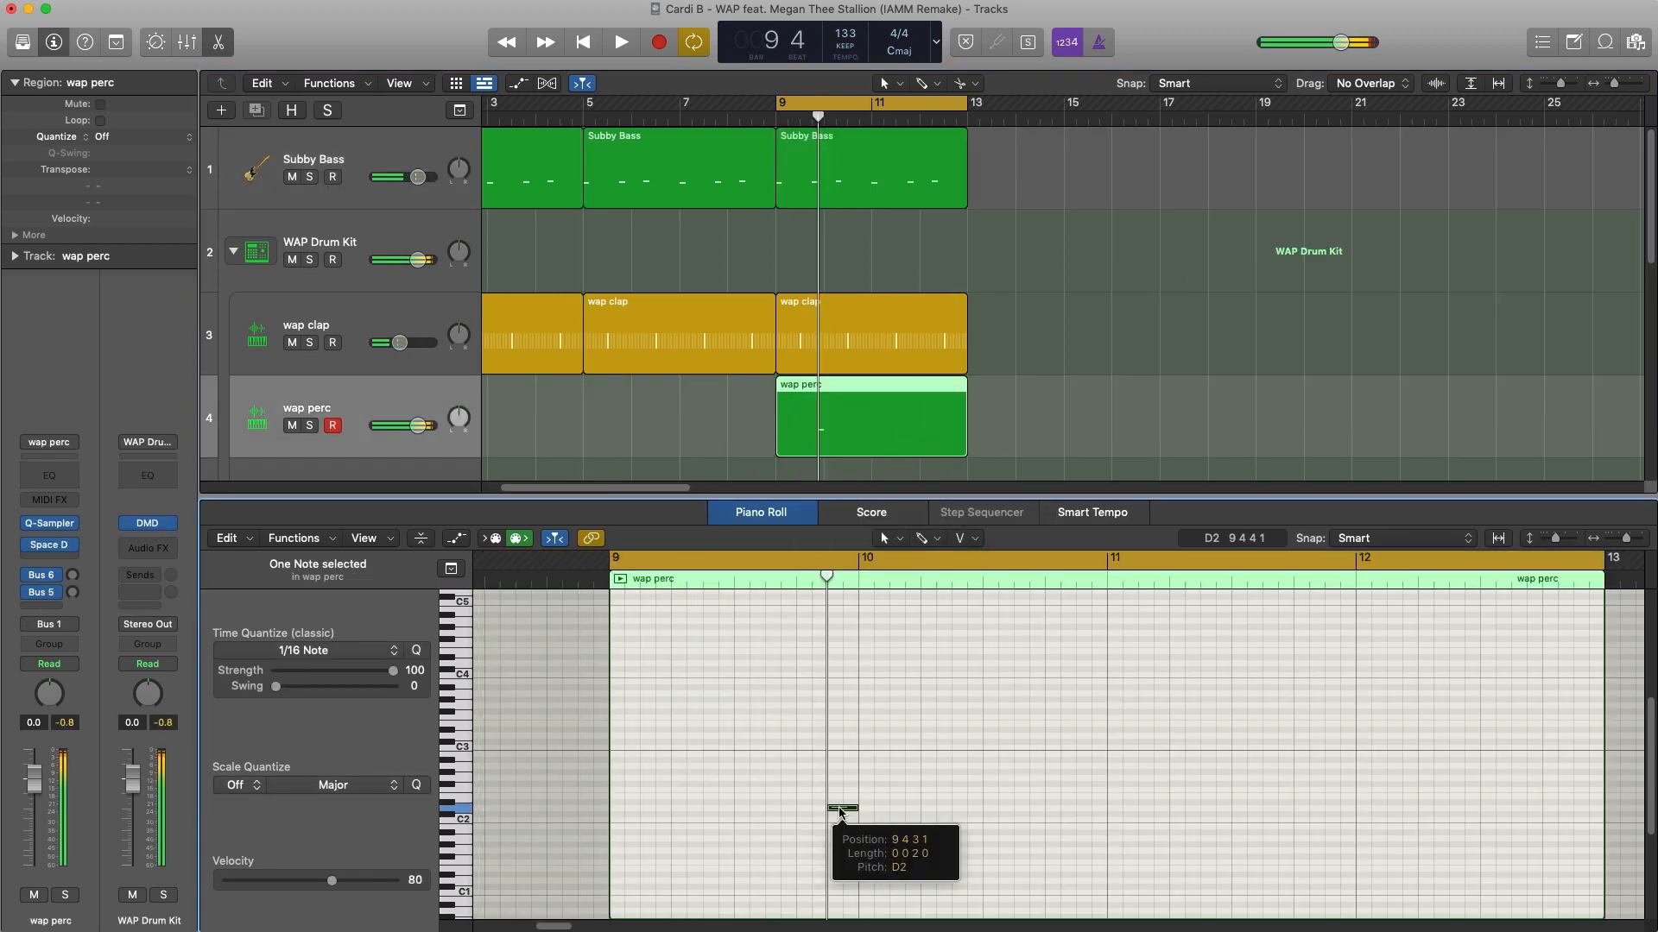
{"action": "left_click_drag", "start_coordinate": [840, 812], "coordinate": [843, 748]}
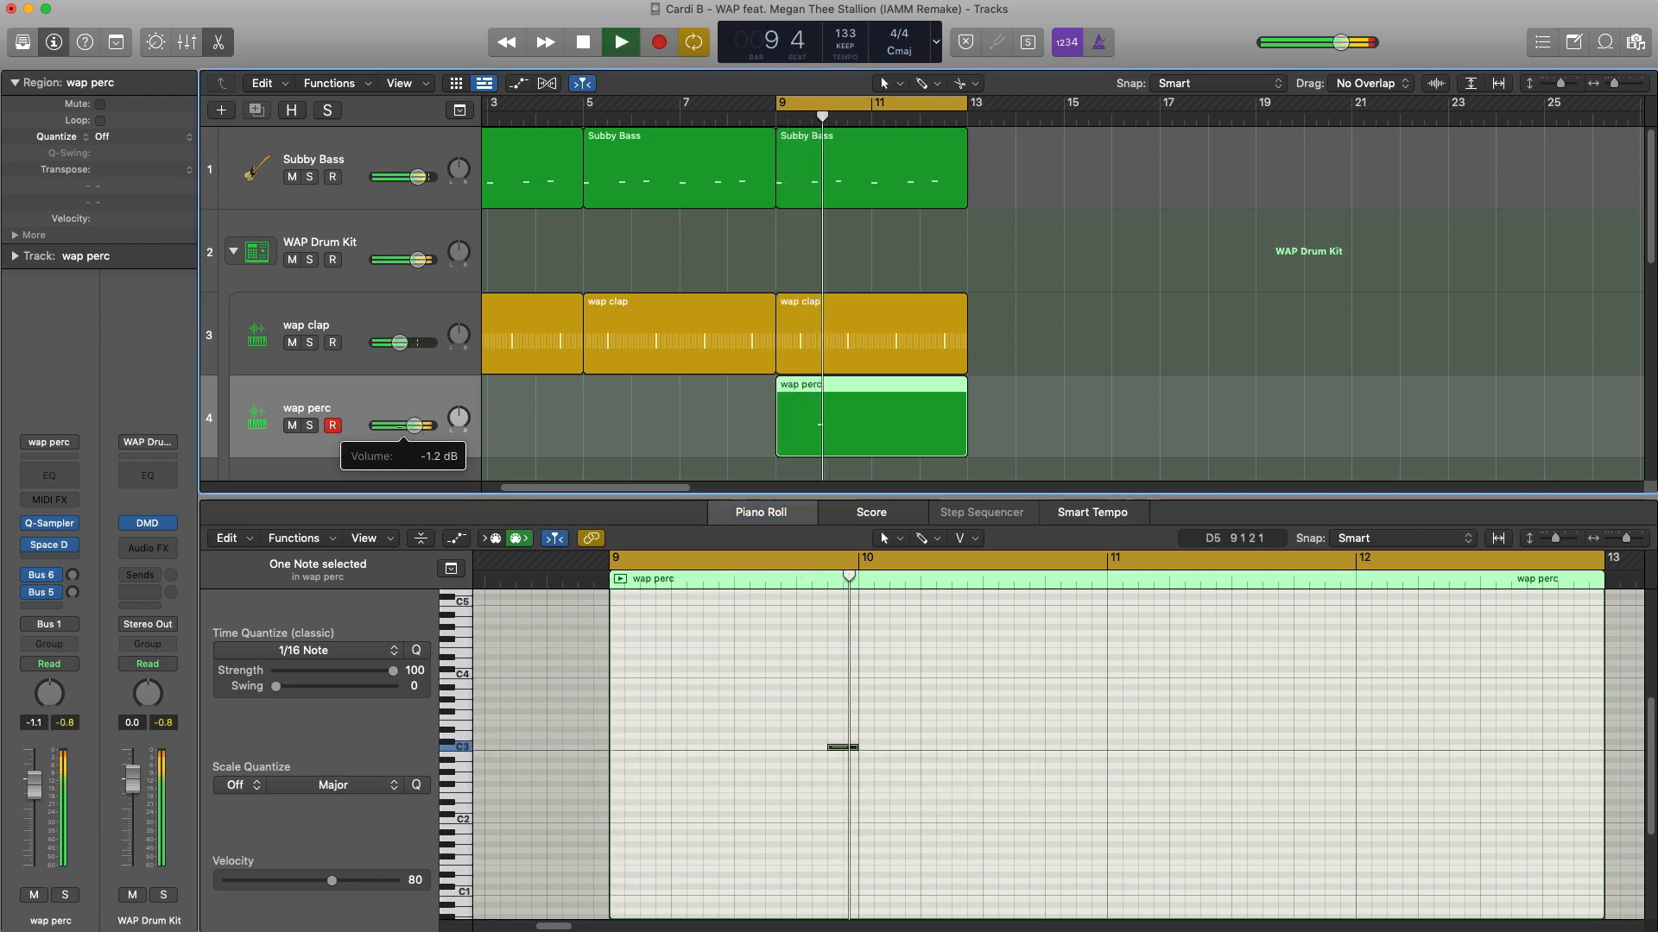
{"action": "left_click_drag", "start_coordinate": [409, 424], "coordinate": [405, 432]}
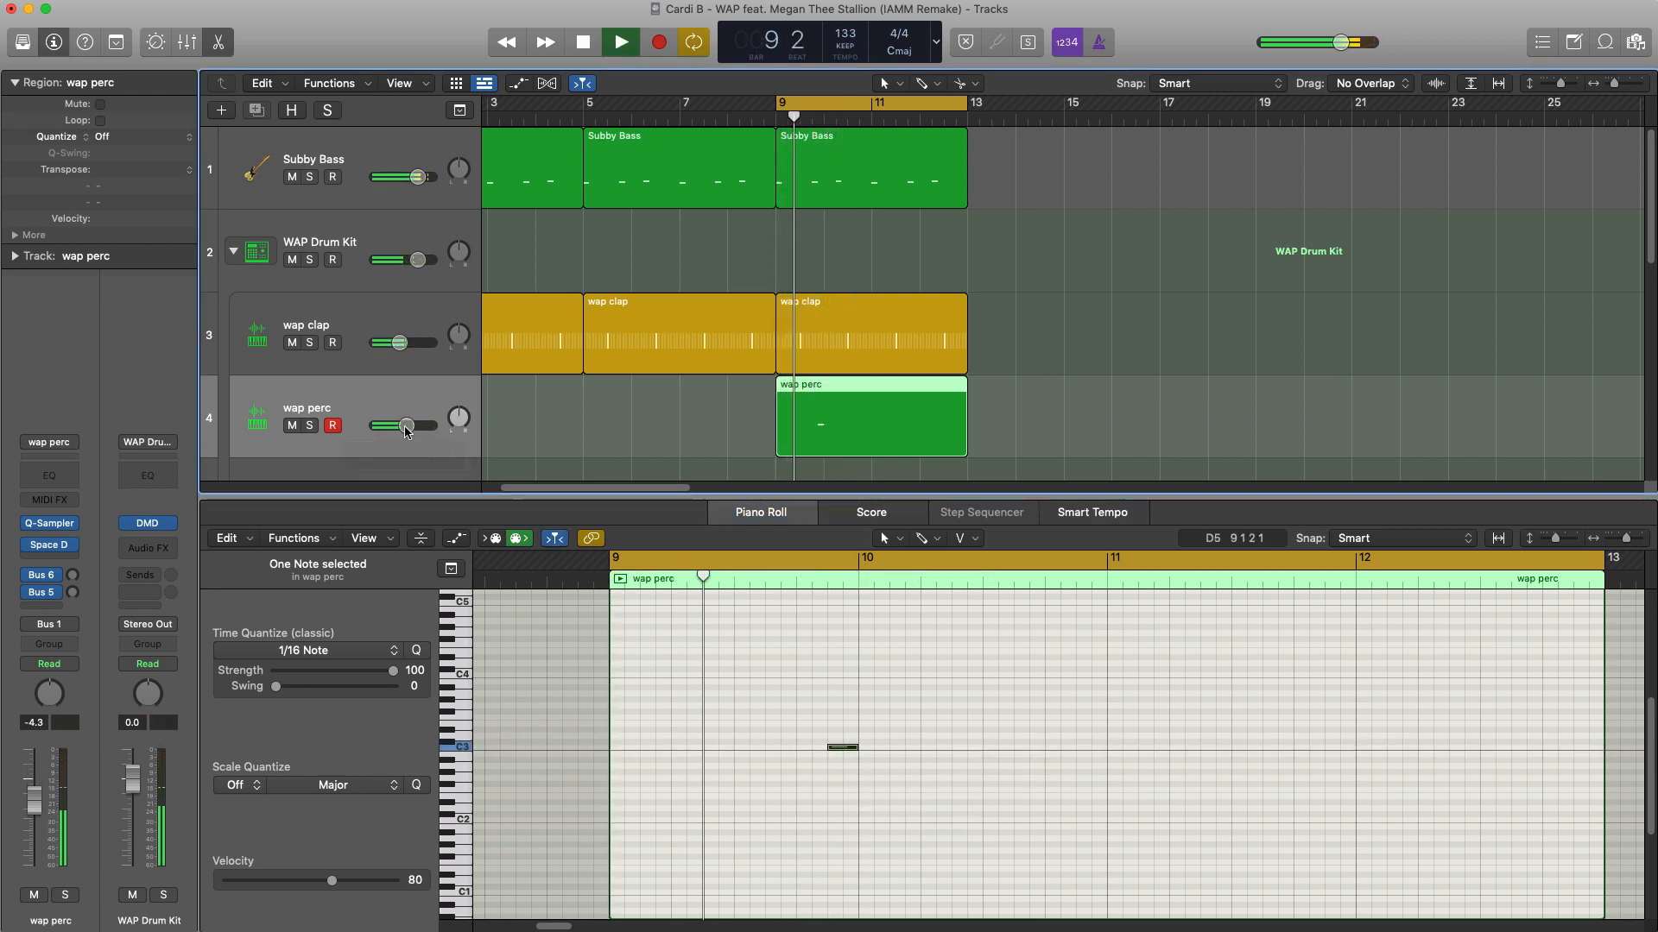
Add more C3 perc notes, shortening the final quick hits
{"action": "left_click", "coordinate": [581, 41]}
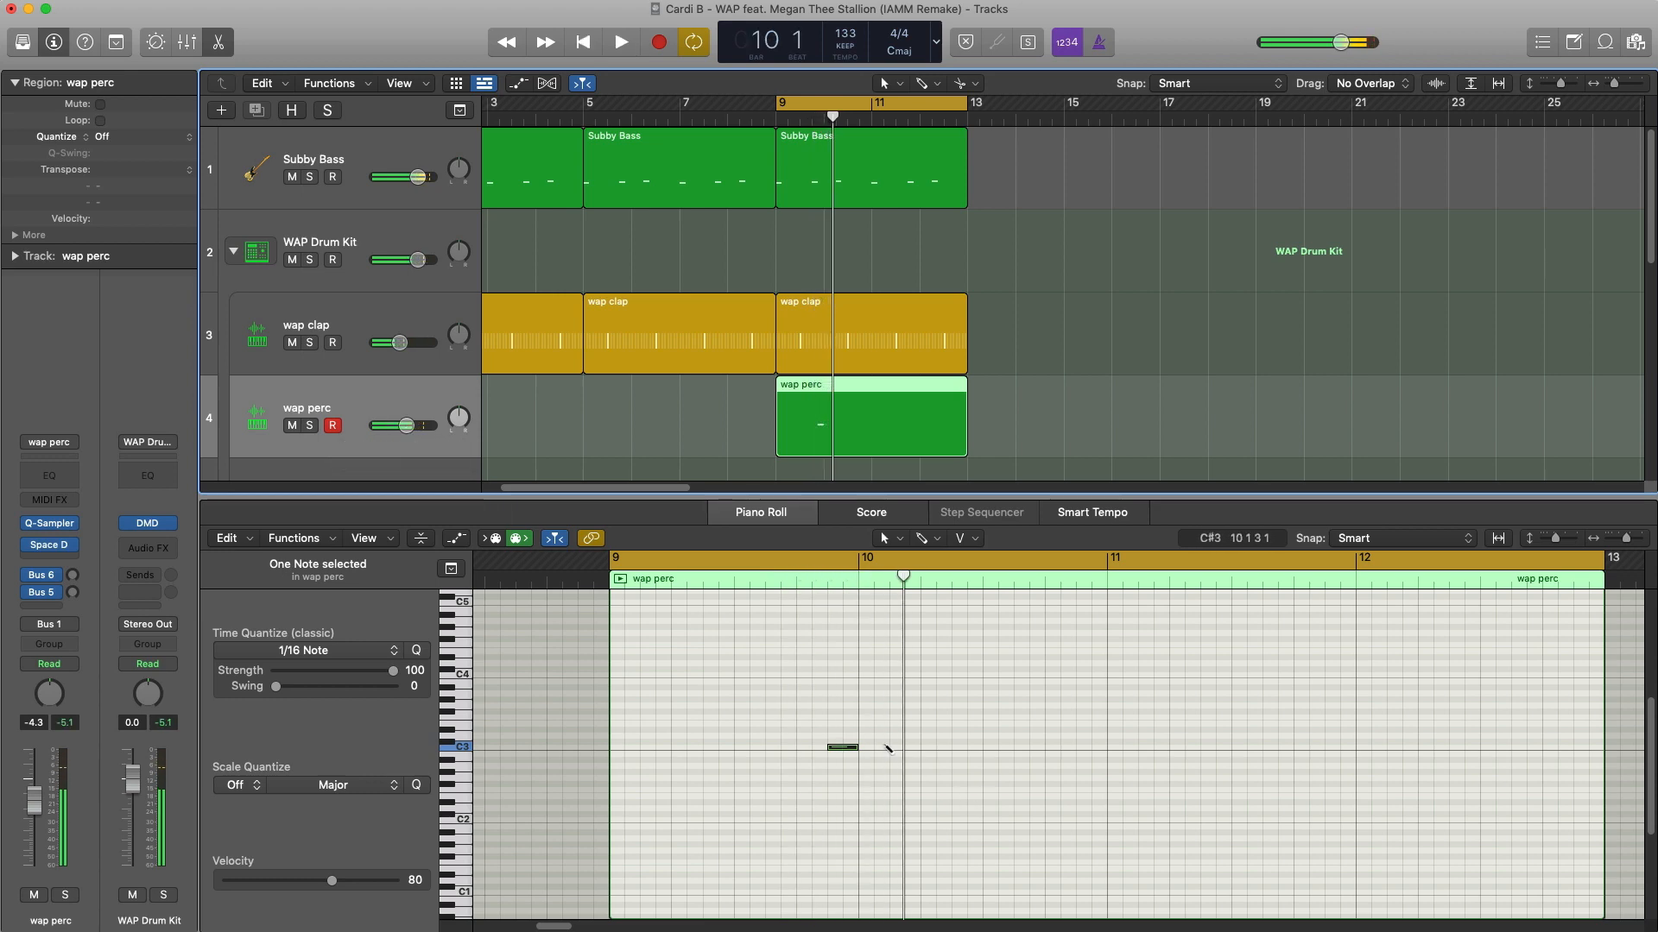
{"action": "left_click", "coordinate": [619, 42]}
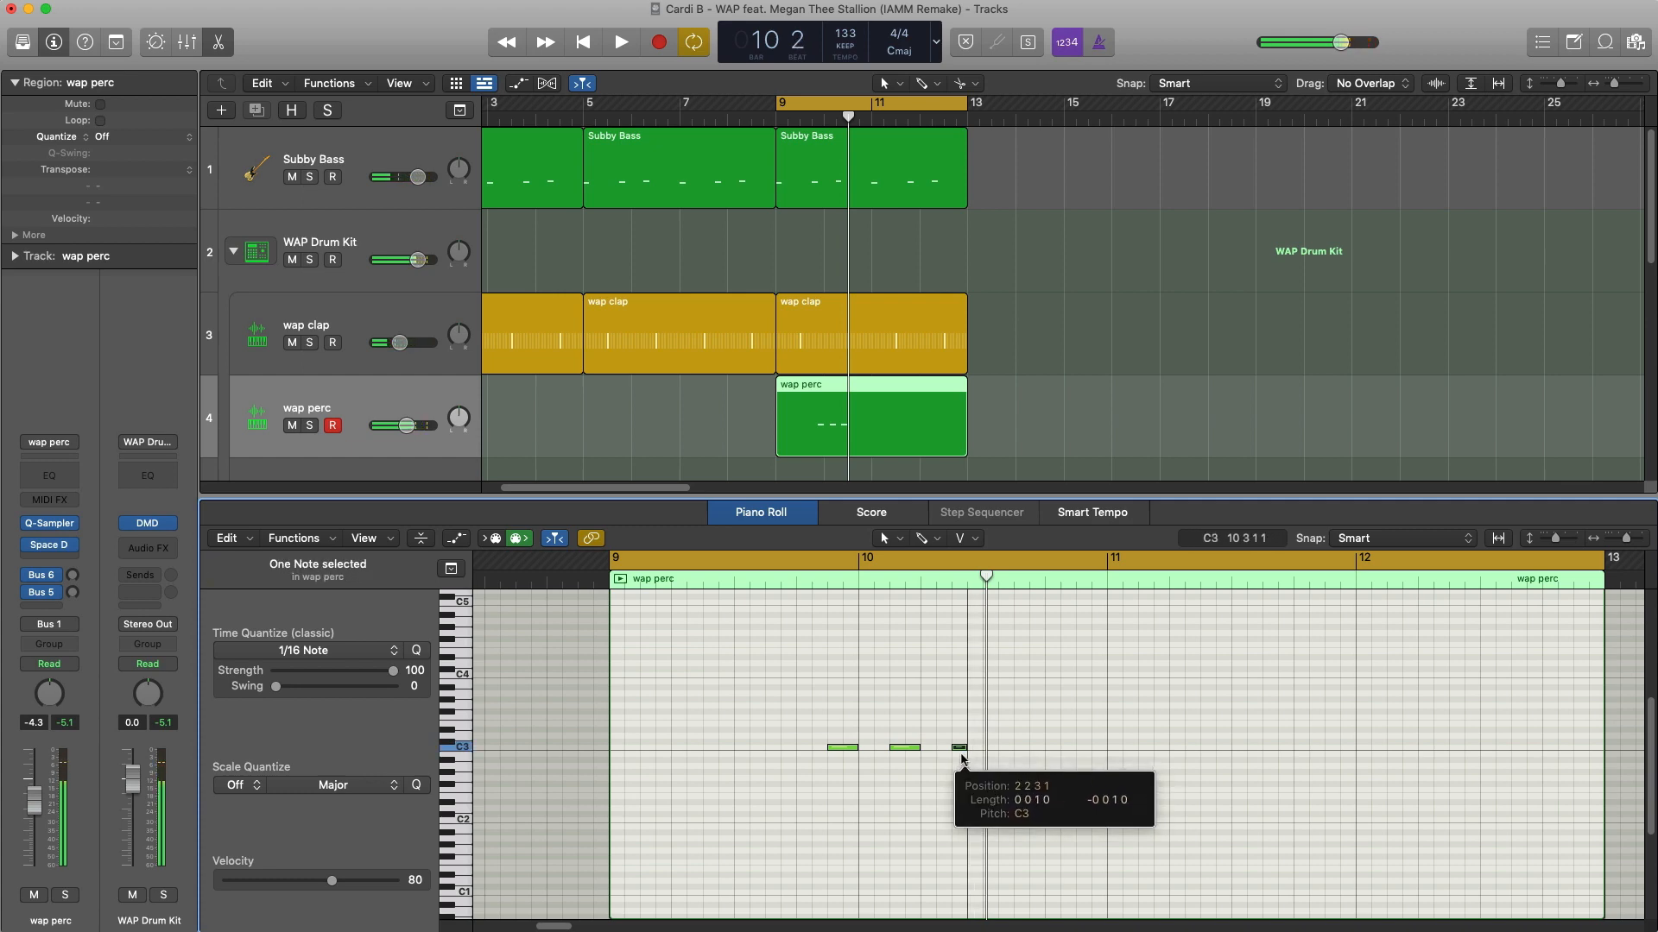
{"action": "left_click_drag", "start_coordinate": [960, 747], "coordinate": [1004, 747]}
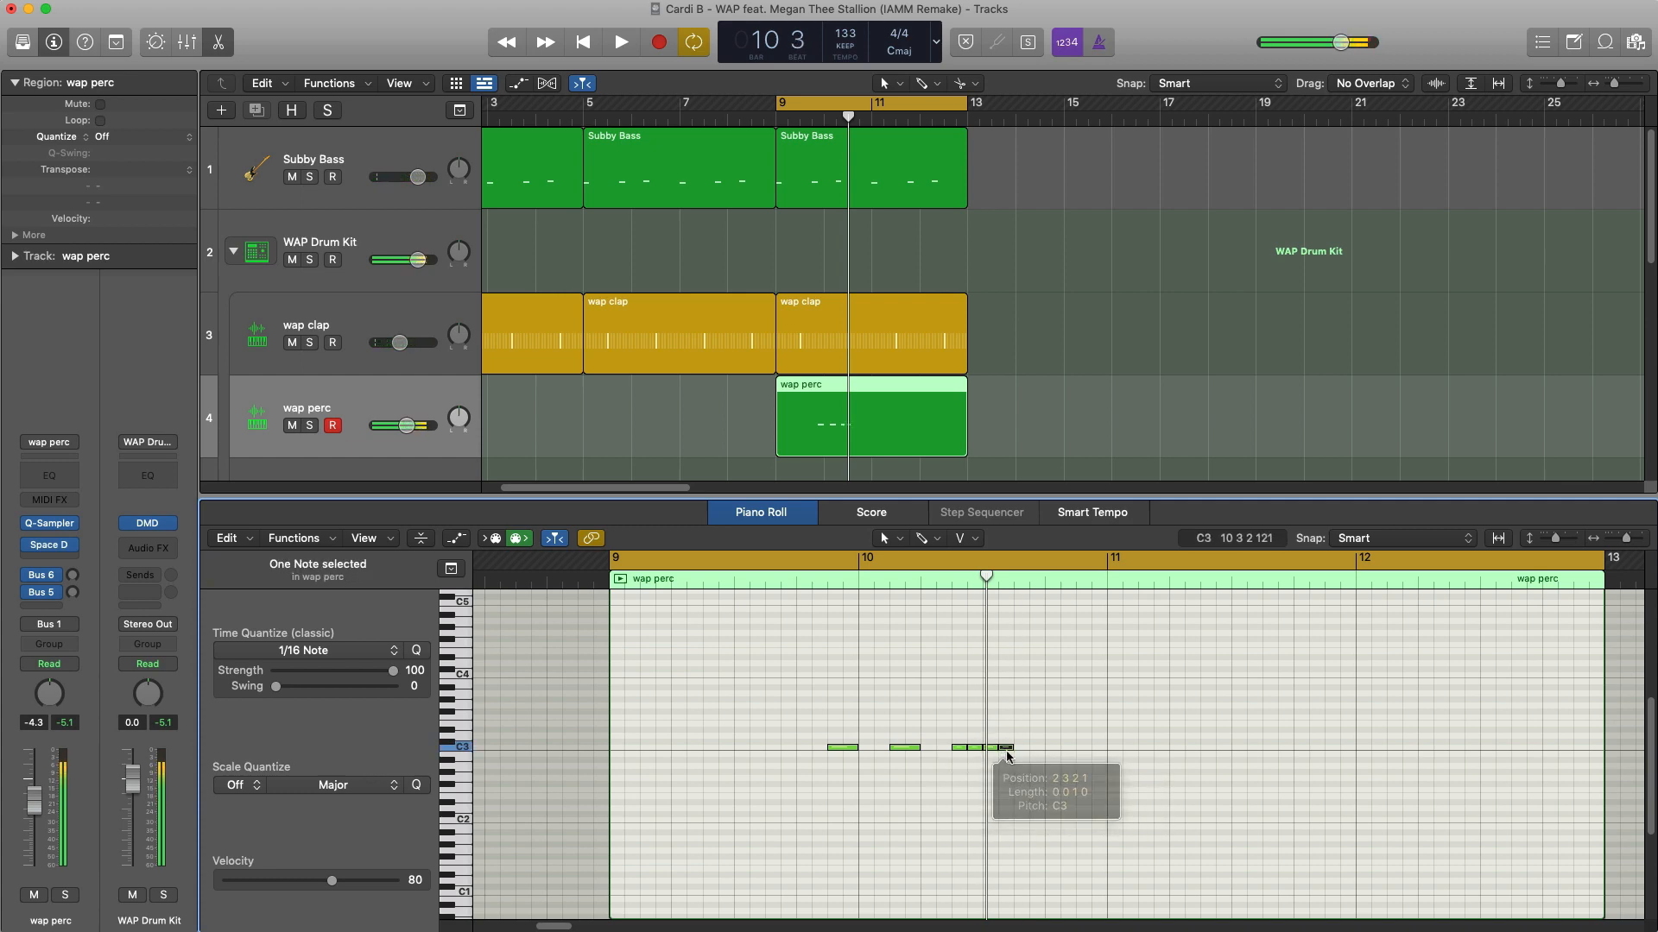
{"action": "left_click", "coordinate": [621, 42]}
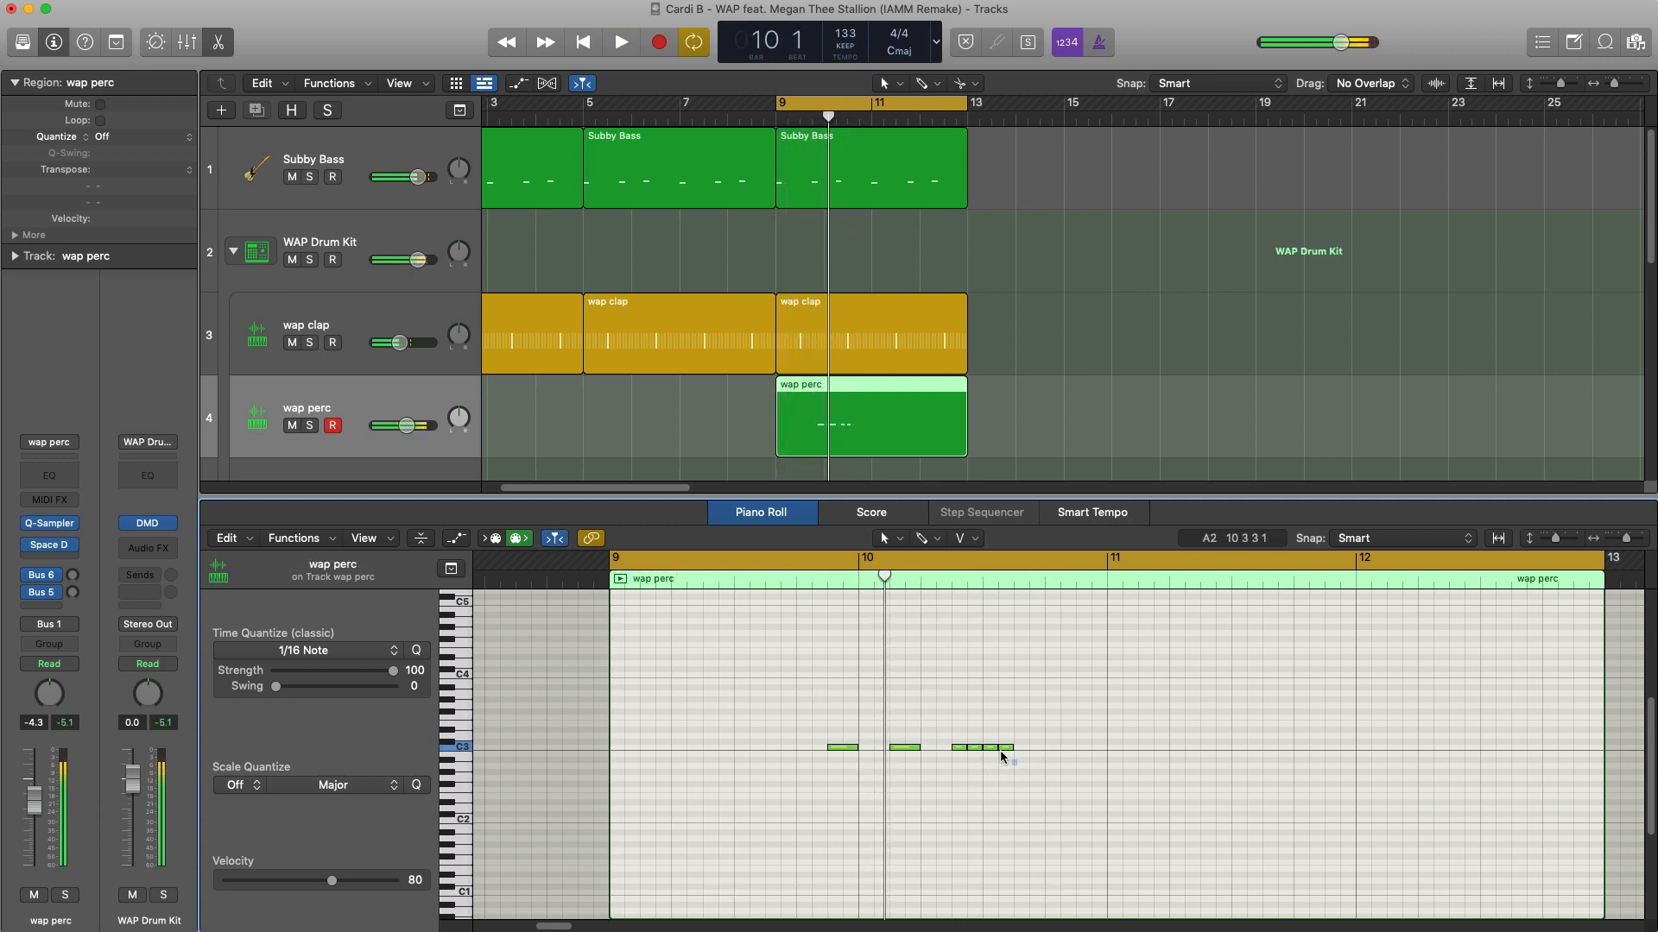
Quantize the four short perc notes to 1/16 Triplet and adjust their lengths
{"action": "left_click", "coordinate": [304, 650]}
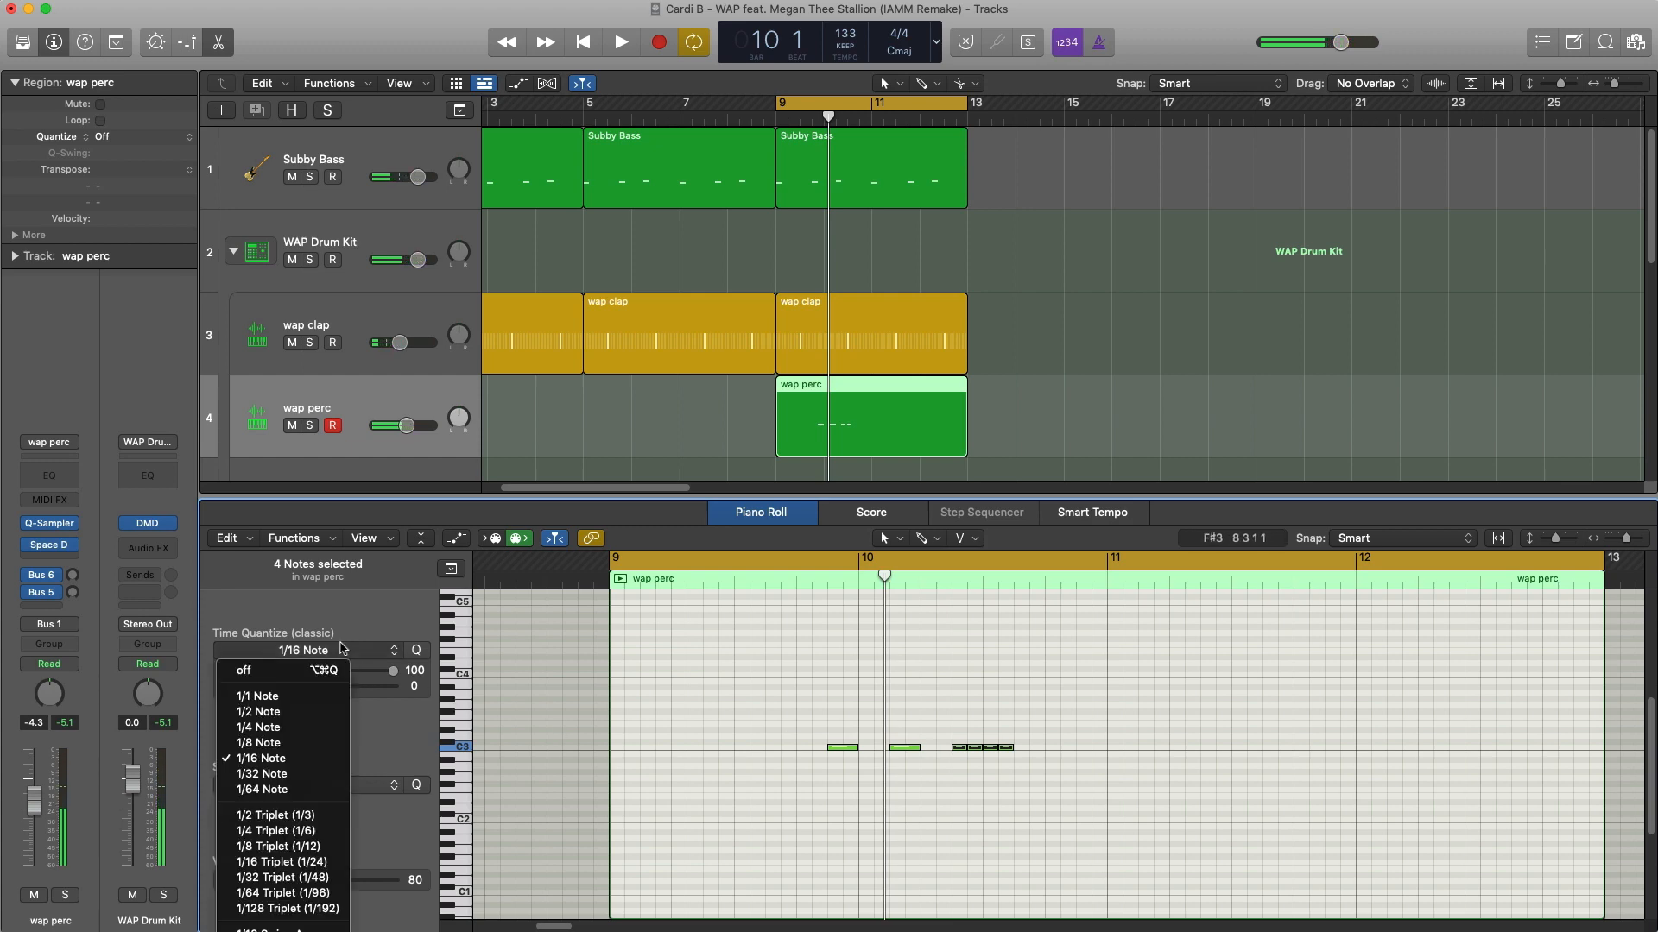
{"action": "mouse_move", "coordinate": [285, 877]}
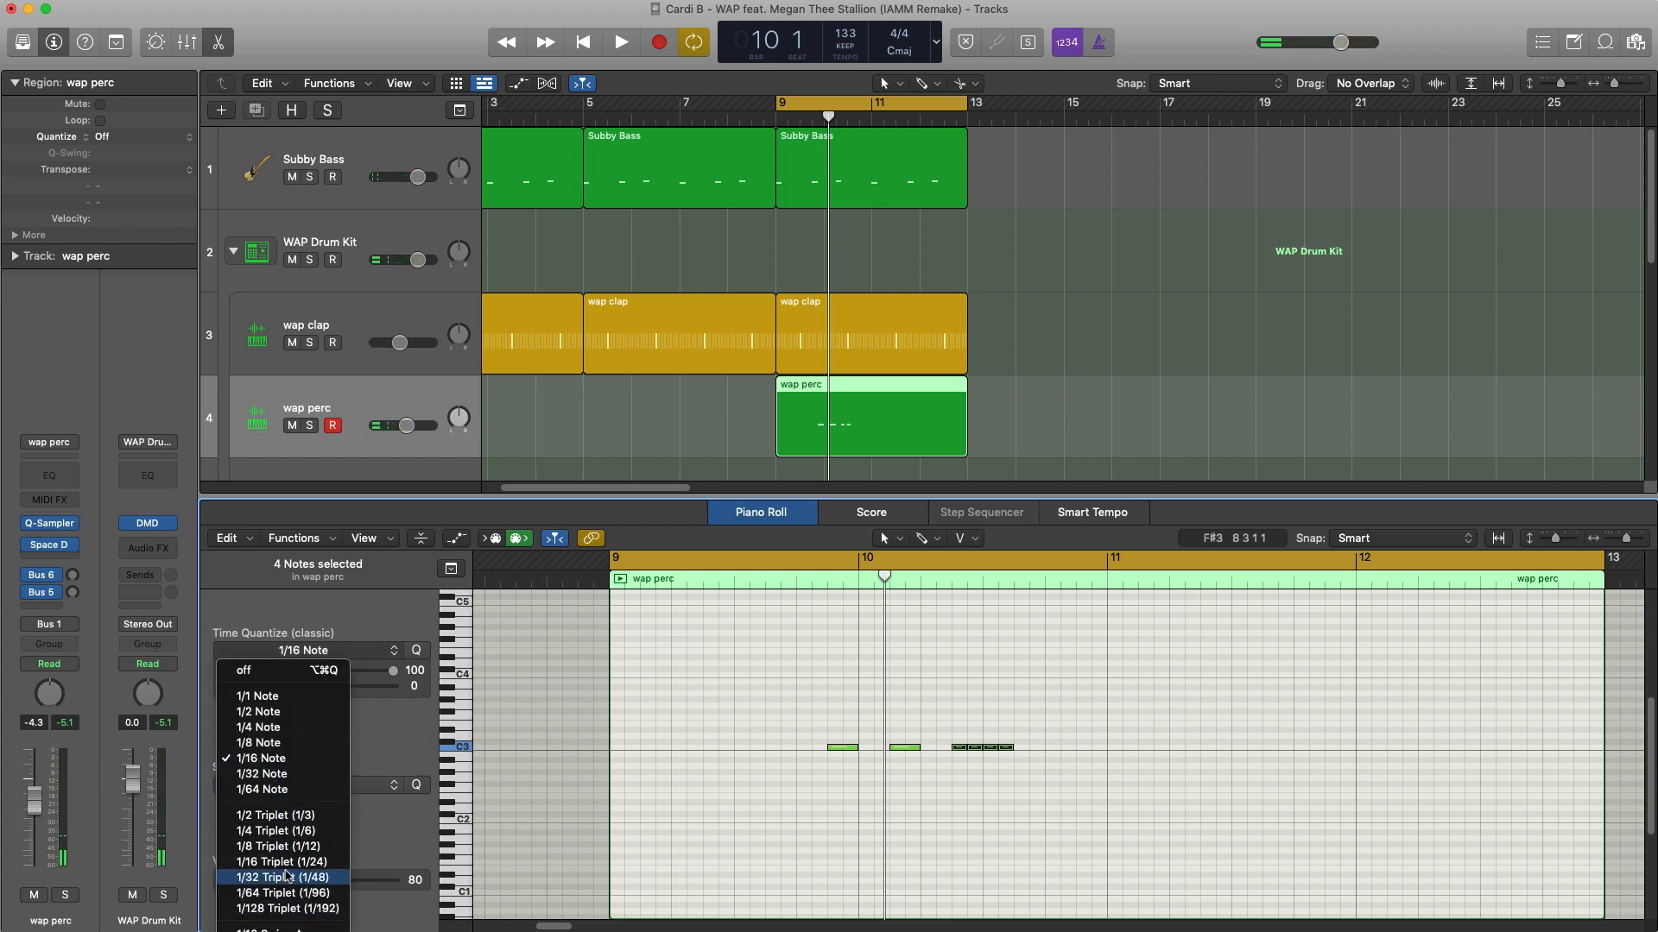
{"action": "left_click", "coordinate": [274, 861]}
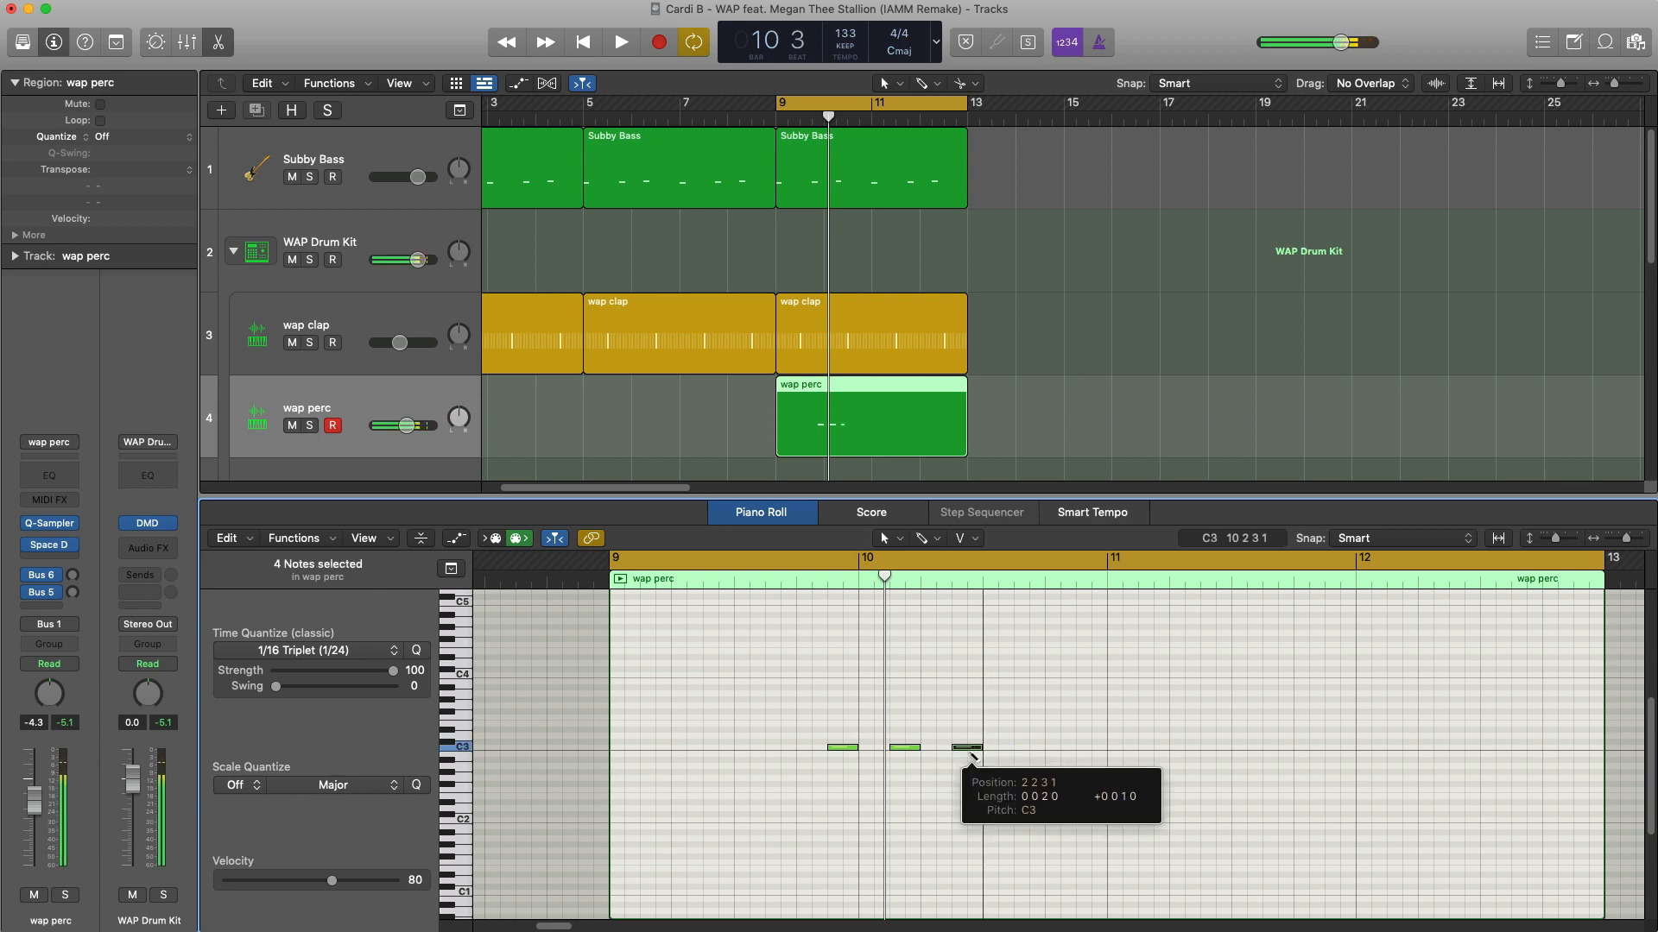
{"action": "left_click", "coordinate": [921, 537]}
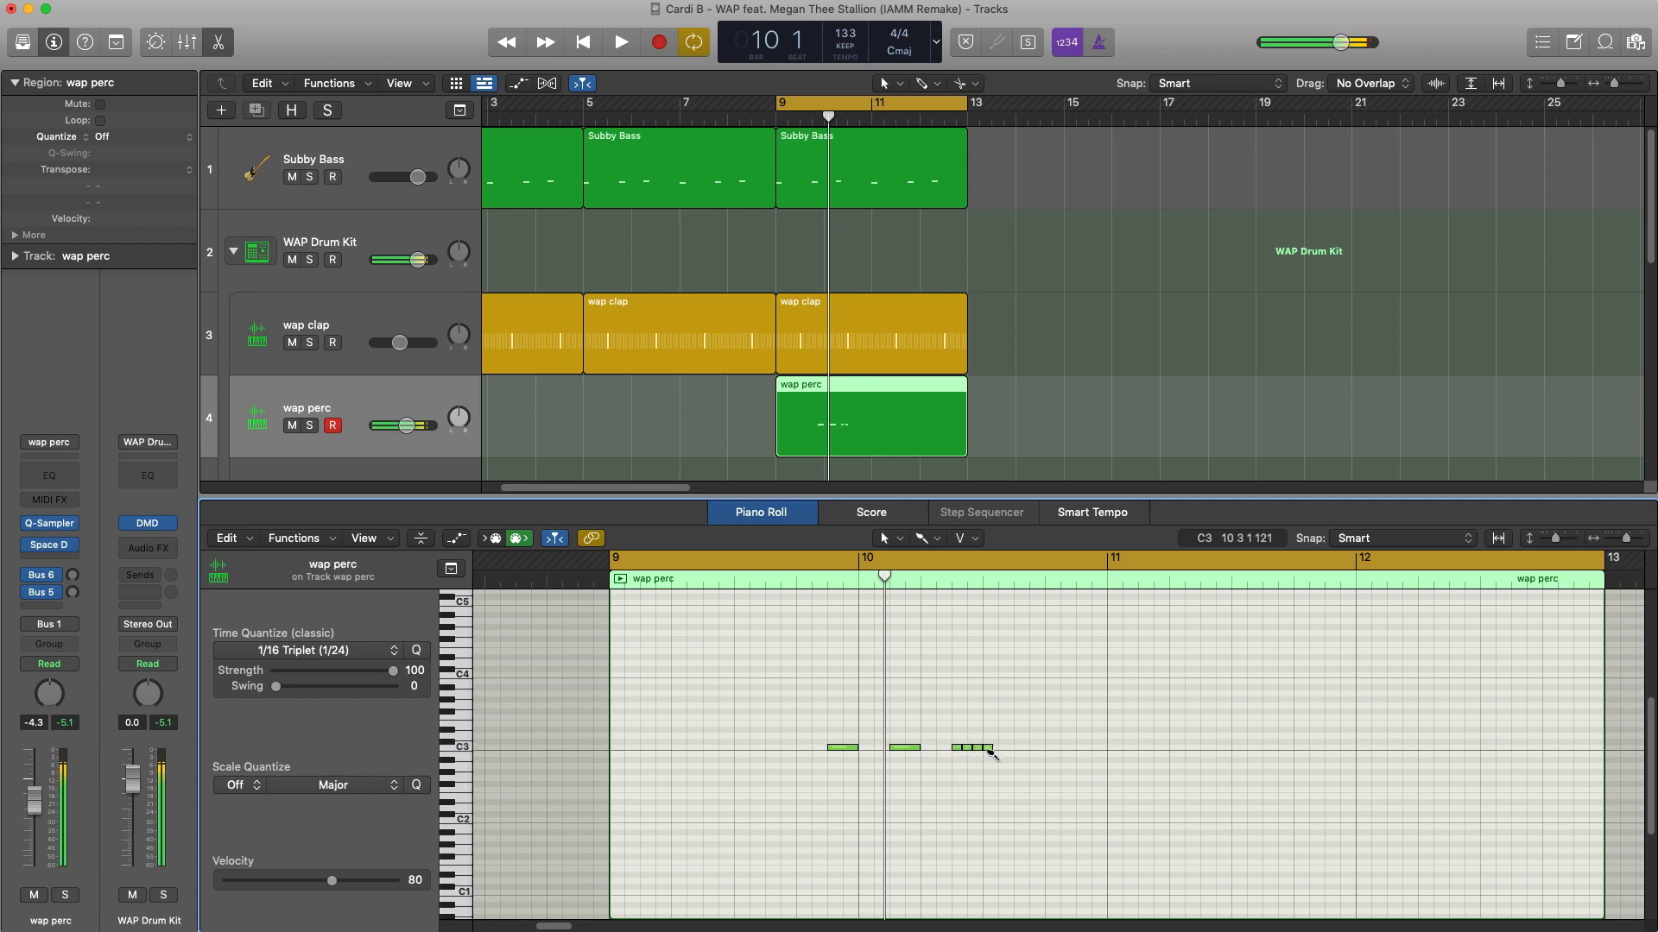
{"action": "left_click", "coordinate": [619, 42]}
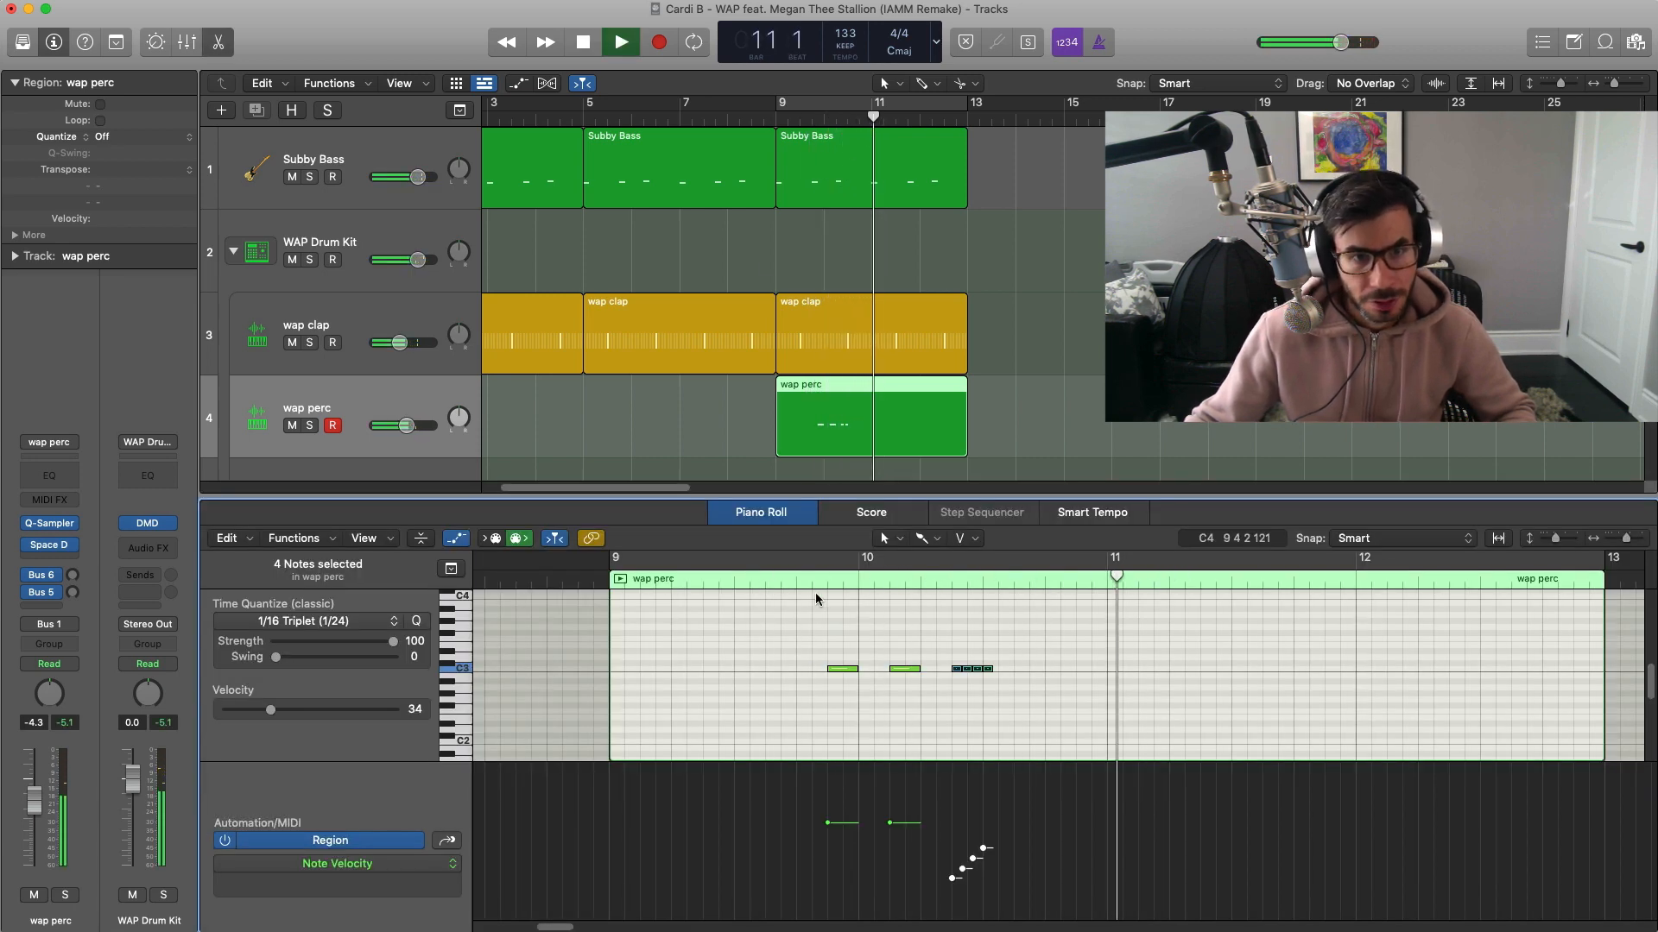
Edit the perc hits and add a short wap open hat region at bar 9
{"action": "left_click", "coordinate": [582, 42]}
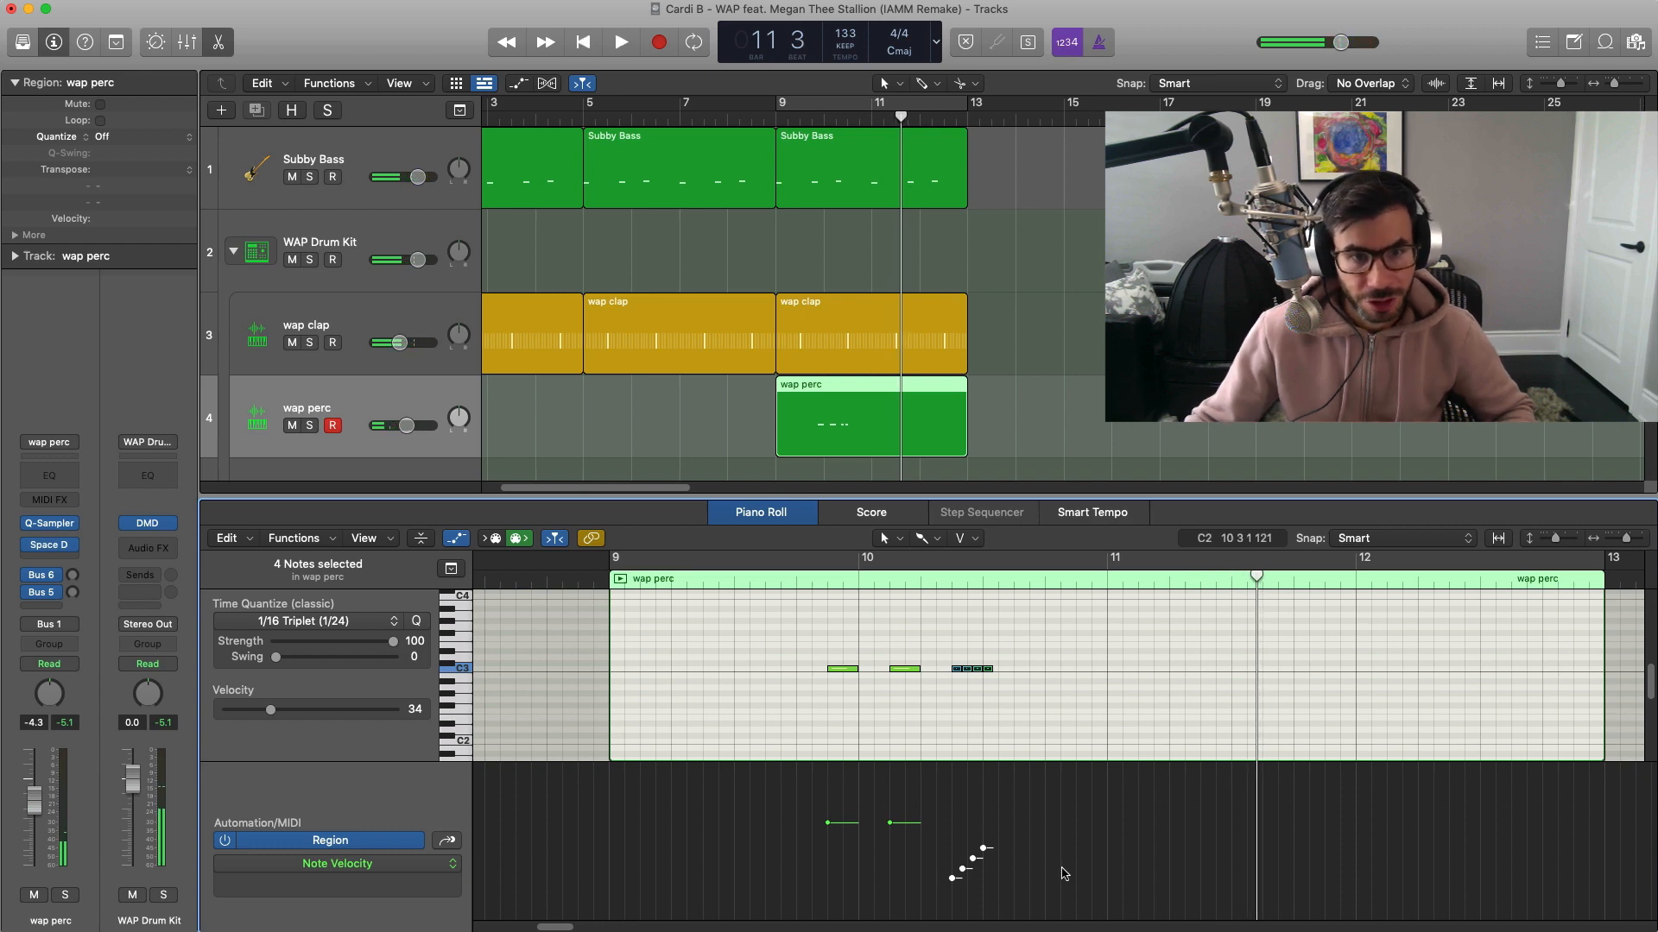
{"action": "left_click", "coordinate": [621, 42]}
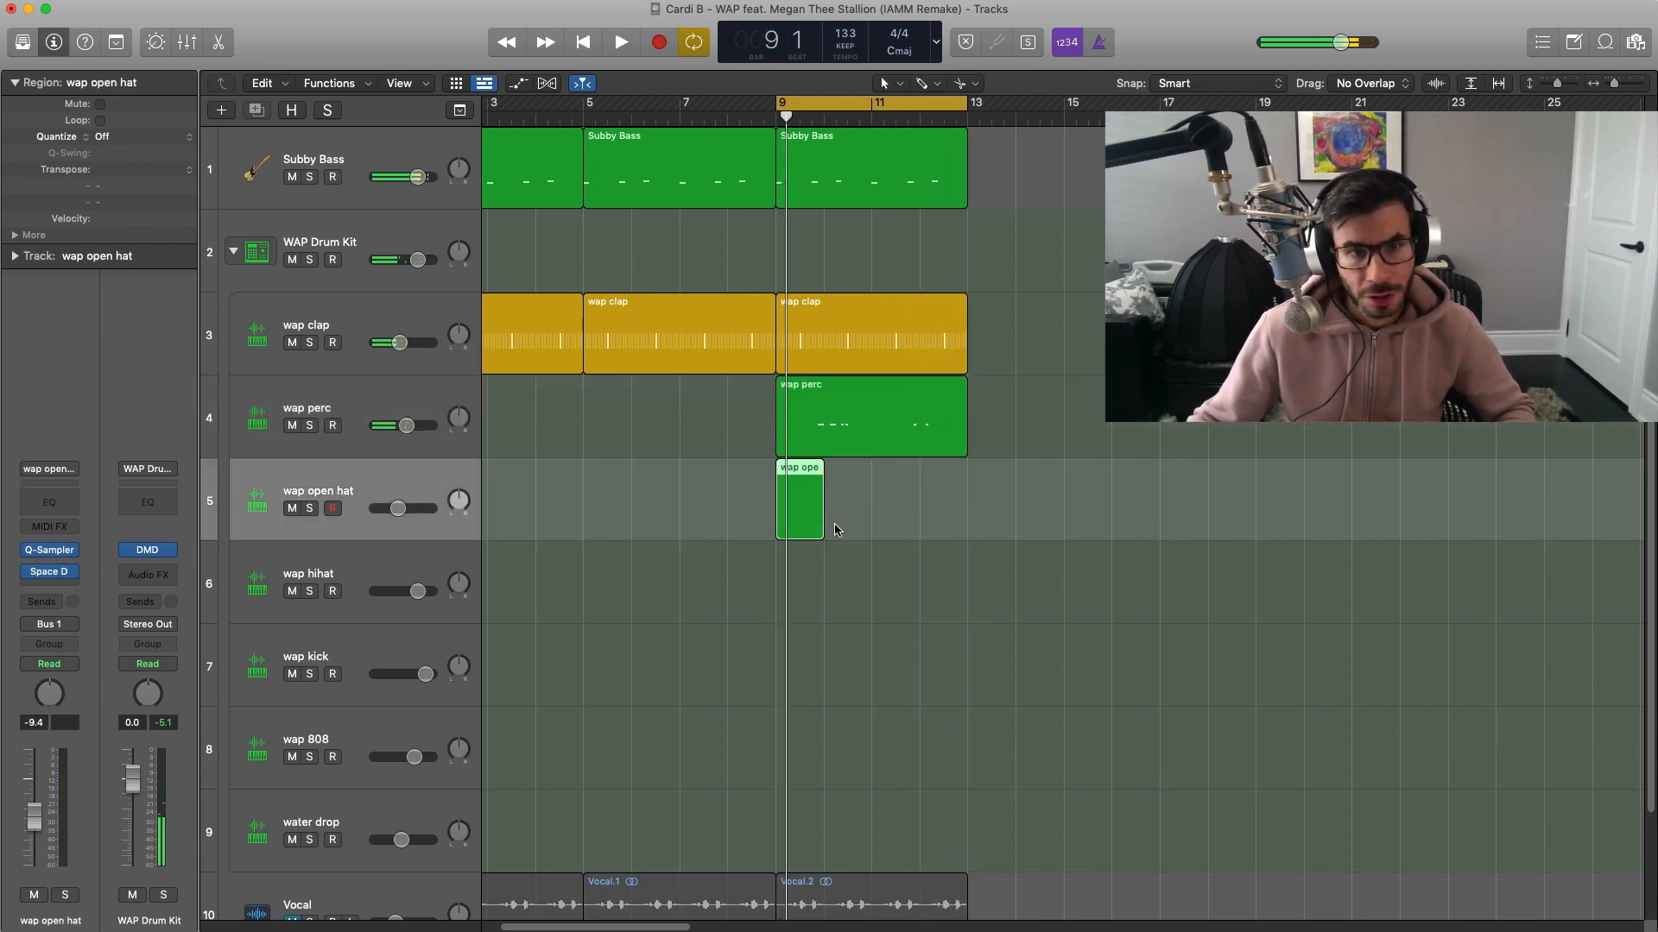
Extend the open hat region to bar 13, draw one late hit, and add a wap 808 region
{"action": "left_click_drag", "start_coordinate": [823, 518], "coordinate": [965, 518]}
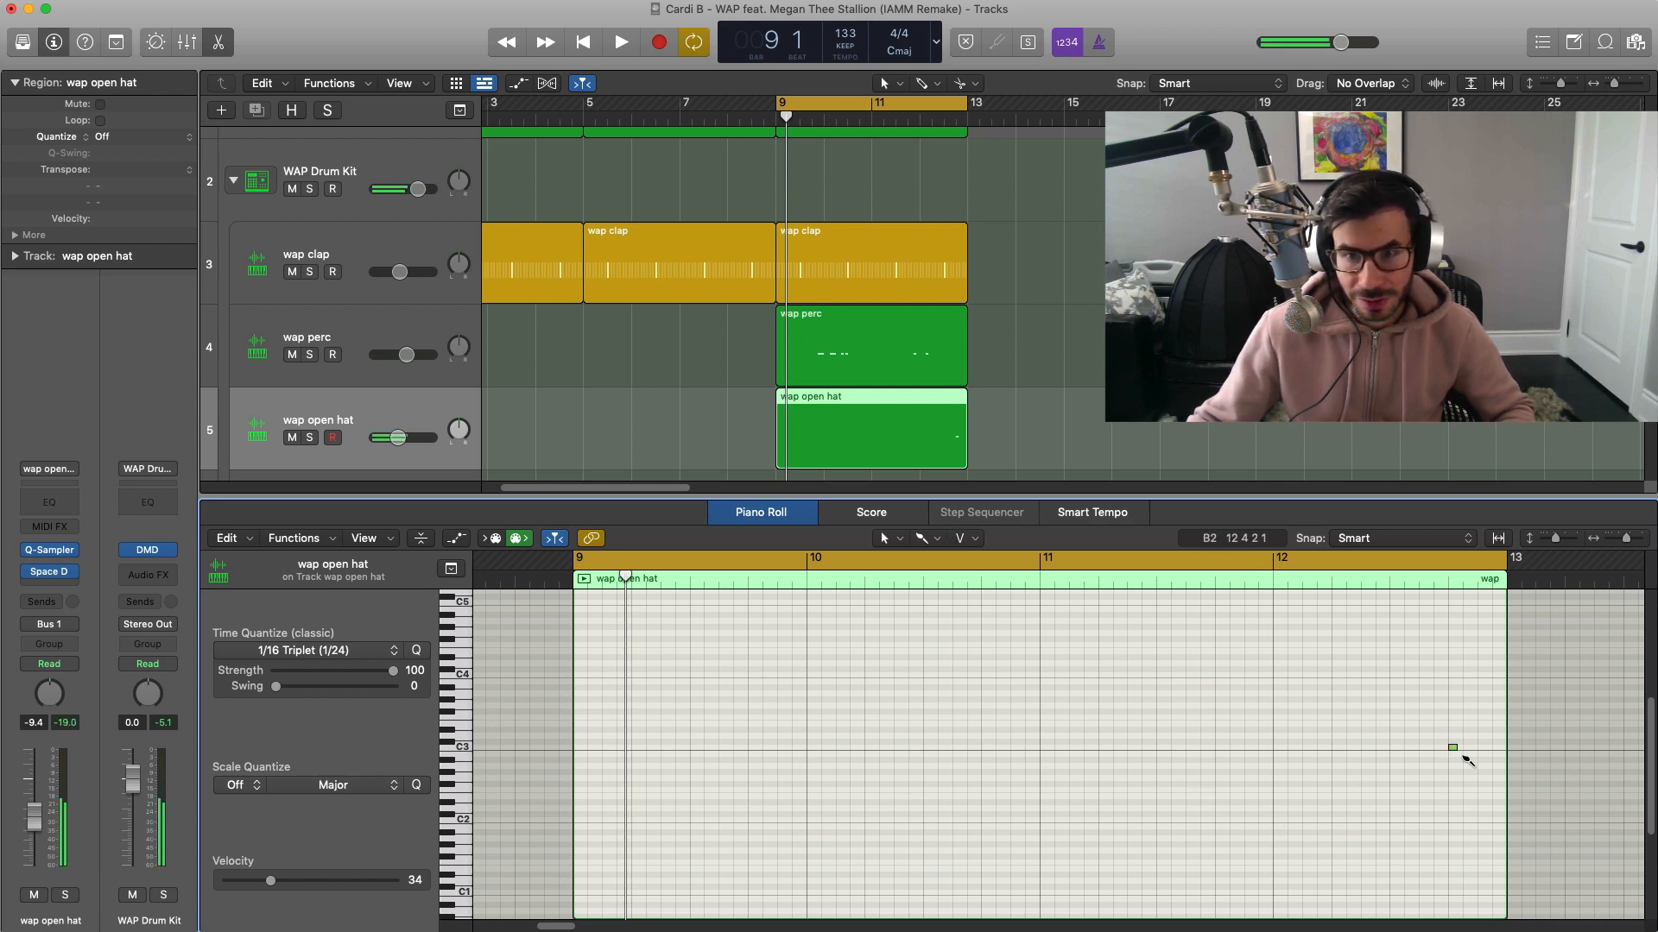
{"action": "left_click", "coordinate": [620, 42]}
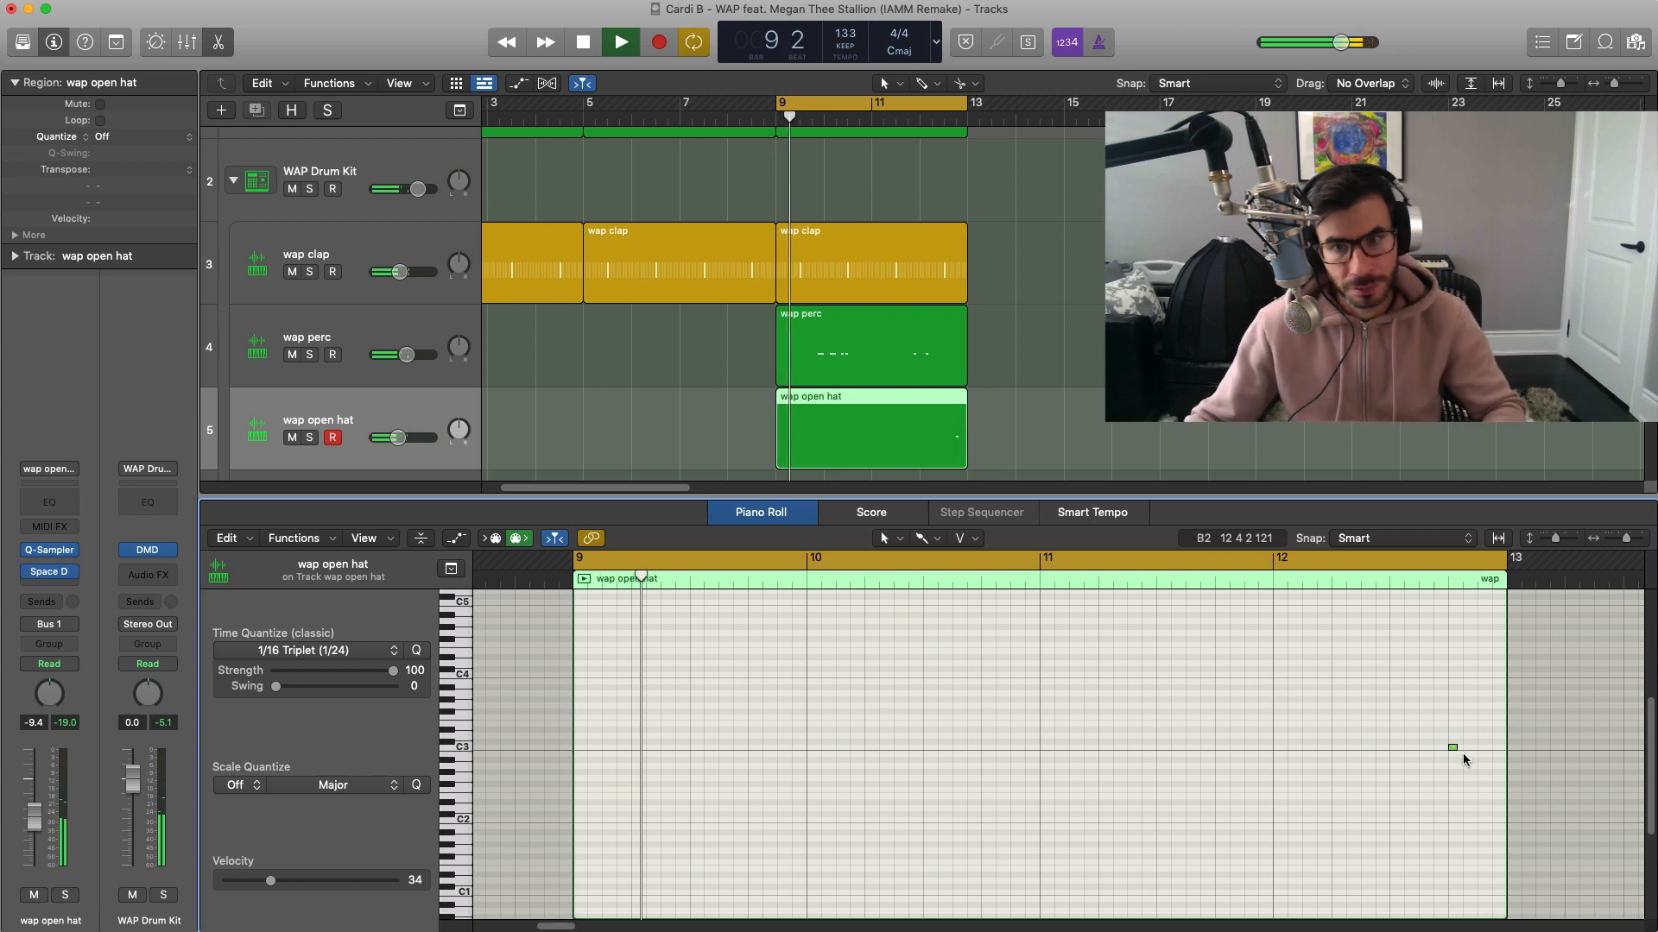
{"action": "left_click_drag", "start_coordinate": [400, 437], "coordinate": [393, 438]}
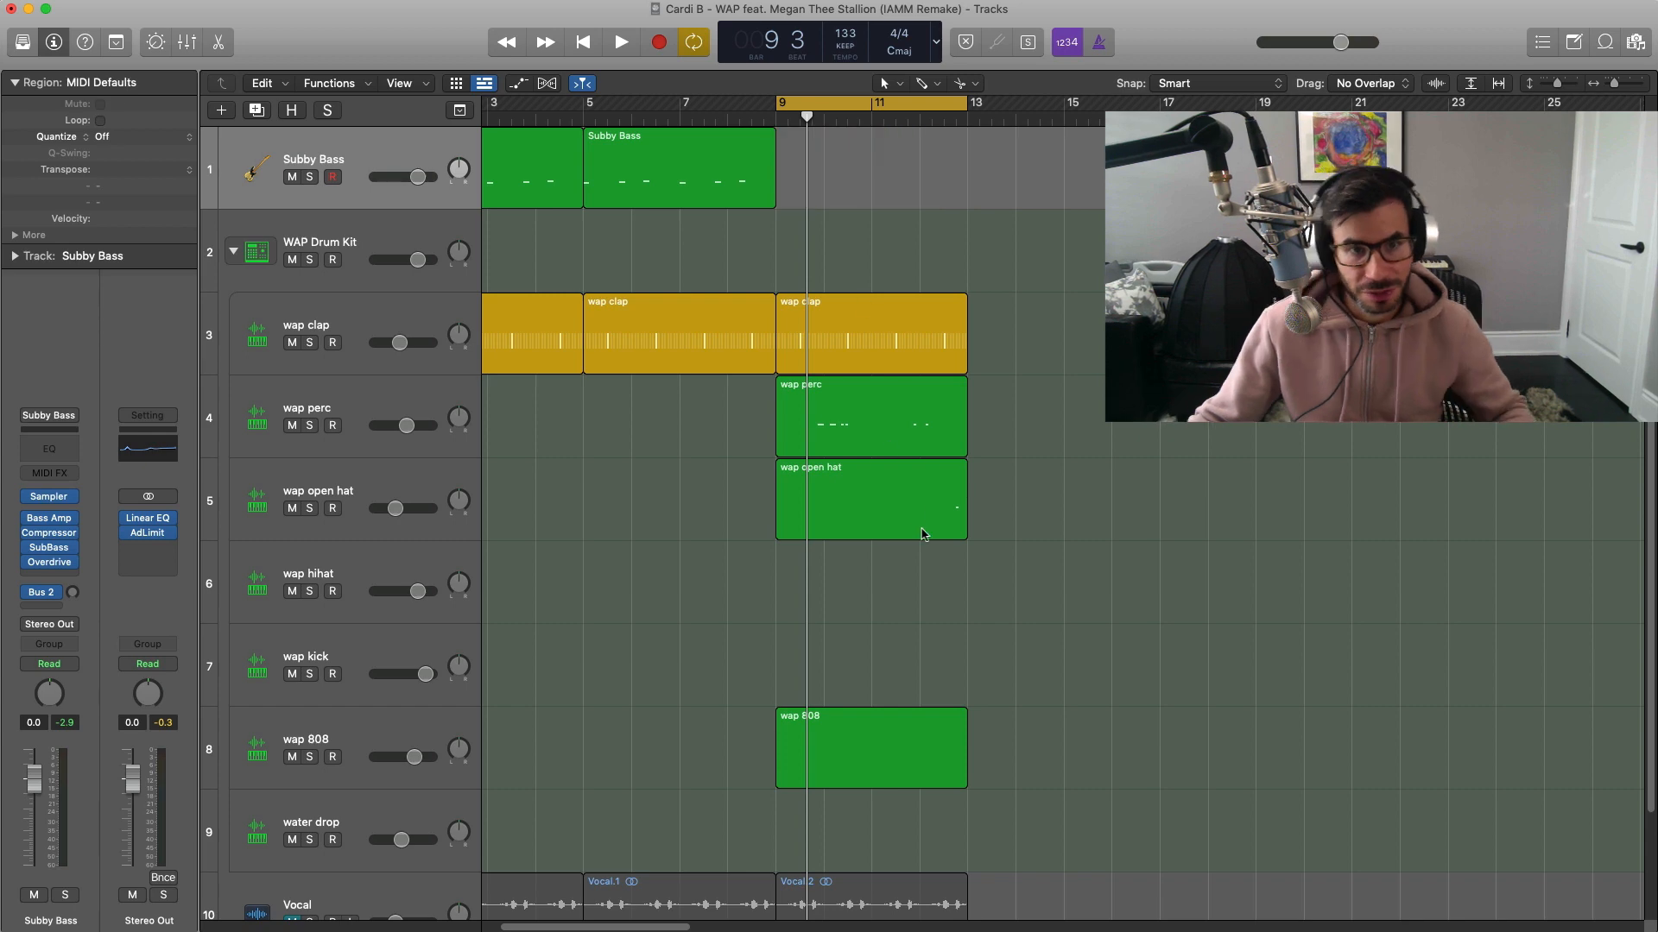
Pencil a repeating pattern of short 808 notes into the wap 808 region
{"action": "double_click", "coordinate": [869, 747]}
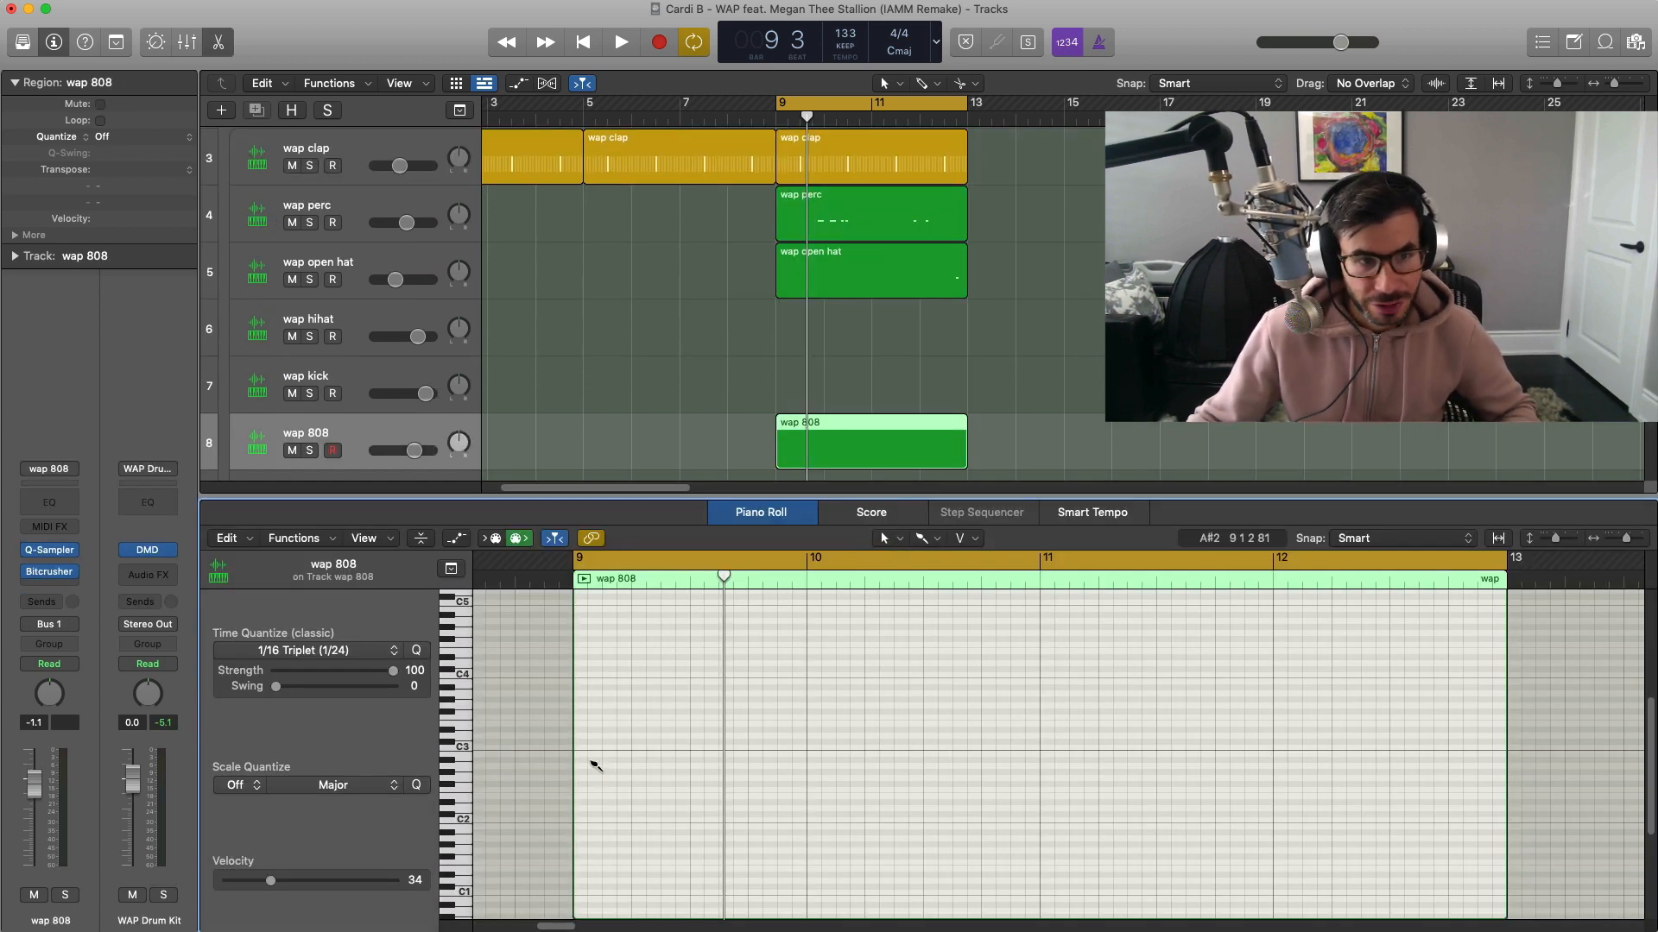
{"action": "left_click", "coordinate": [936, 539]}
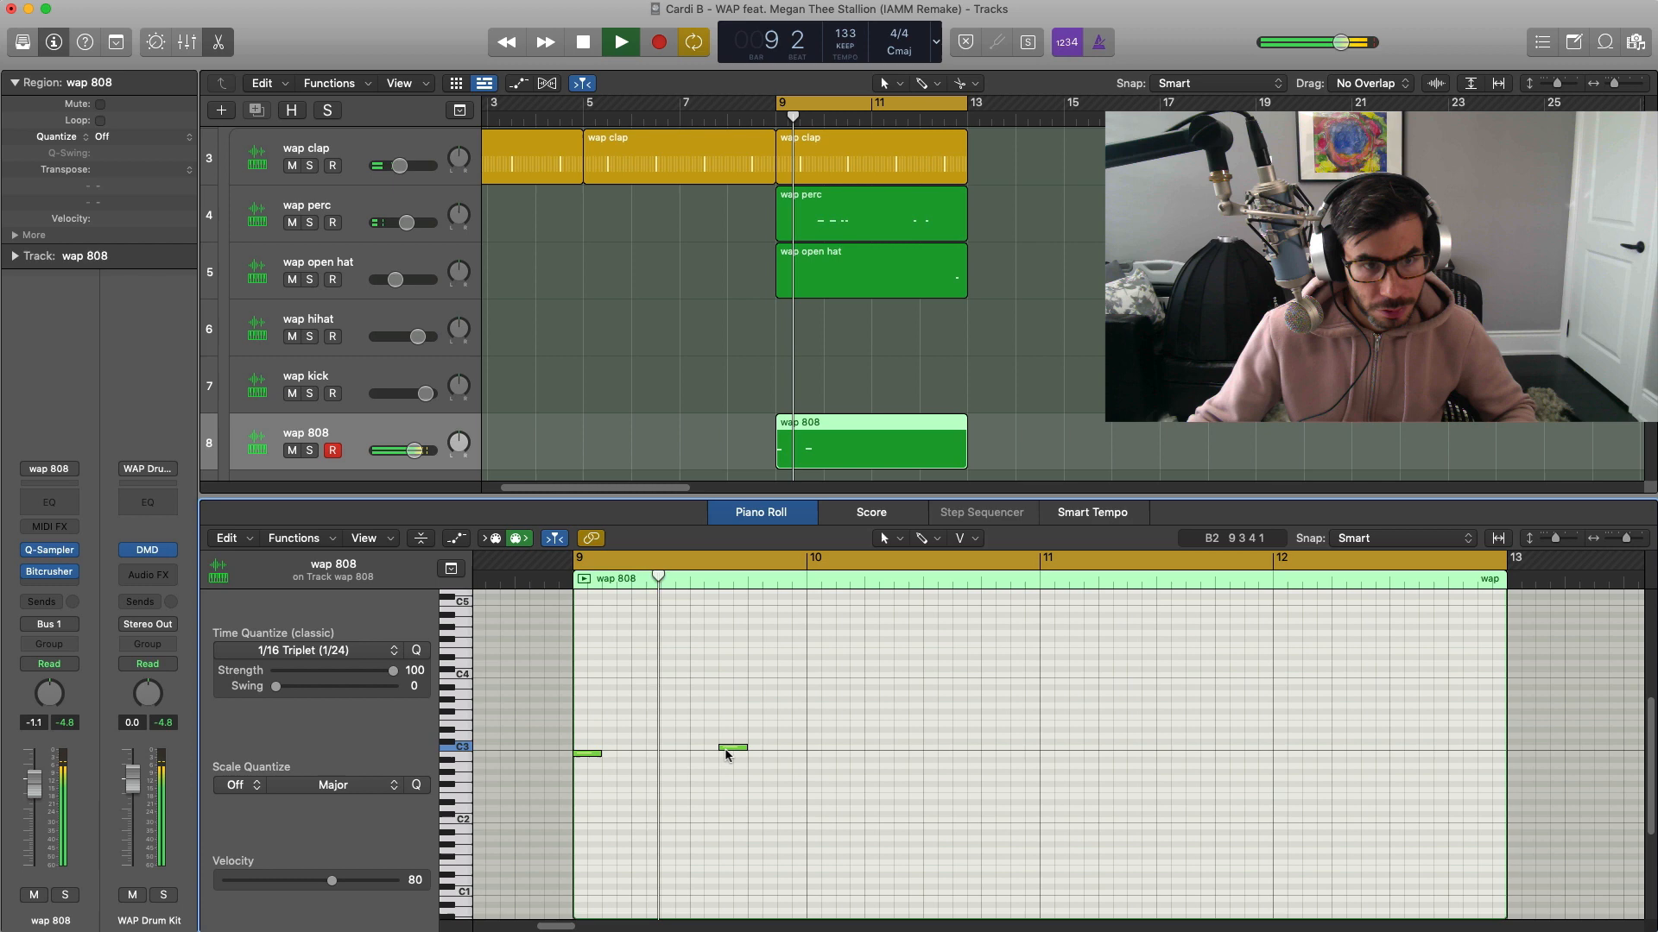
{"action": "left_click", "coordinate": [733, 748]}
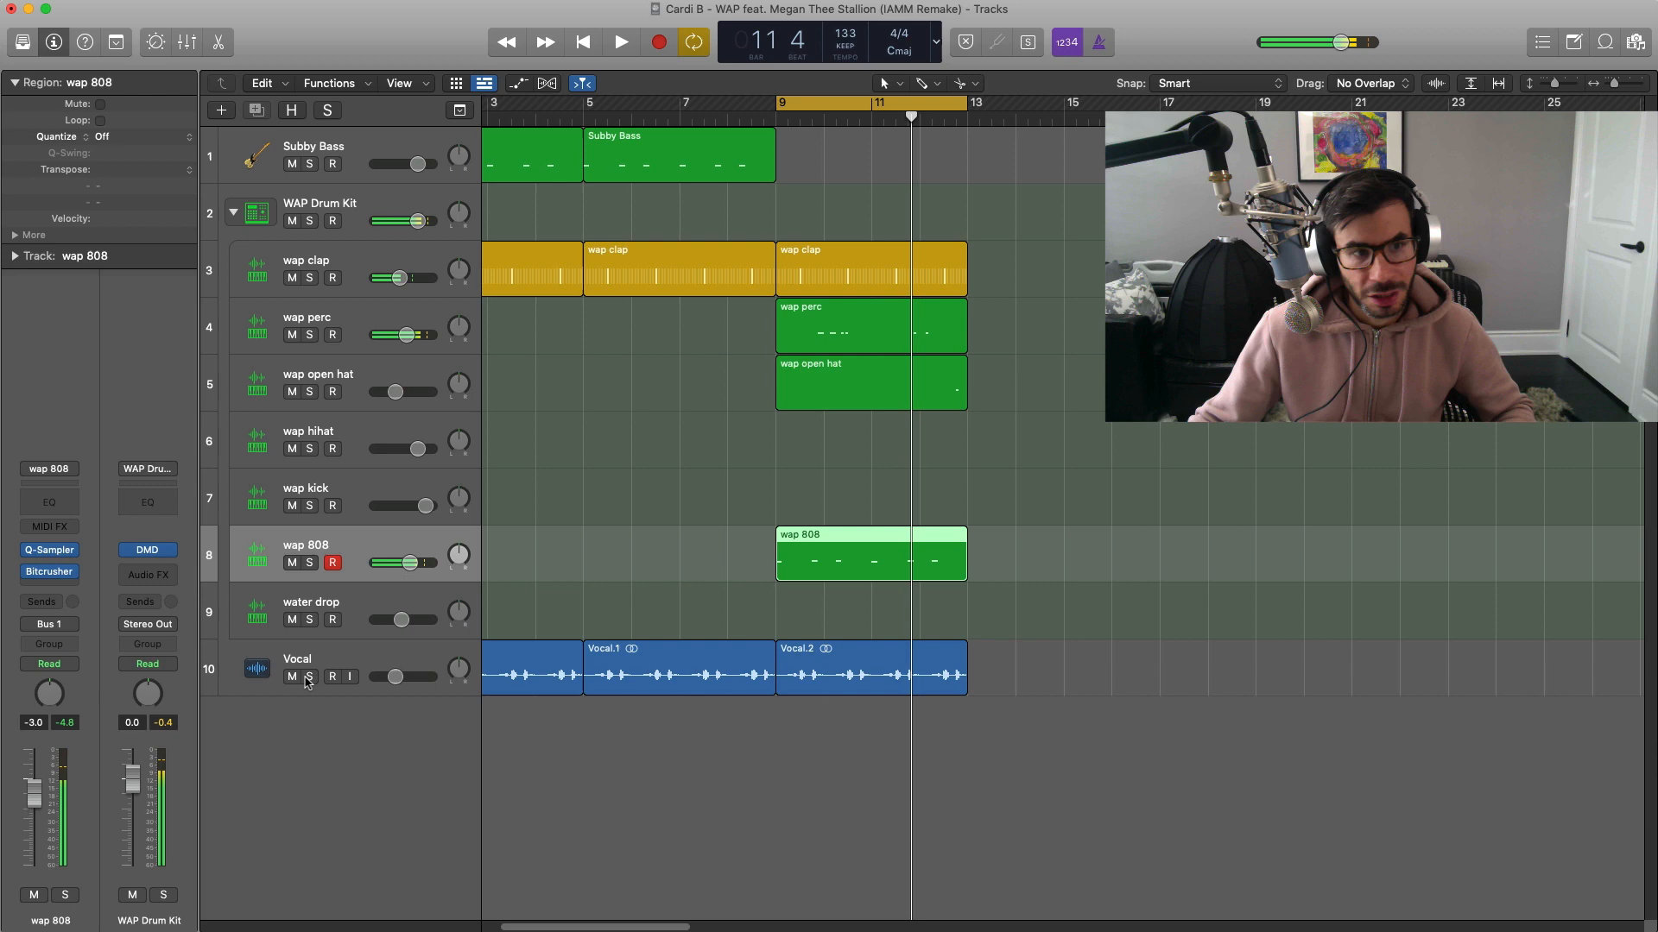
Play the beat, lower the 808 to about -3.4 dB, and copy the bar 9 vocal to a new track
{"action": "left_click", "coordinate": [620, 42]}
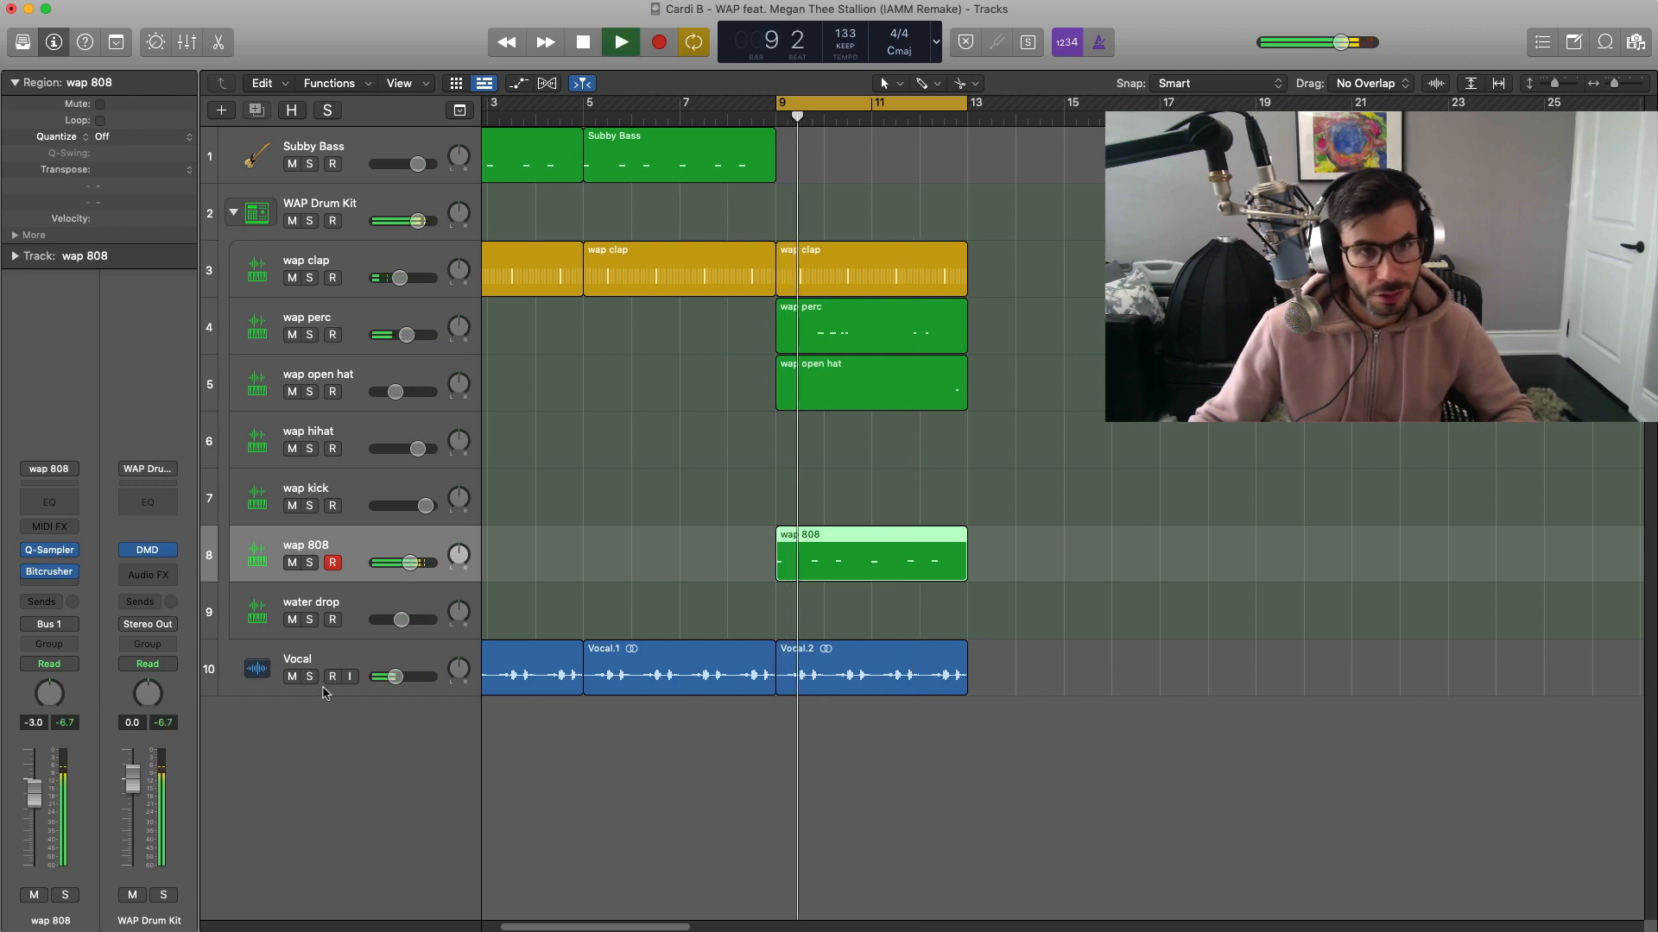
{"action": "left_click_drag", "start_coordinate": [415, 561], "coordinate": [410, 561]}
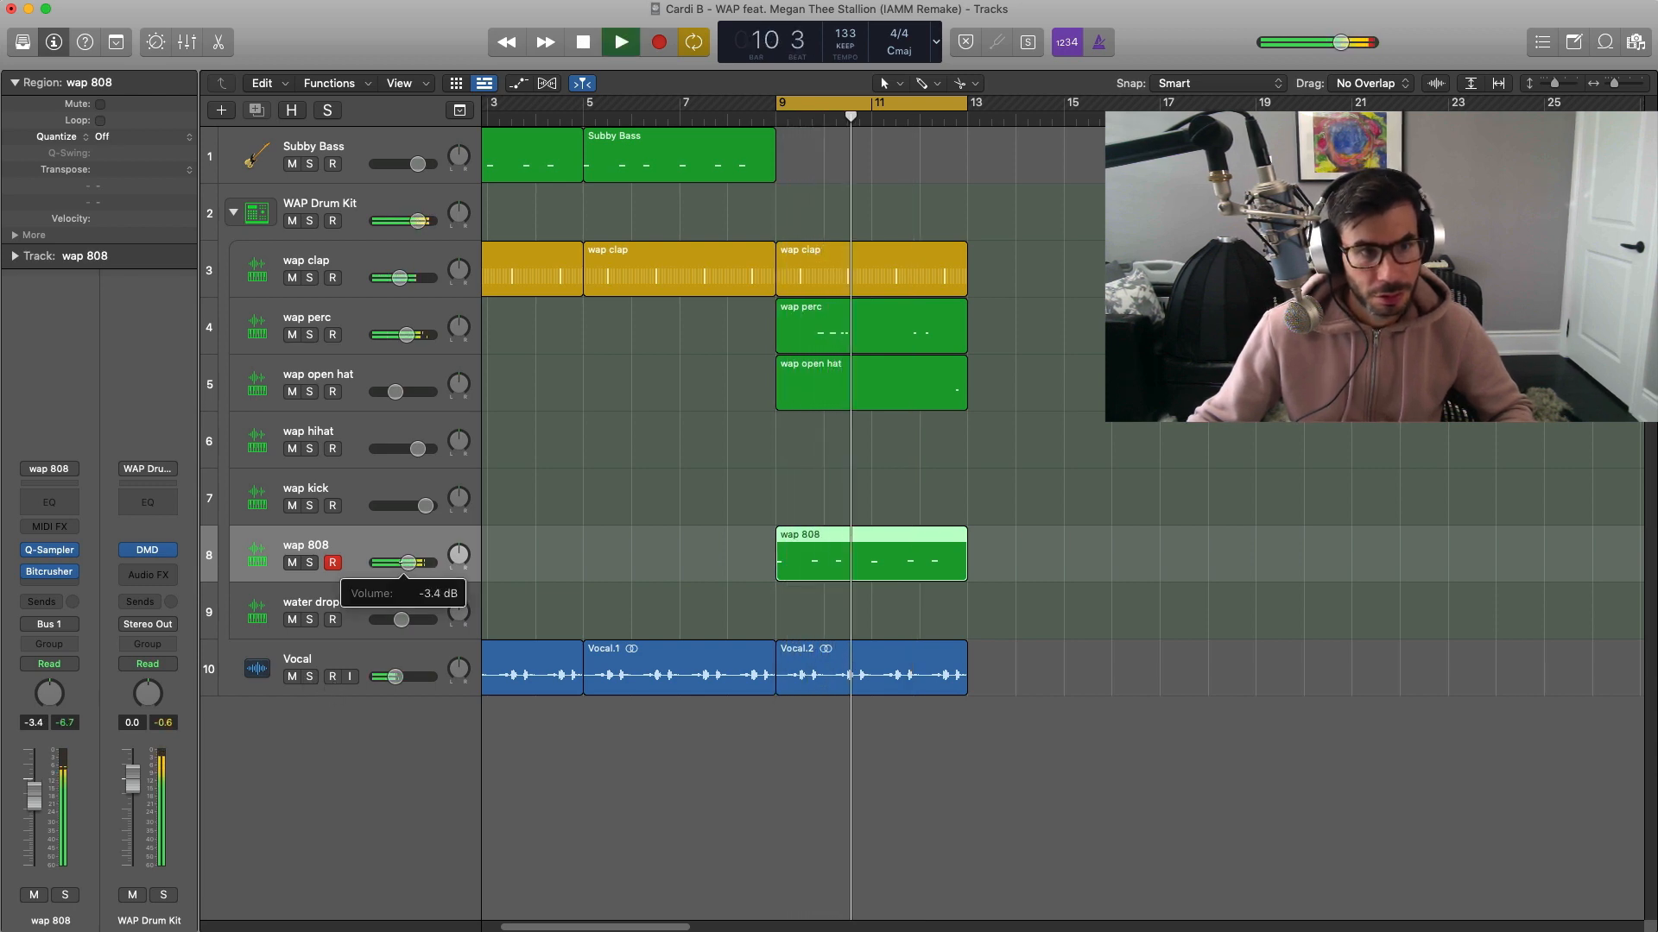
{"action": "left_click_drag", "start_coordinate": [410, 561], "coordinate": [407, 561]}
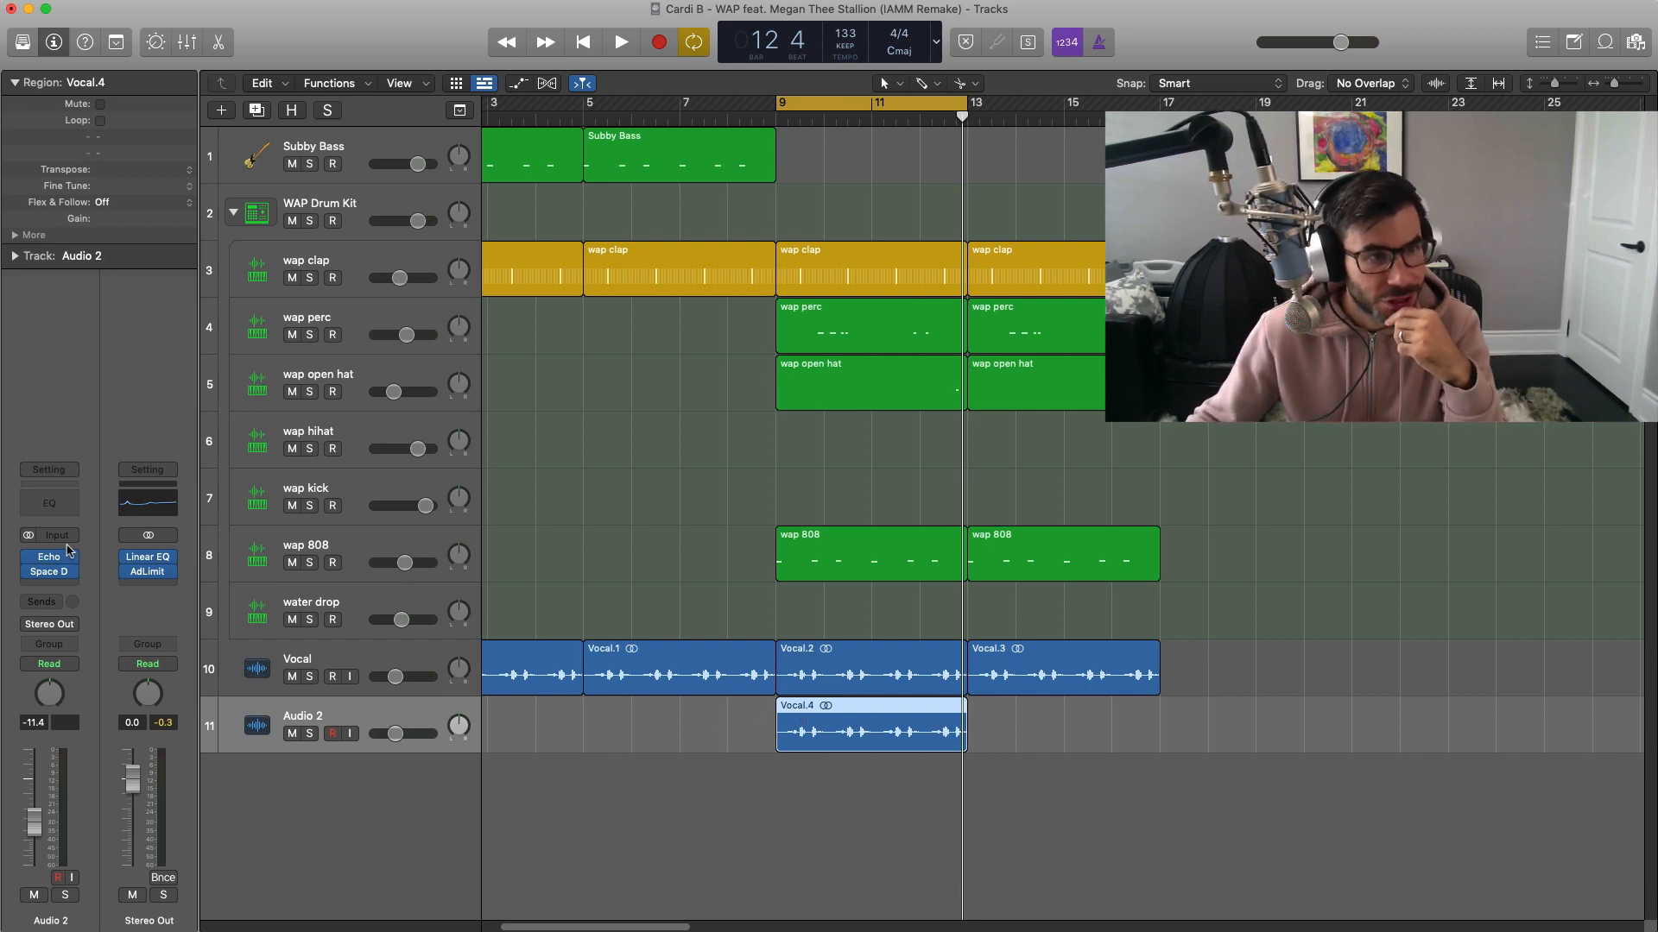
Add a Vocal Transformer to Audio 2, raise its pitch to +12, and audition the pitched vocal
{"action": "left_click", "coordinate": [49, 557]}
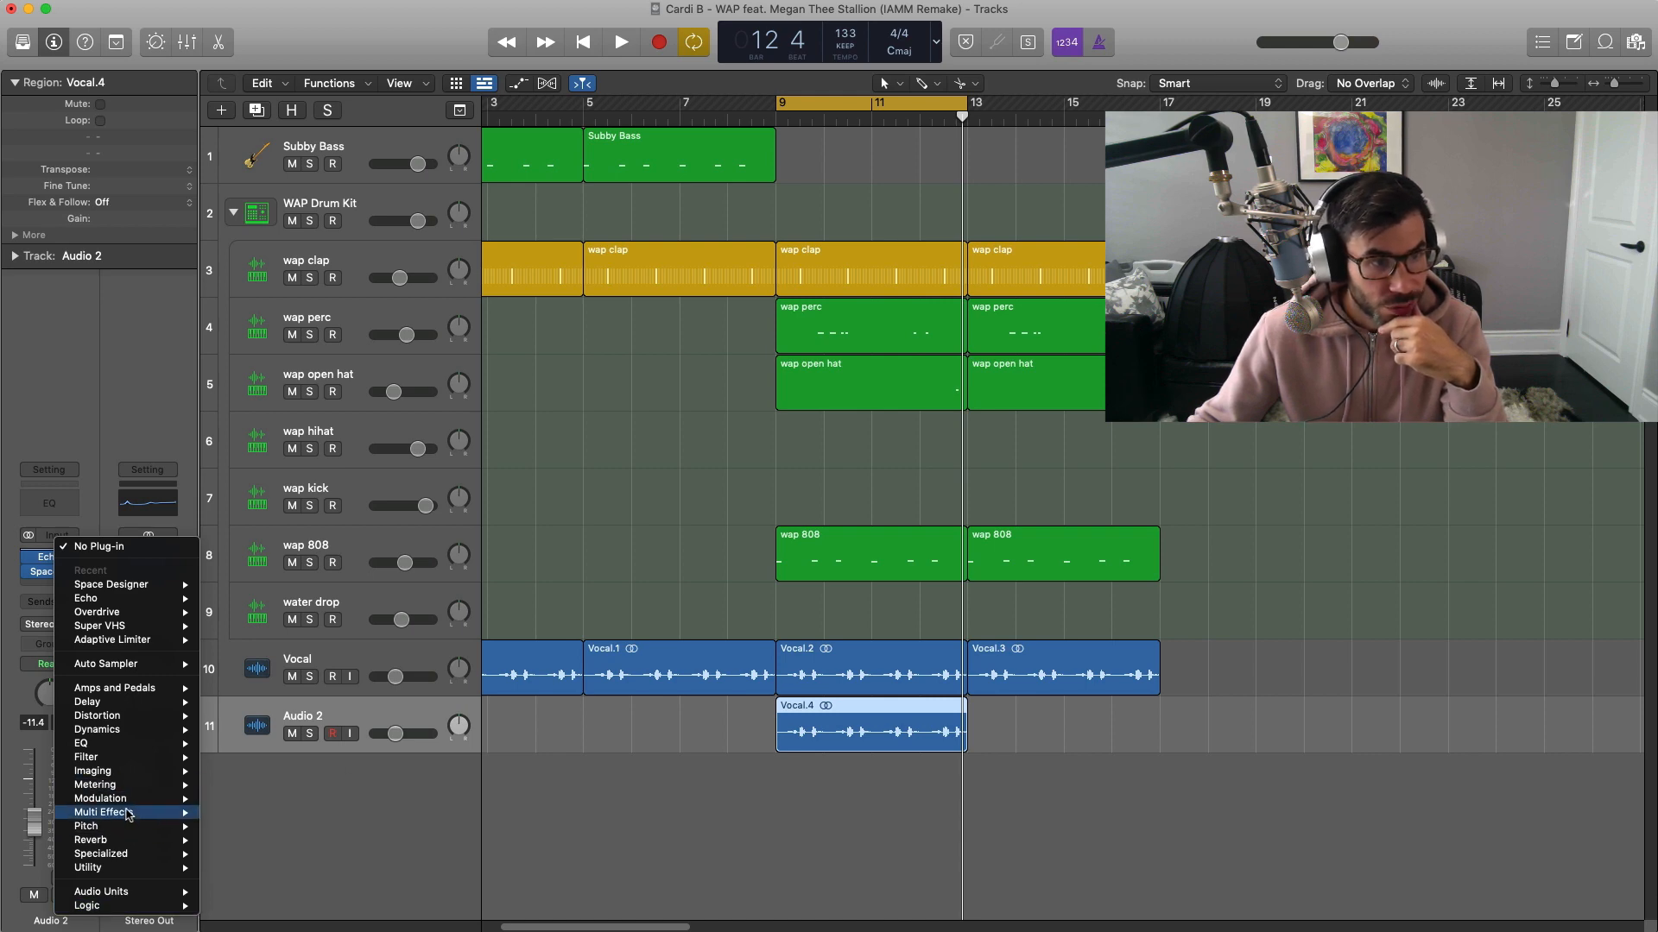
{"action": "mouse_move", "coordinate": [108, 834]}
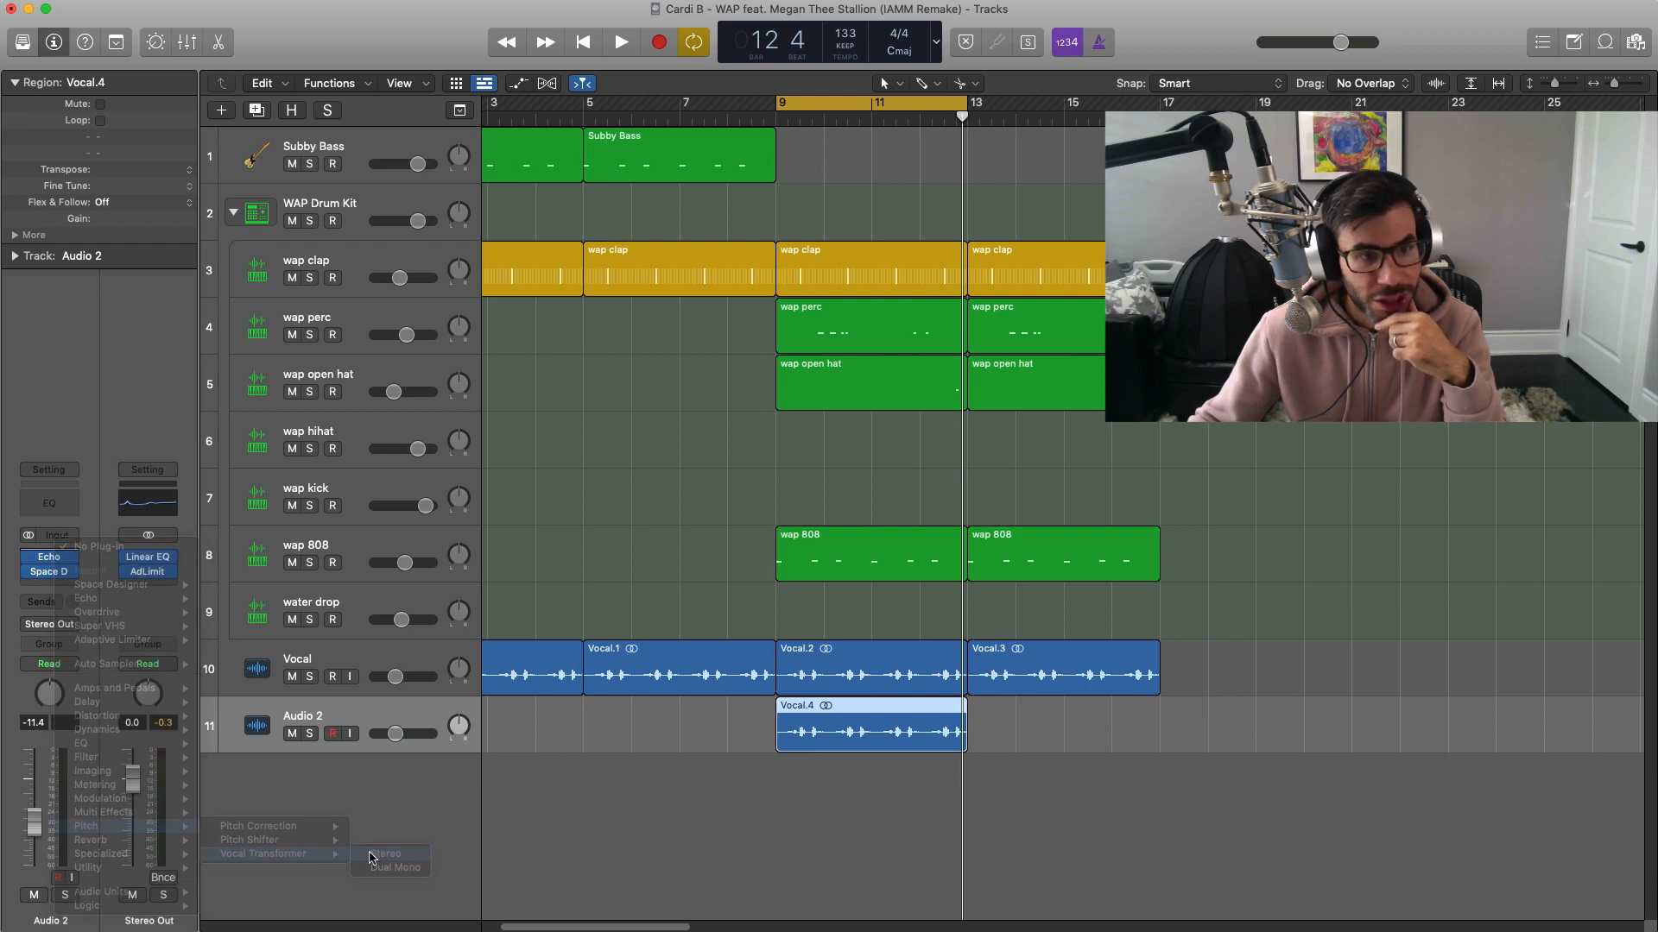
{"action": "left_click", "coordinate": [387, 852]}
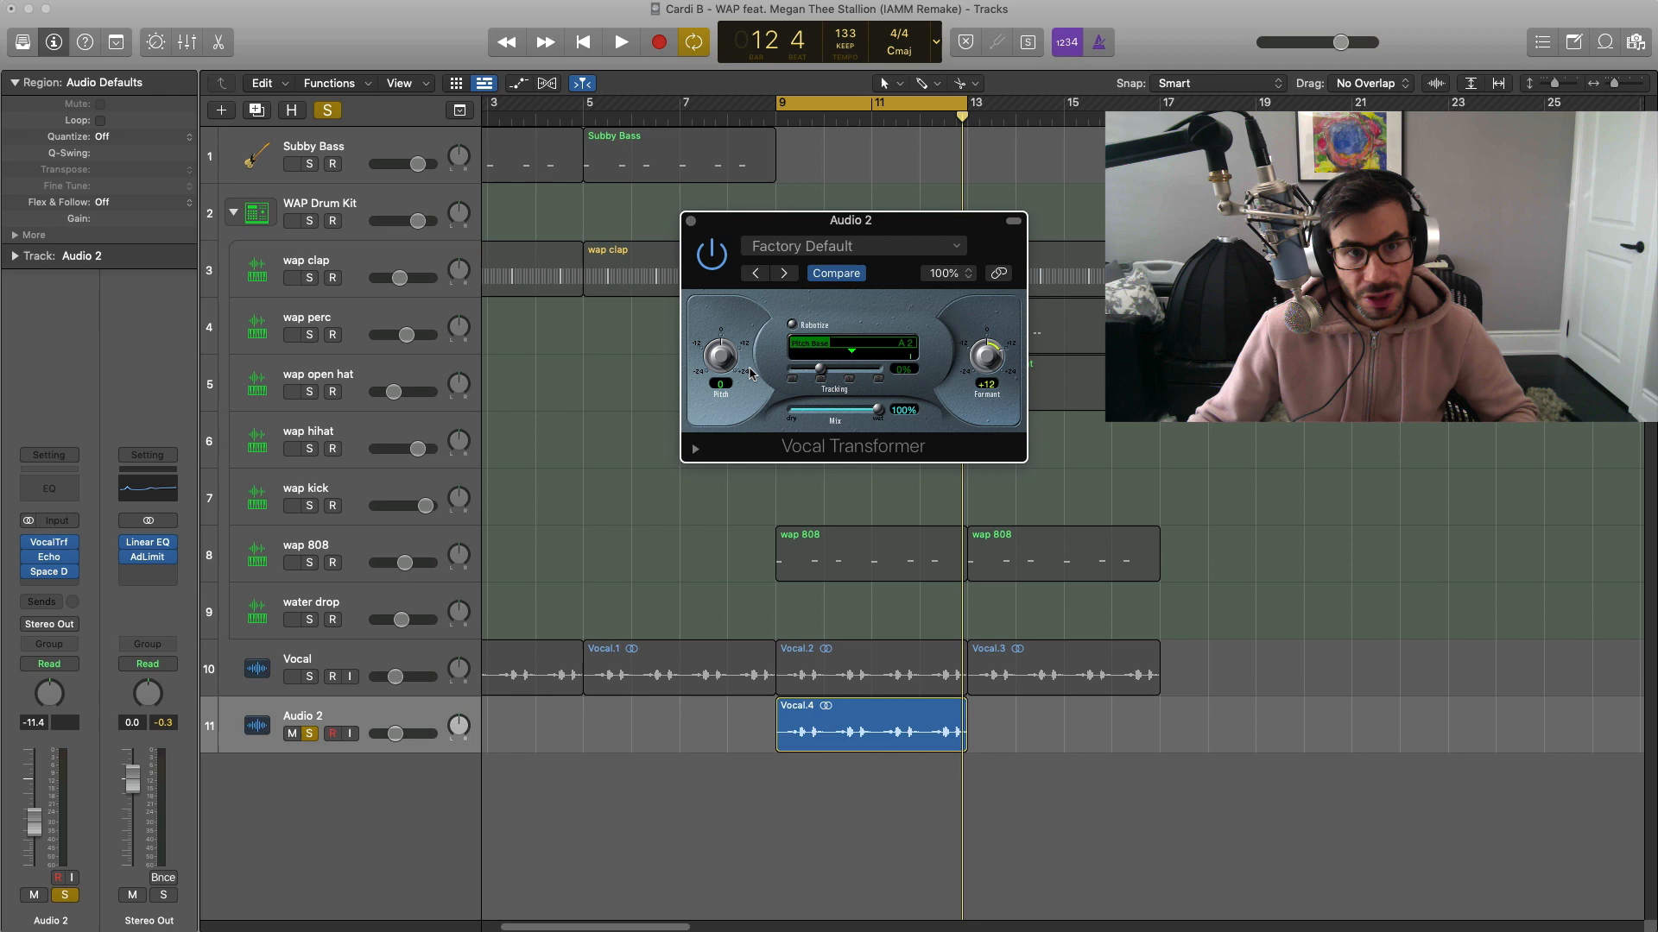
{"action": "left_click_drag", "start_coordinate": [721, 359], "coordinate": [721, 336]}
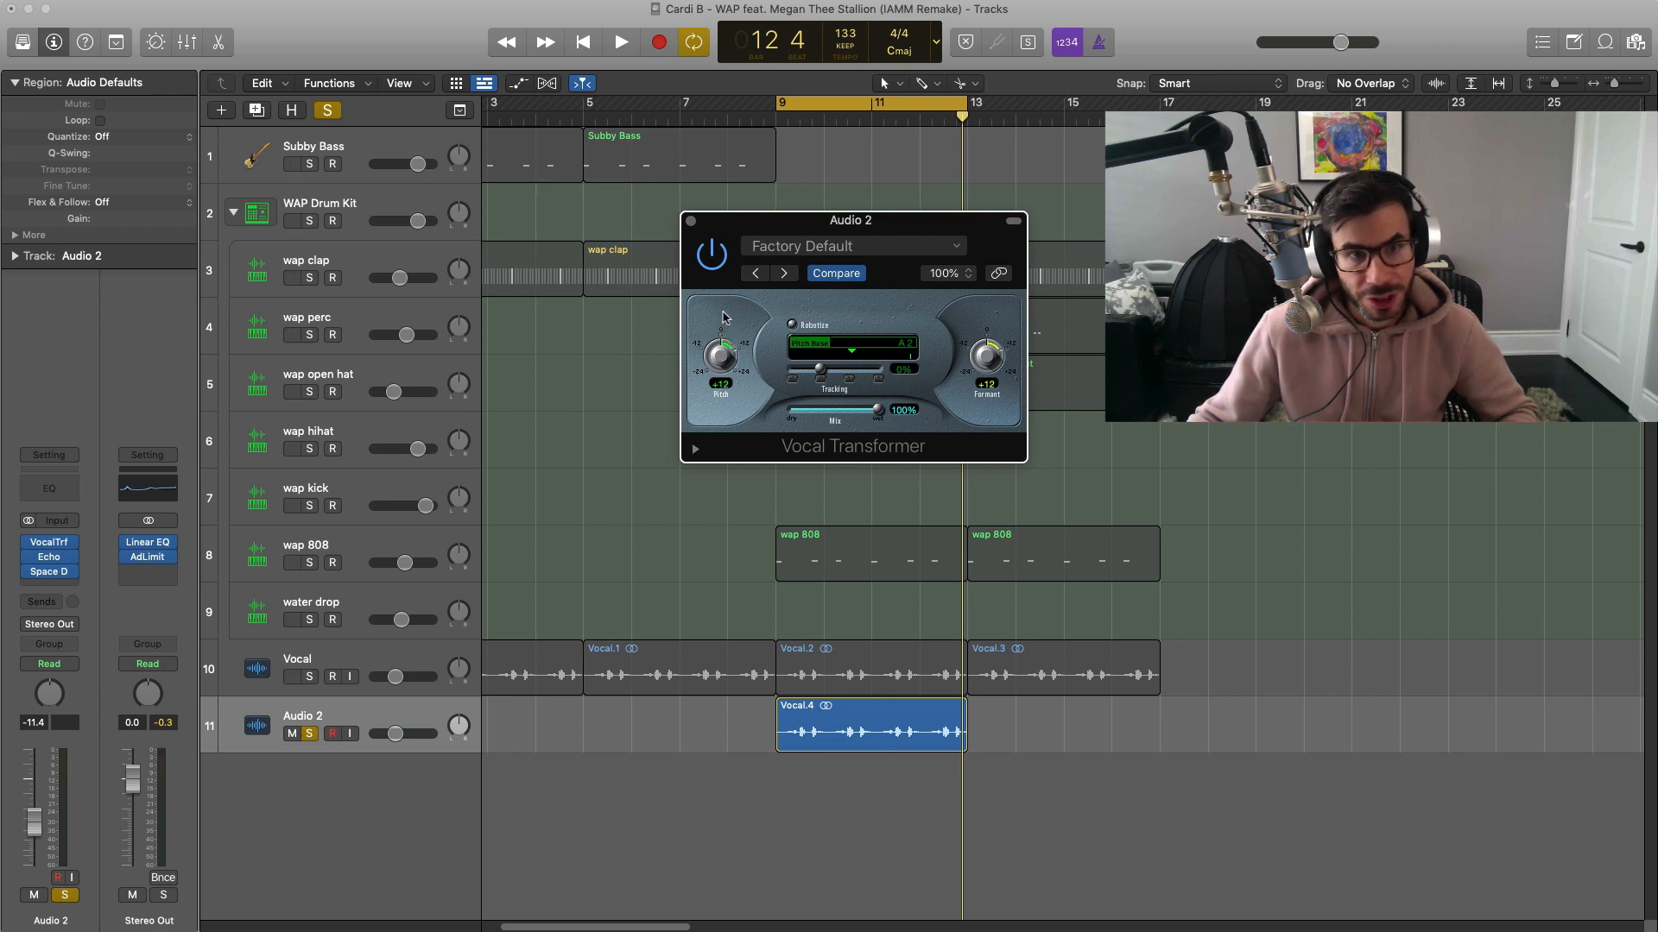
{"action": "left_click", "coordinate": [619, 42]}
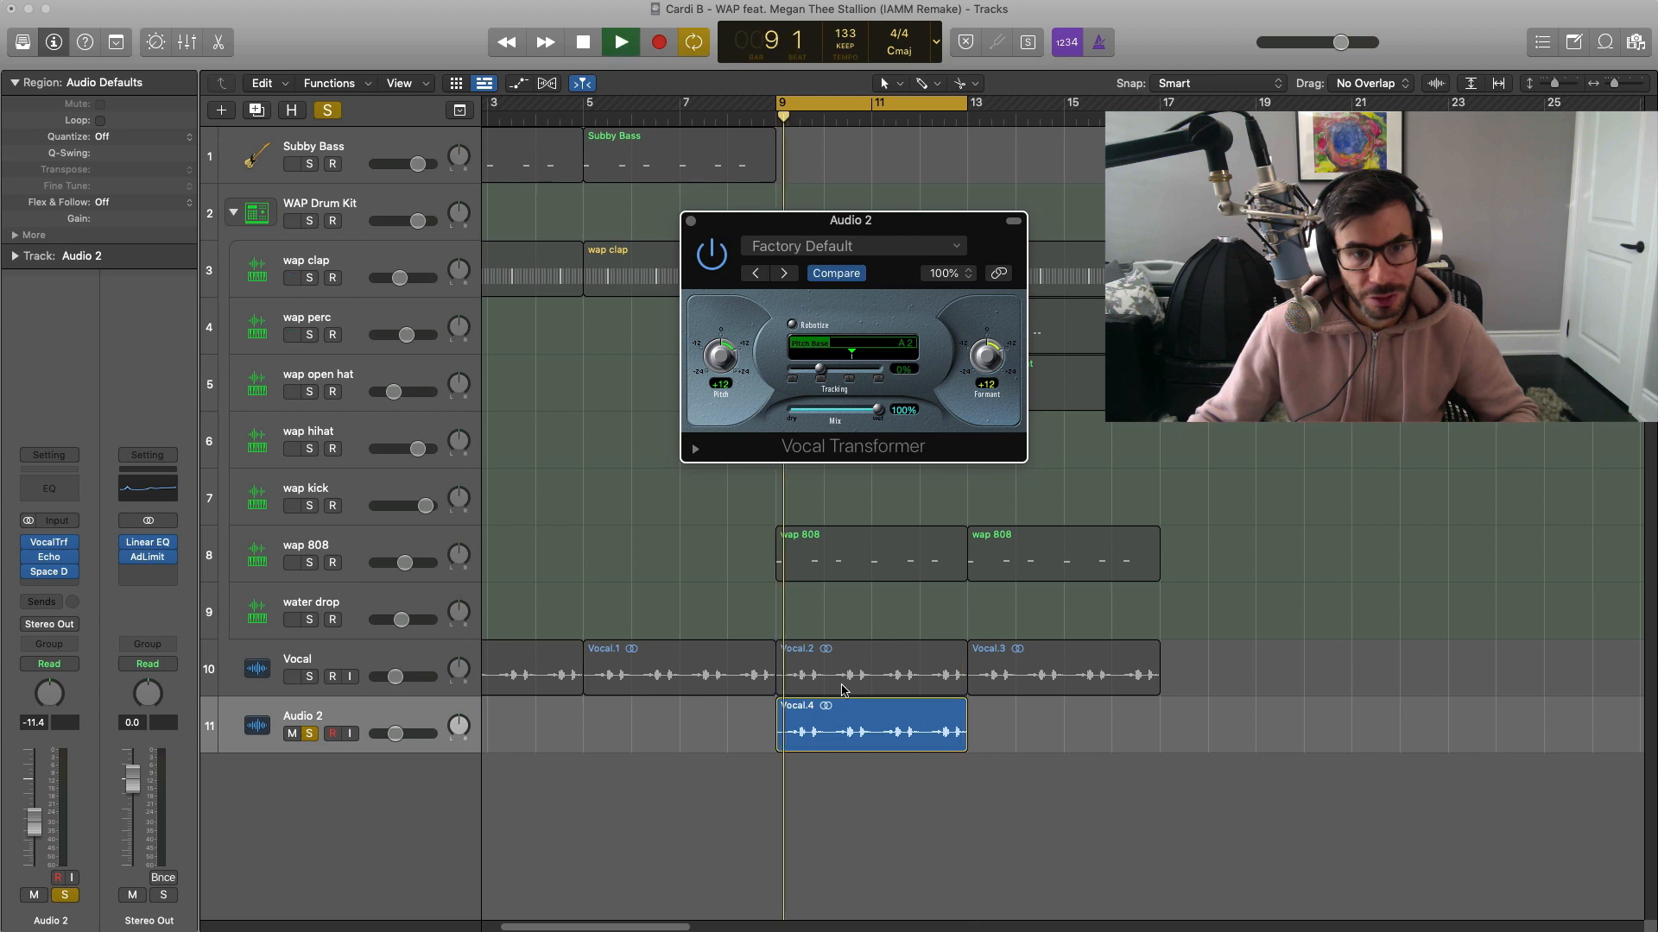
{"action": "left_click", "coordinate": [619, 42]}
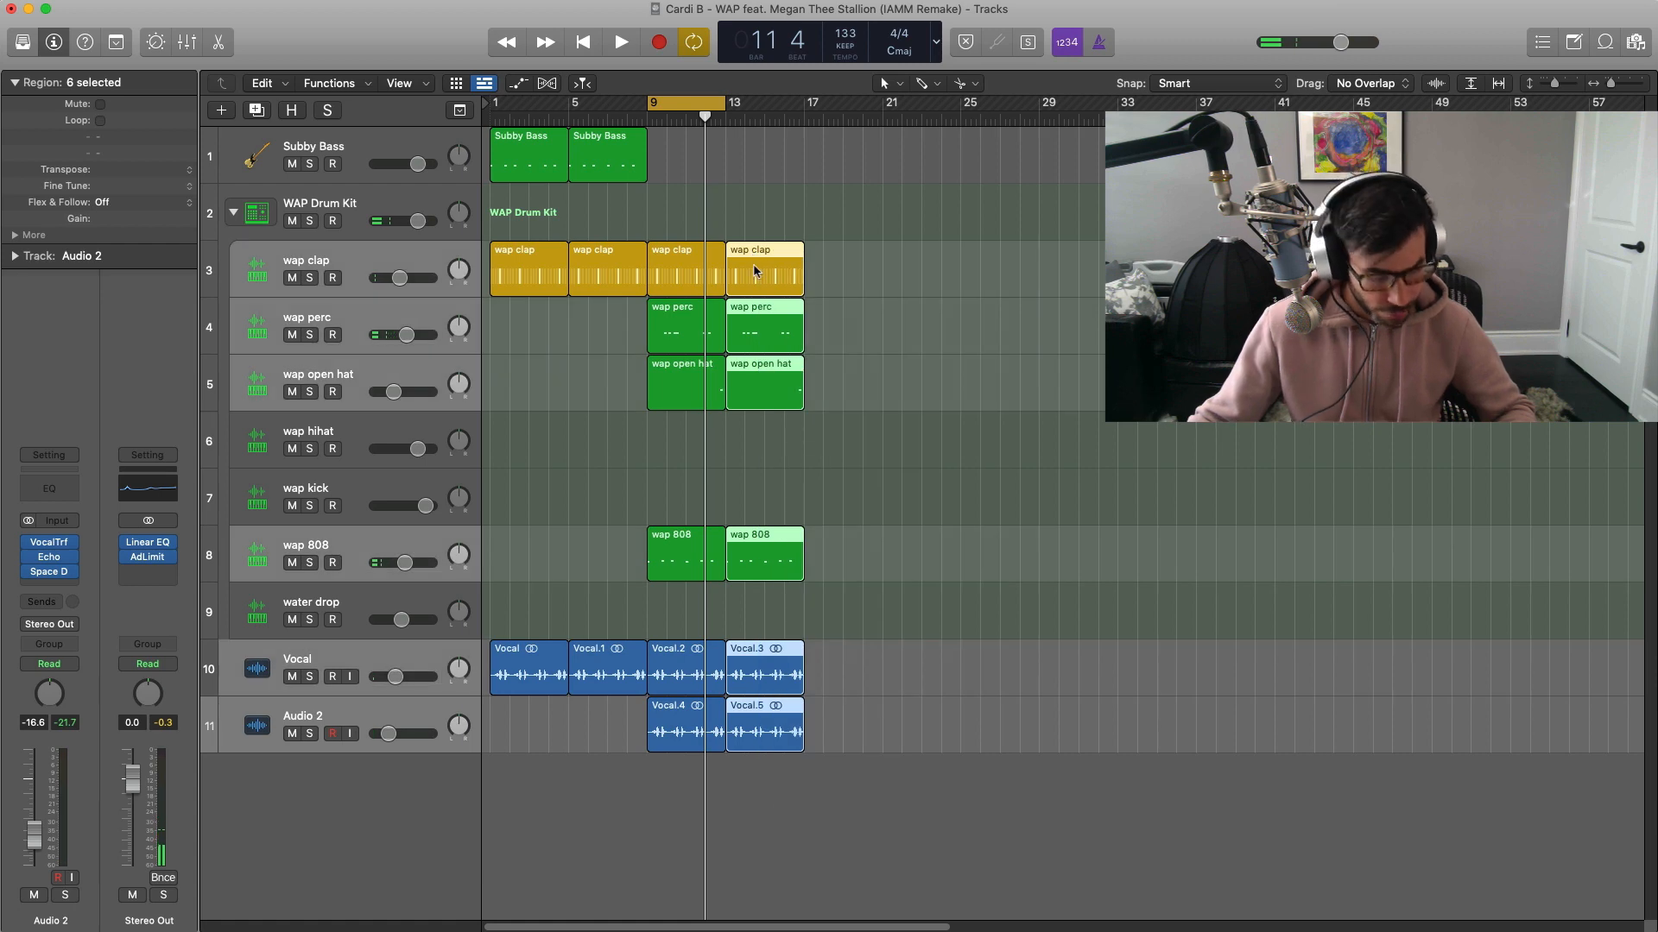
Copy the selected drum, 808 and vocal regions onward to bar 17, then play from bar 17
{"action": "left_click_drag", "start_coordinate": [735, 113], "coordinate": [804, 113]}
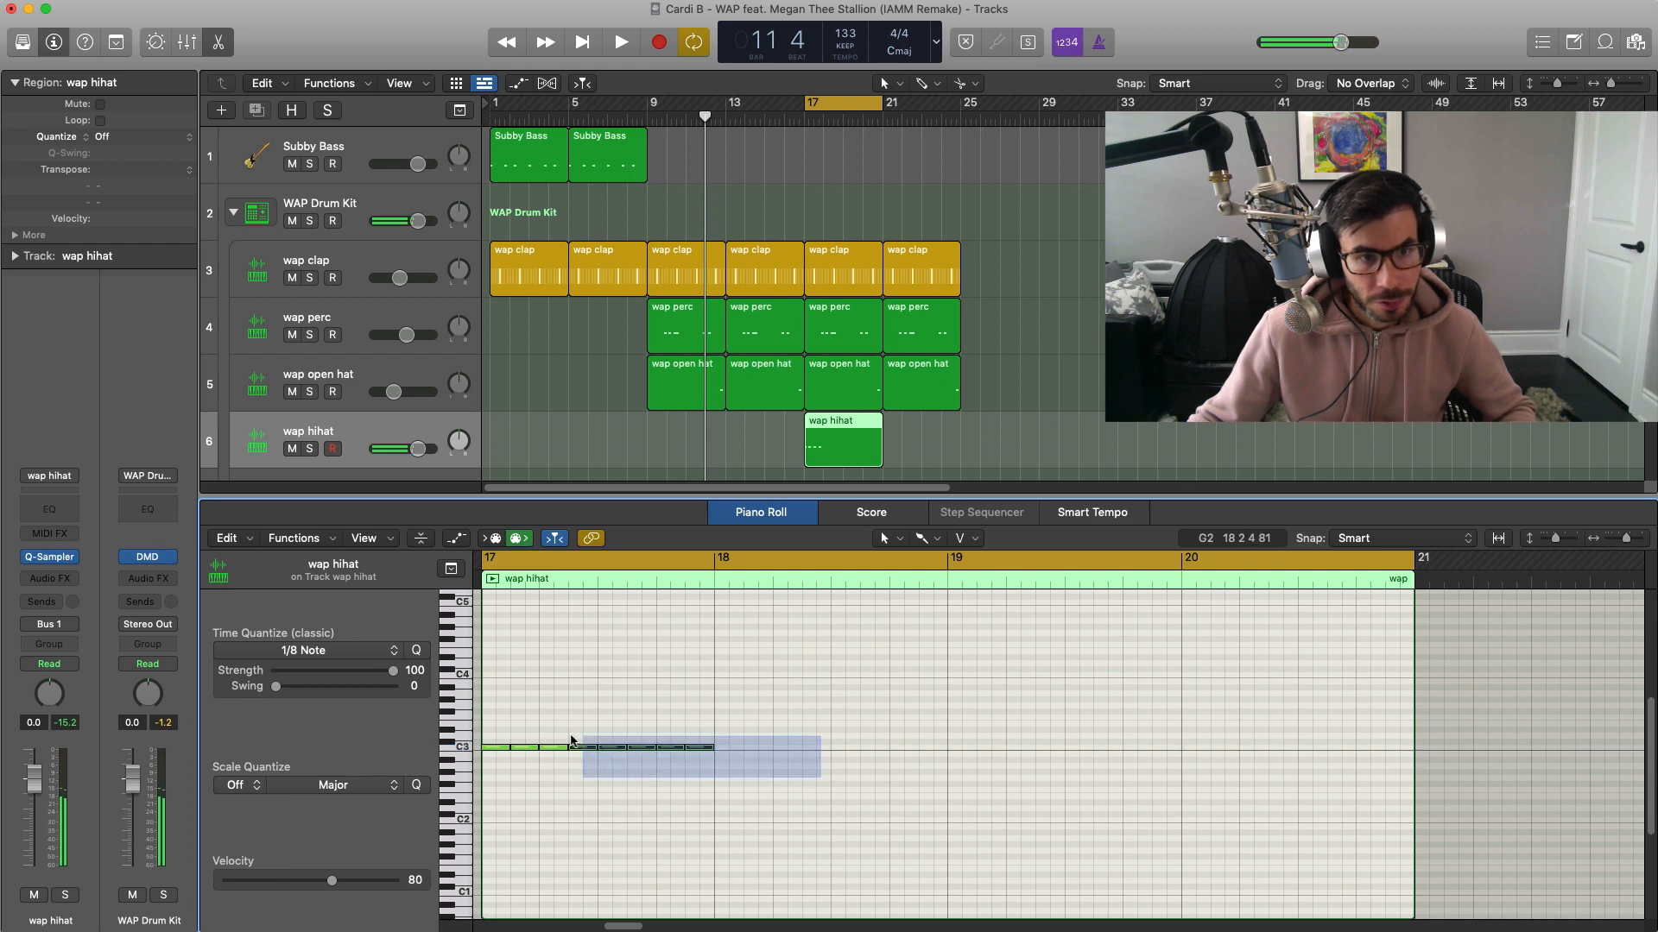
{"action": "left_click", "coordinate": [619, 42]}
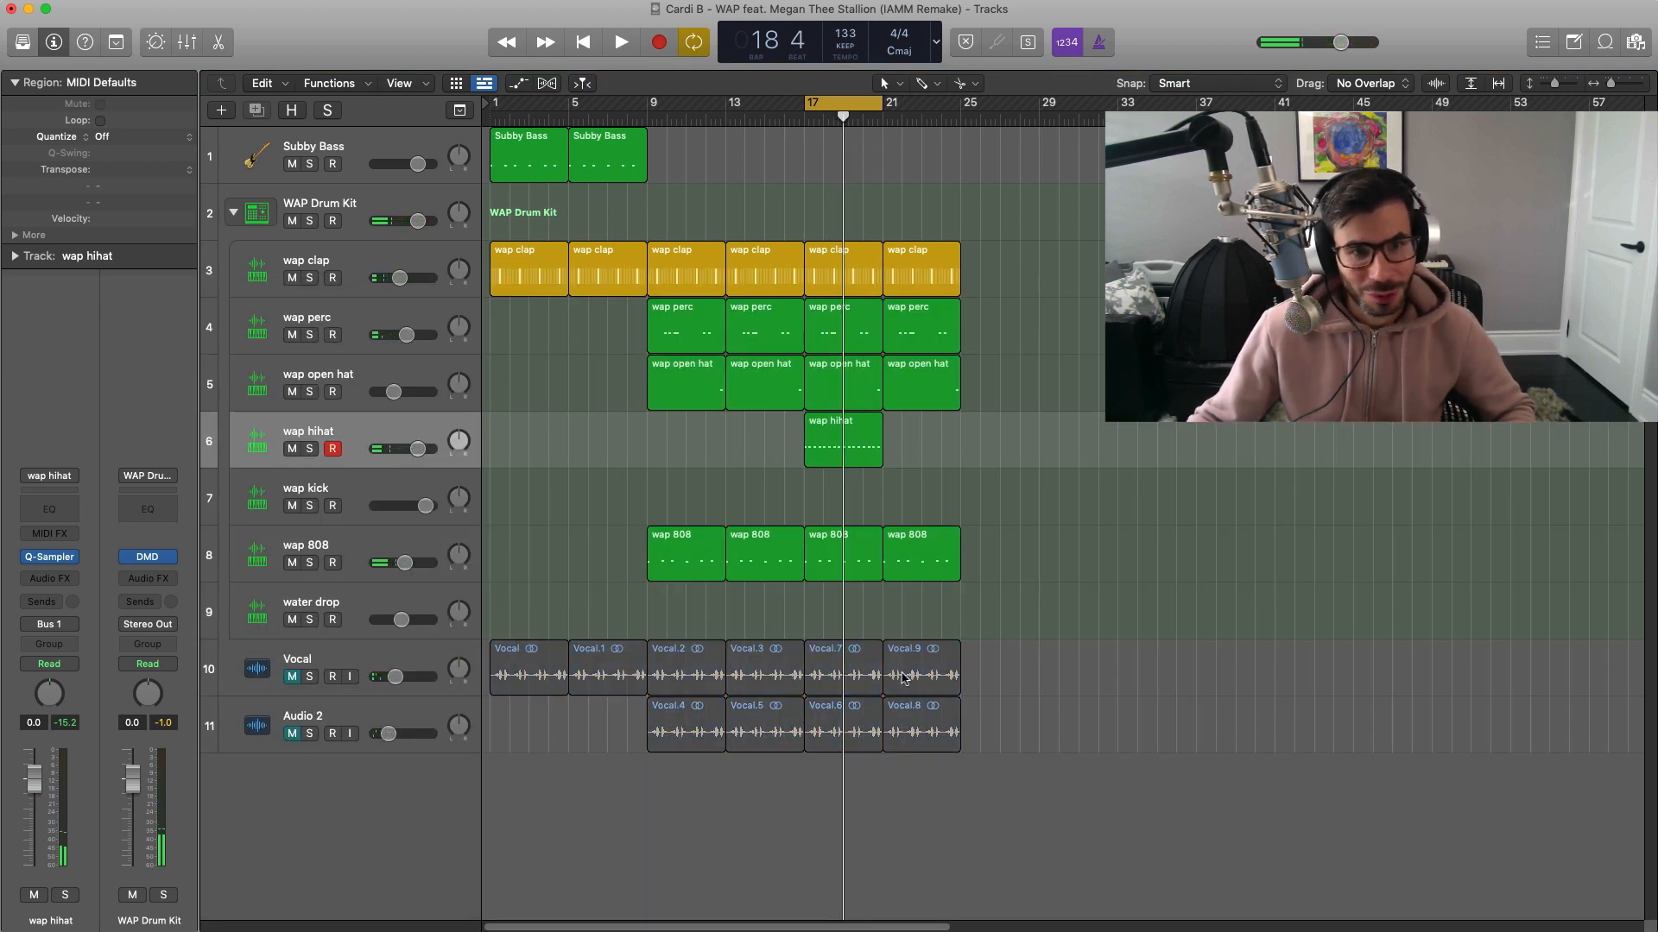
{"action": "left_click", "coordinate": [620, 41]}
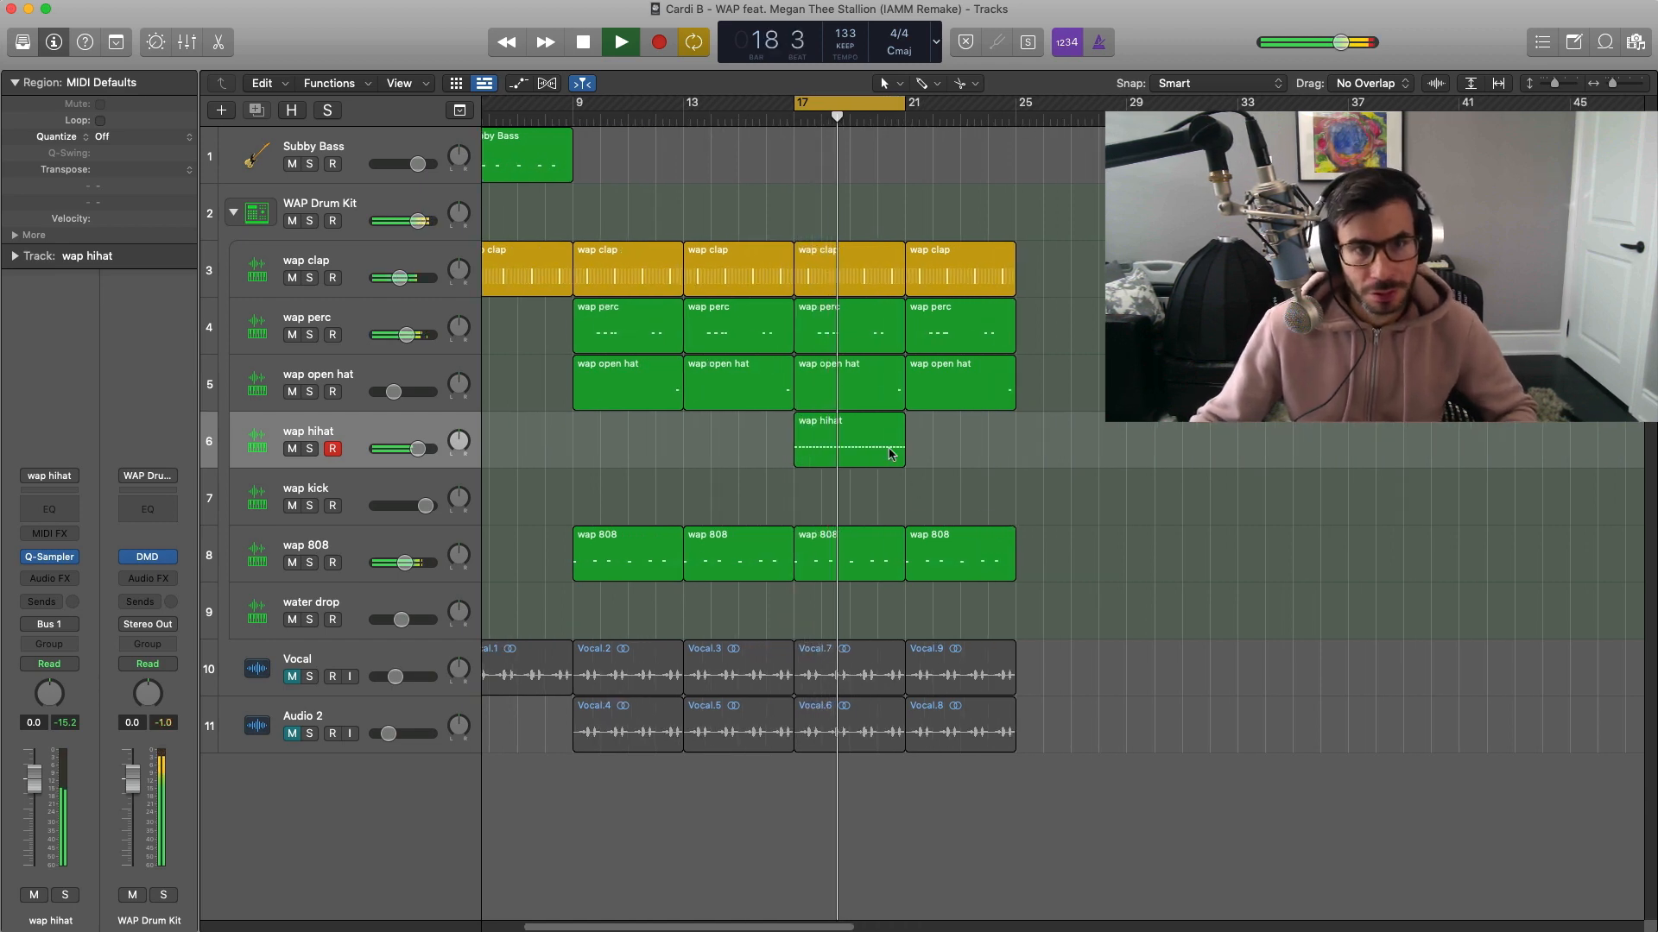
{"action": "double_click", "coordinate": [849, 440]}
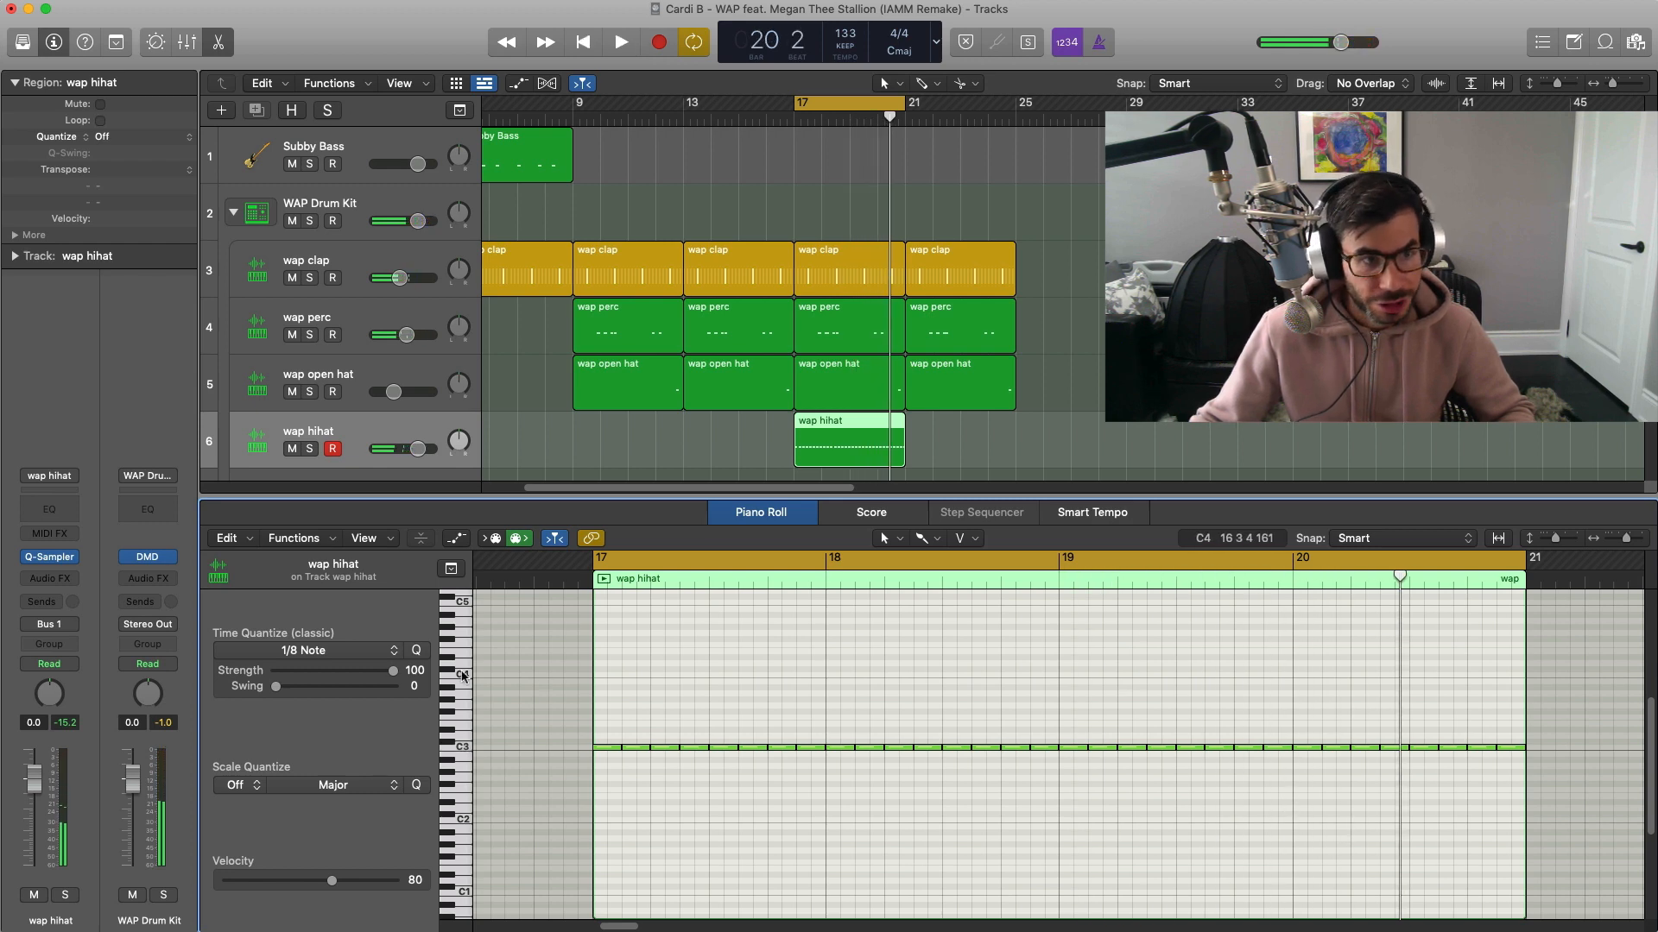
Set the hihat Piano Roll time quantize to 1/16 Triplet and add a roll near bar 20
{"action": "left_click", "coordinate": [319, 650]}
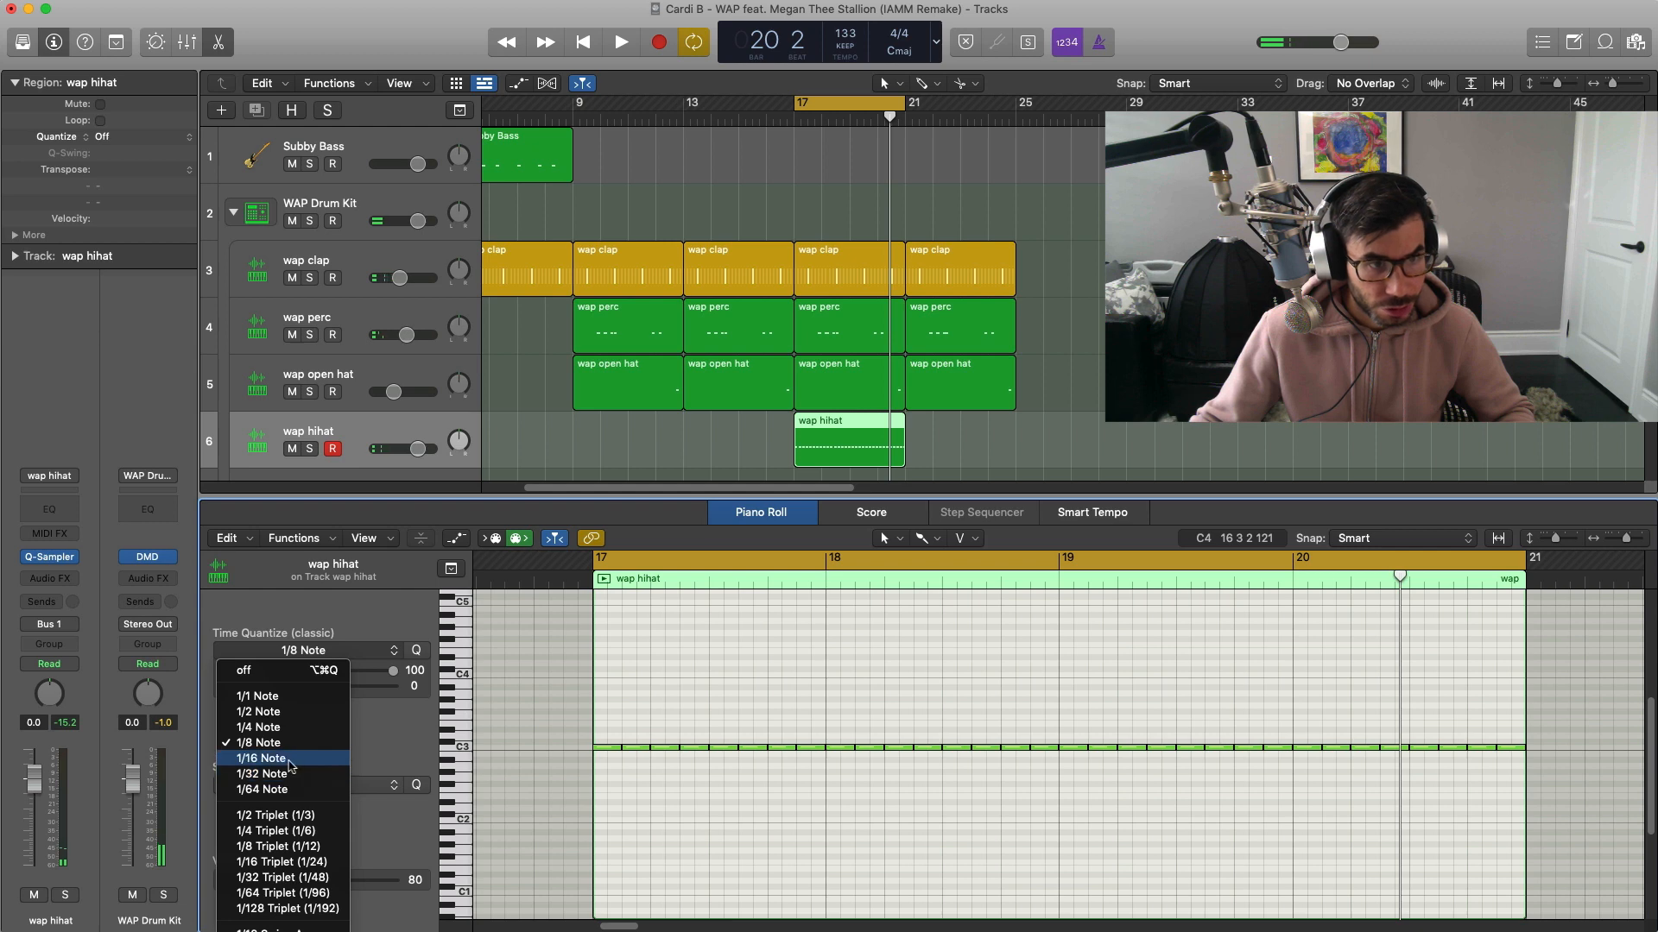
{"action": "left_click", "coordinate": [261, 758]}
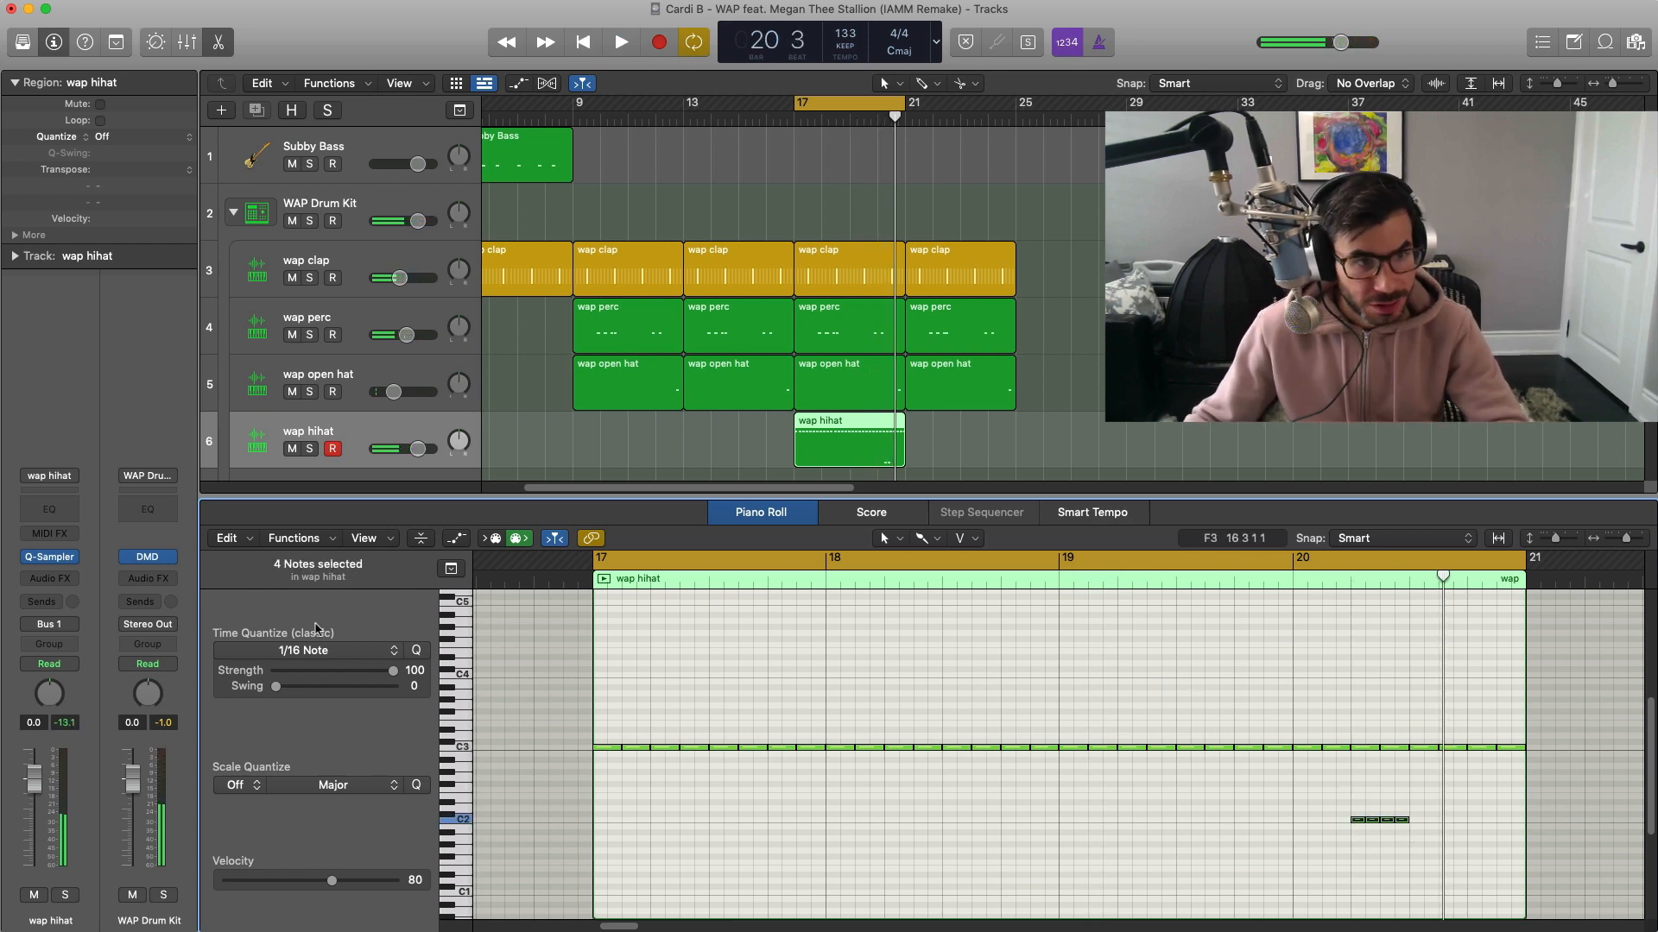
{"action": "left_click", "coordinate": [311, 651]}
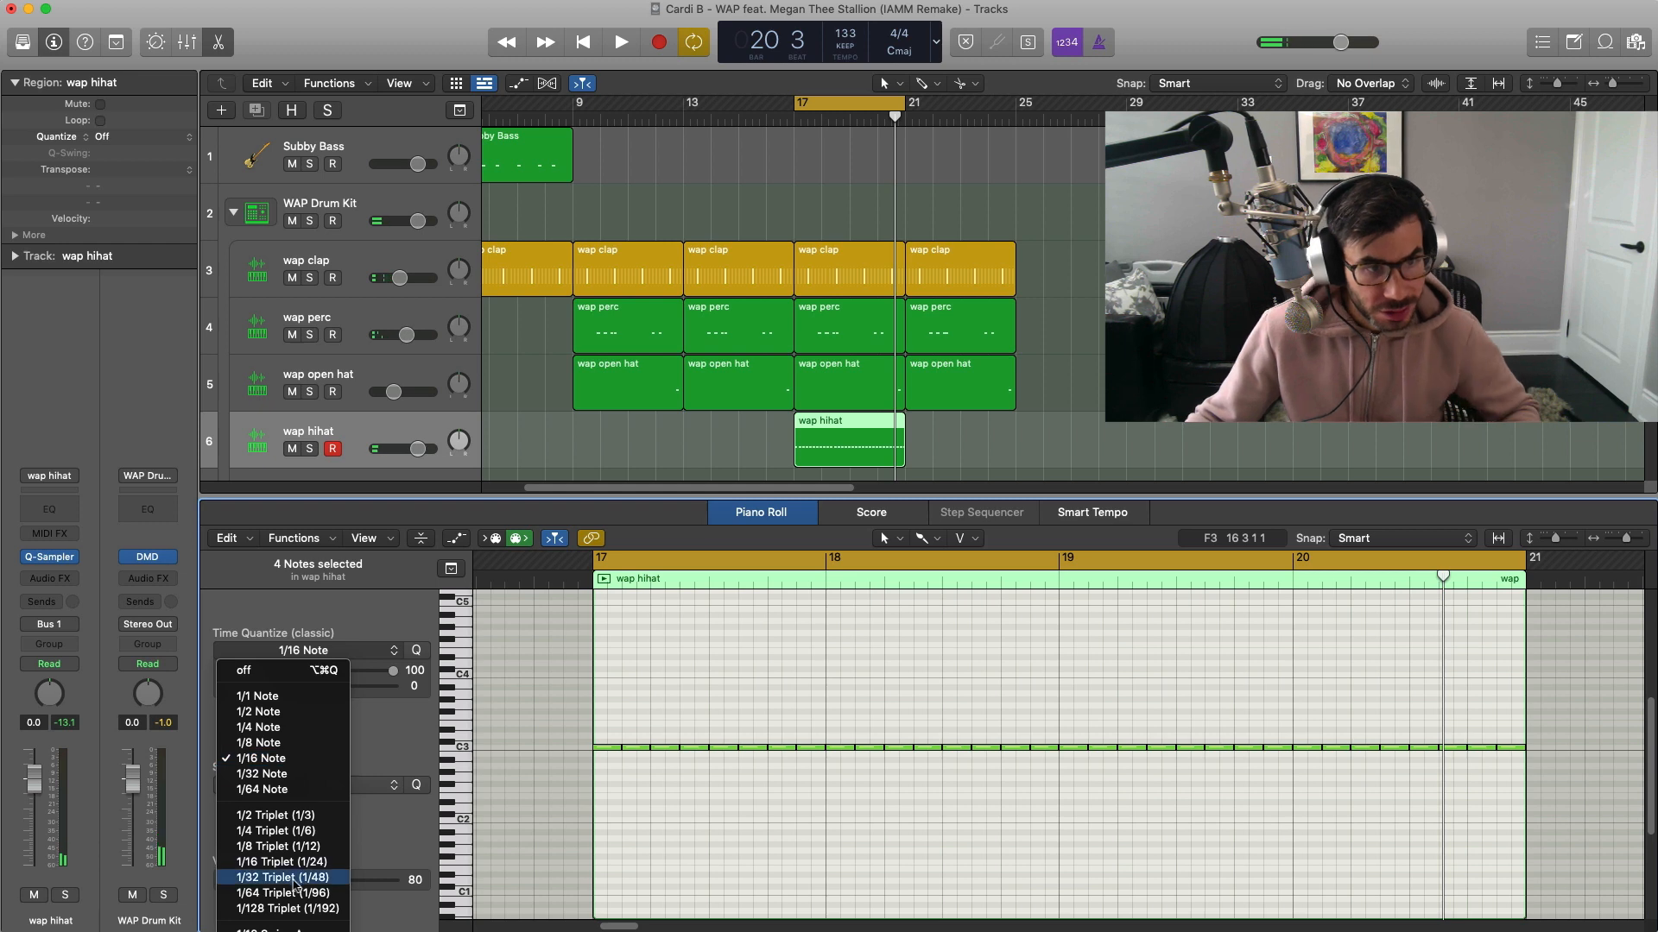
{"action": "left_click", "coordinate": [282, 860]}
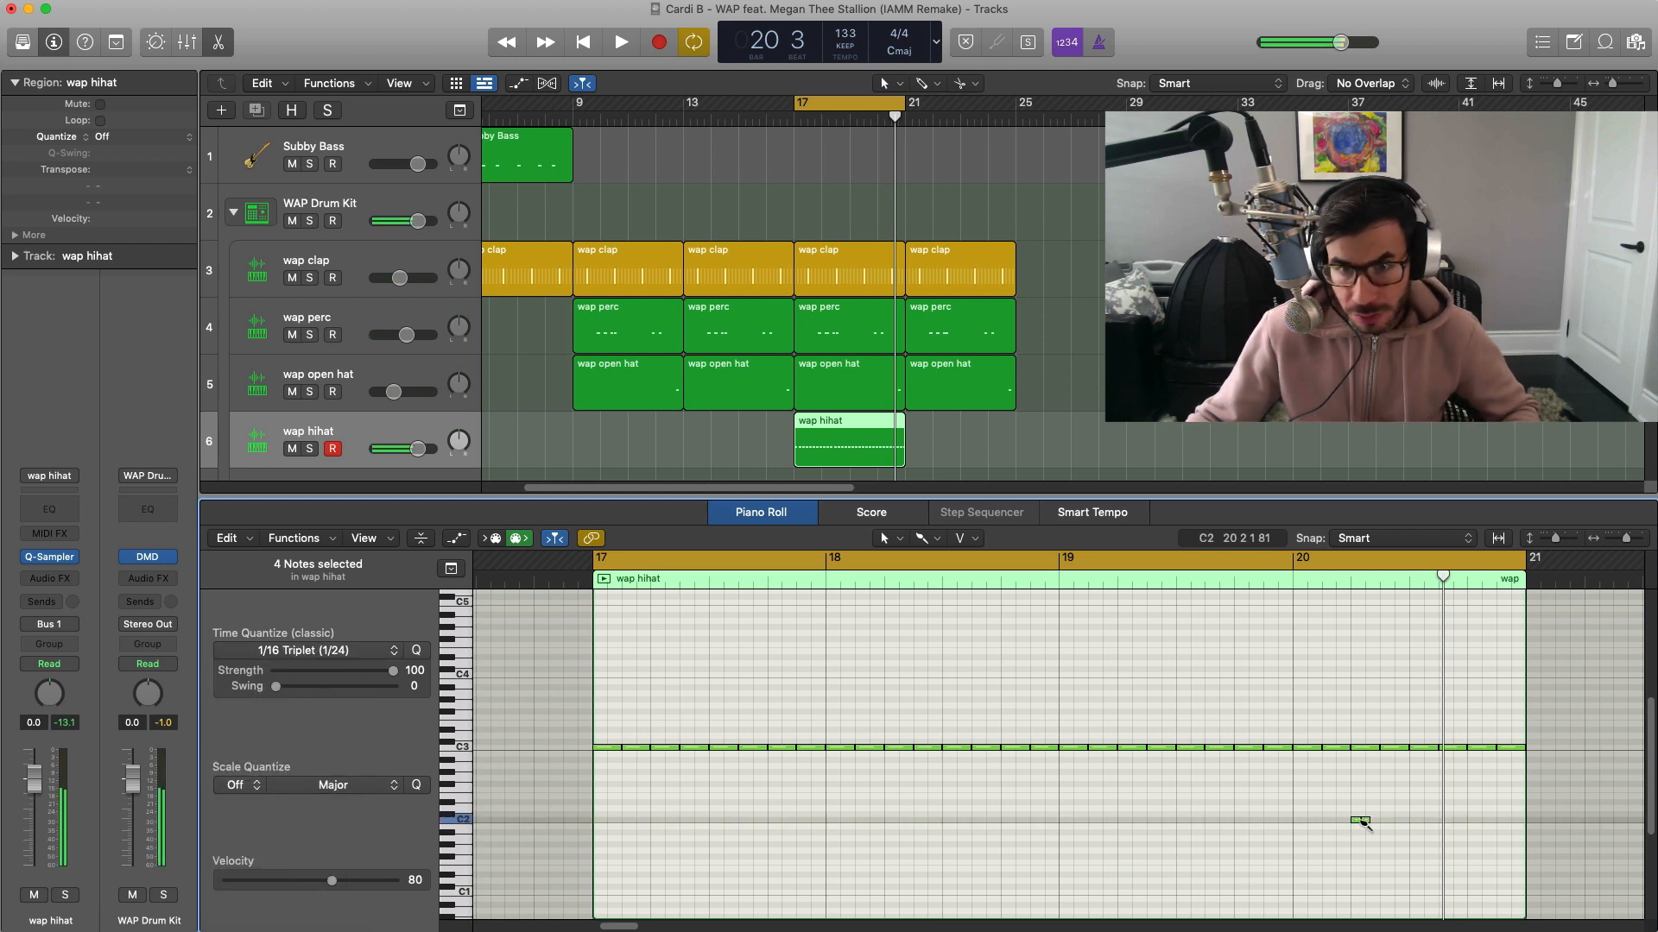
{"action": "left_click", "coordinate": [618, 42]}
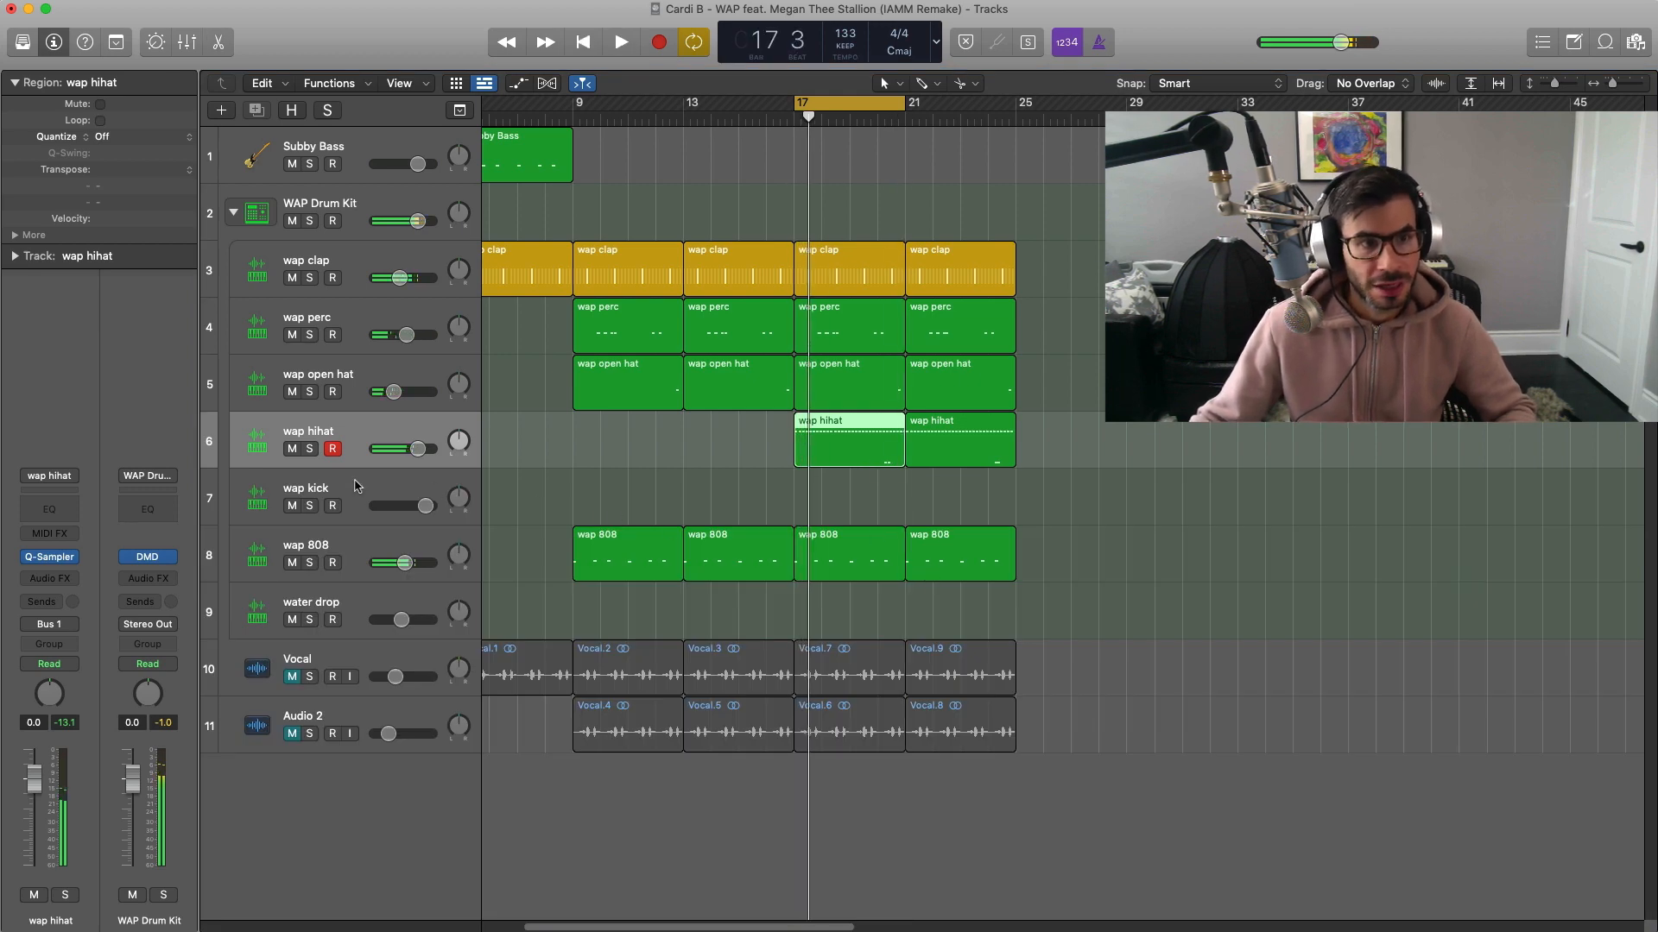
Copy the 808 region onto the wap kick track at bar 17 and play it back
{"action": "left_click_drag", "start_coordinate": [819, 554], "coordinate": [846, 491]}
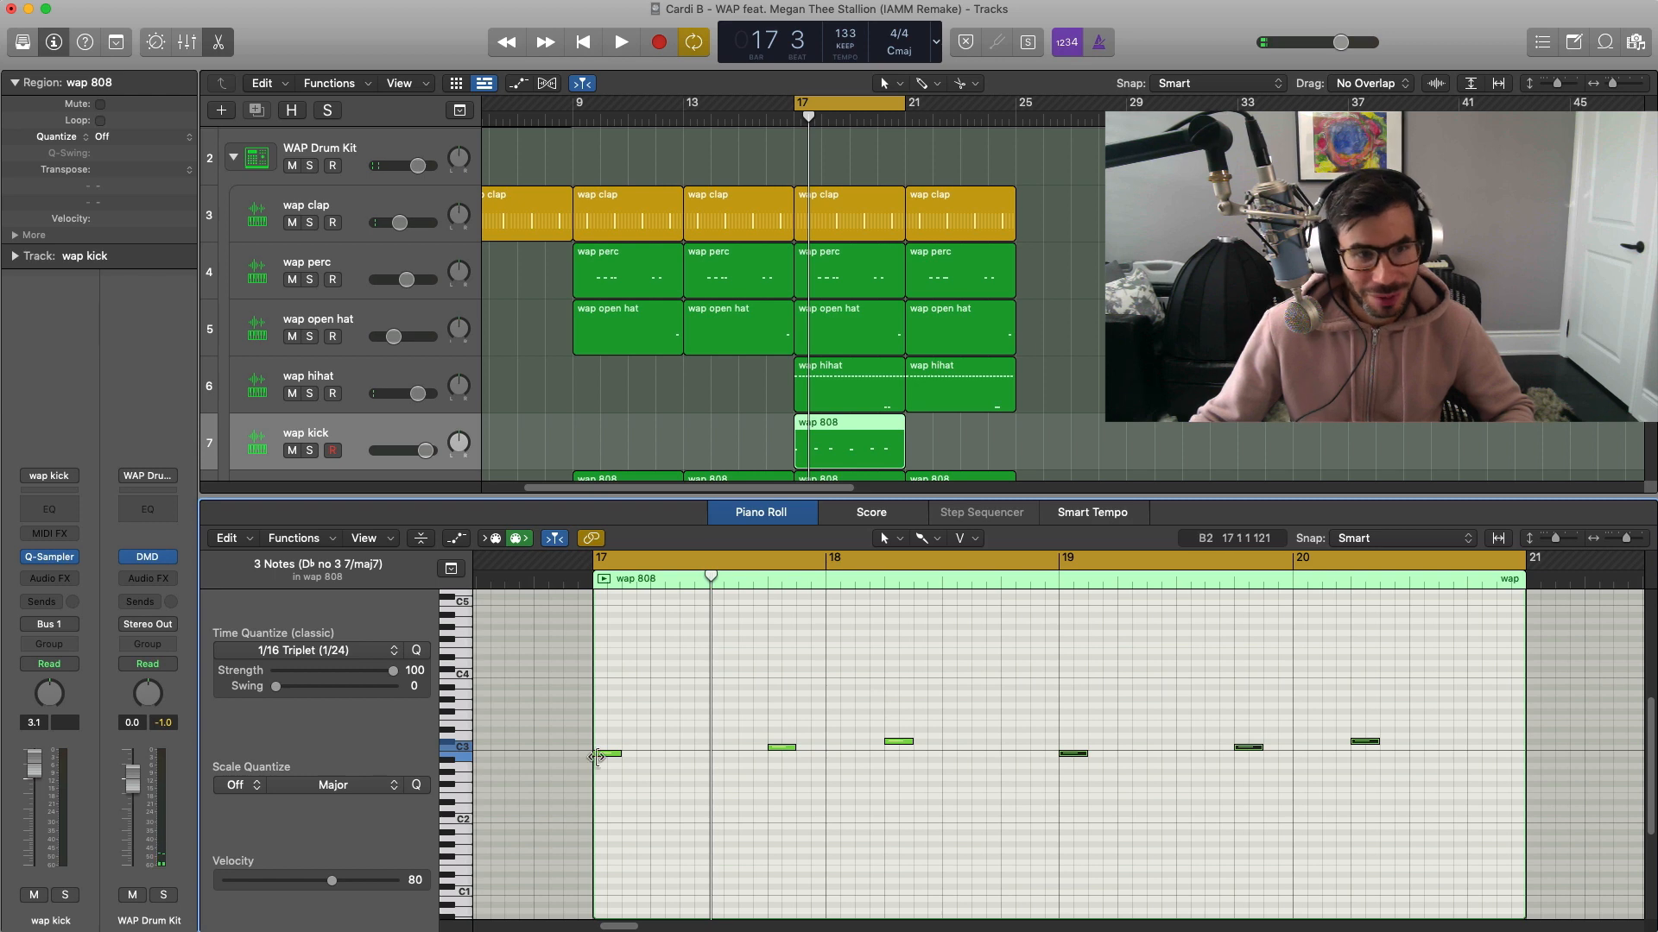
{"action": "left_click", "coordinate": [899, 742]}
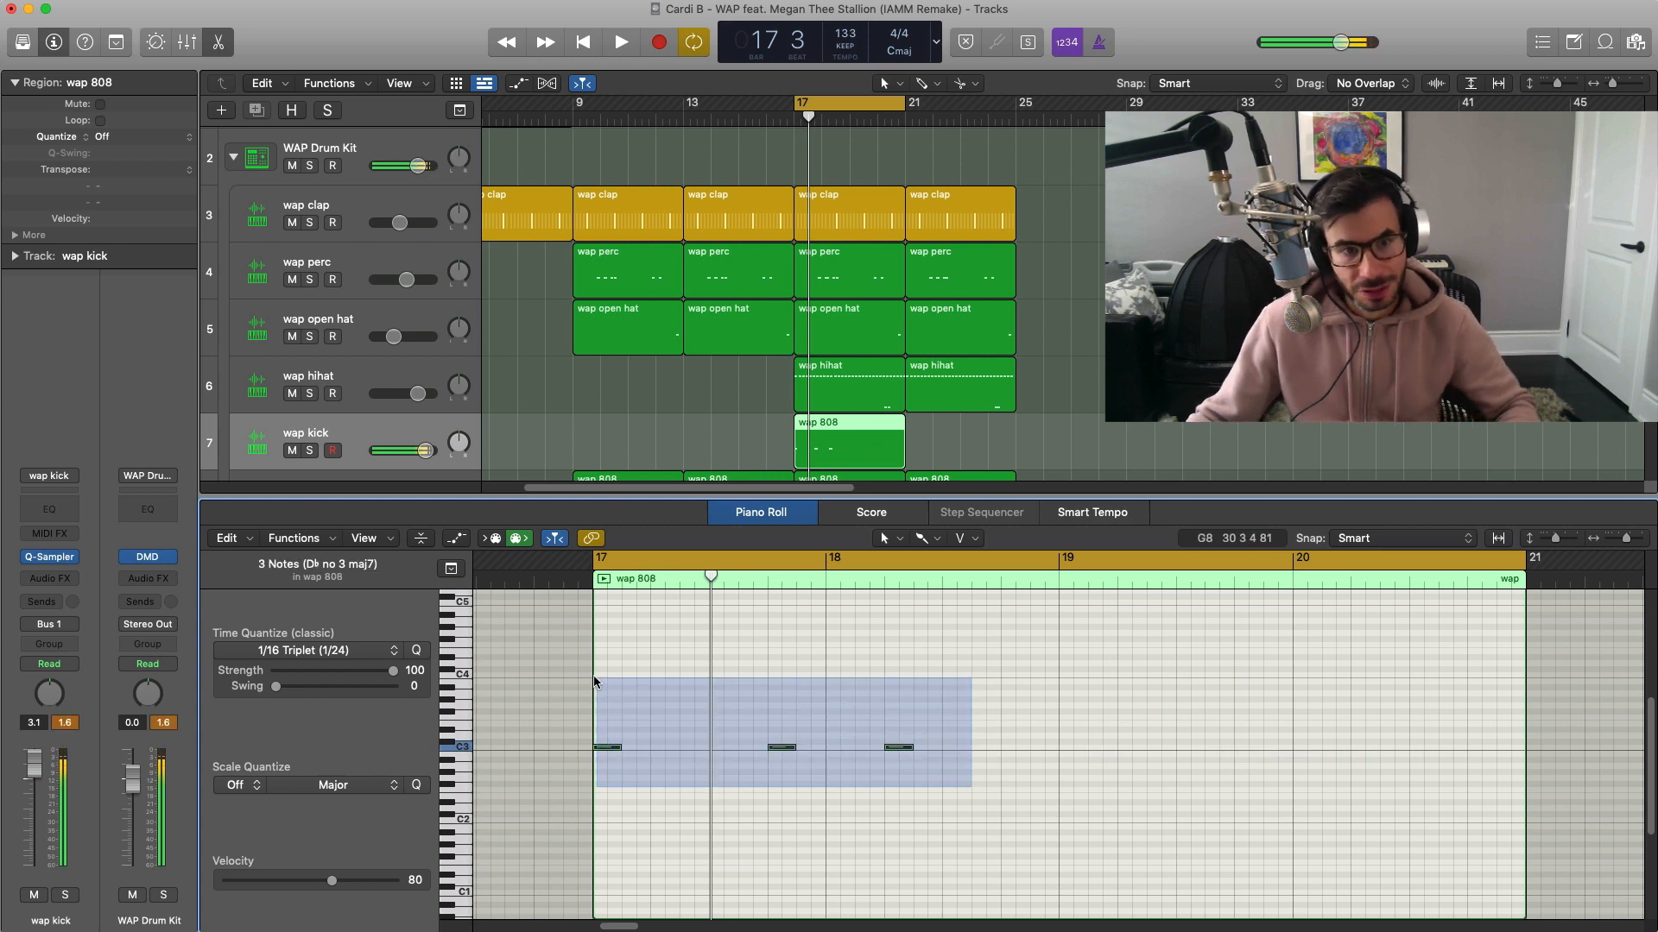
{"action": "left_click", "coordinate": [618, 41]}
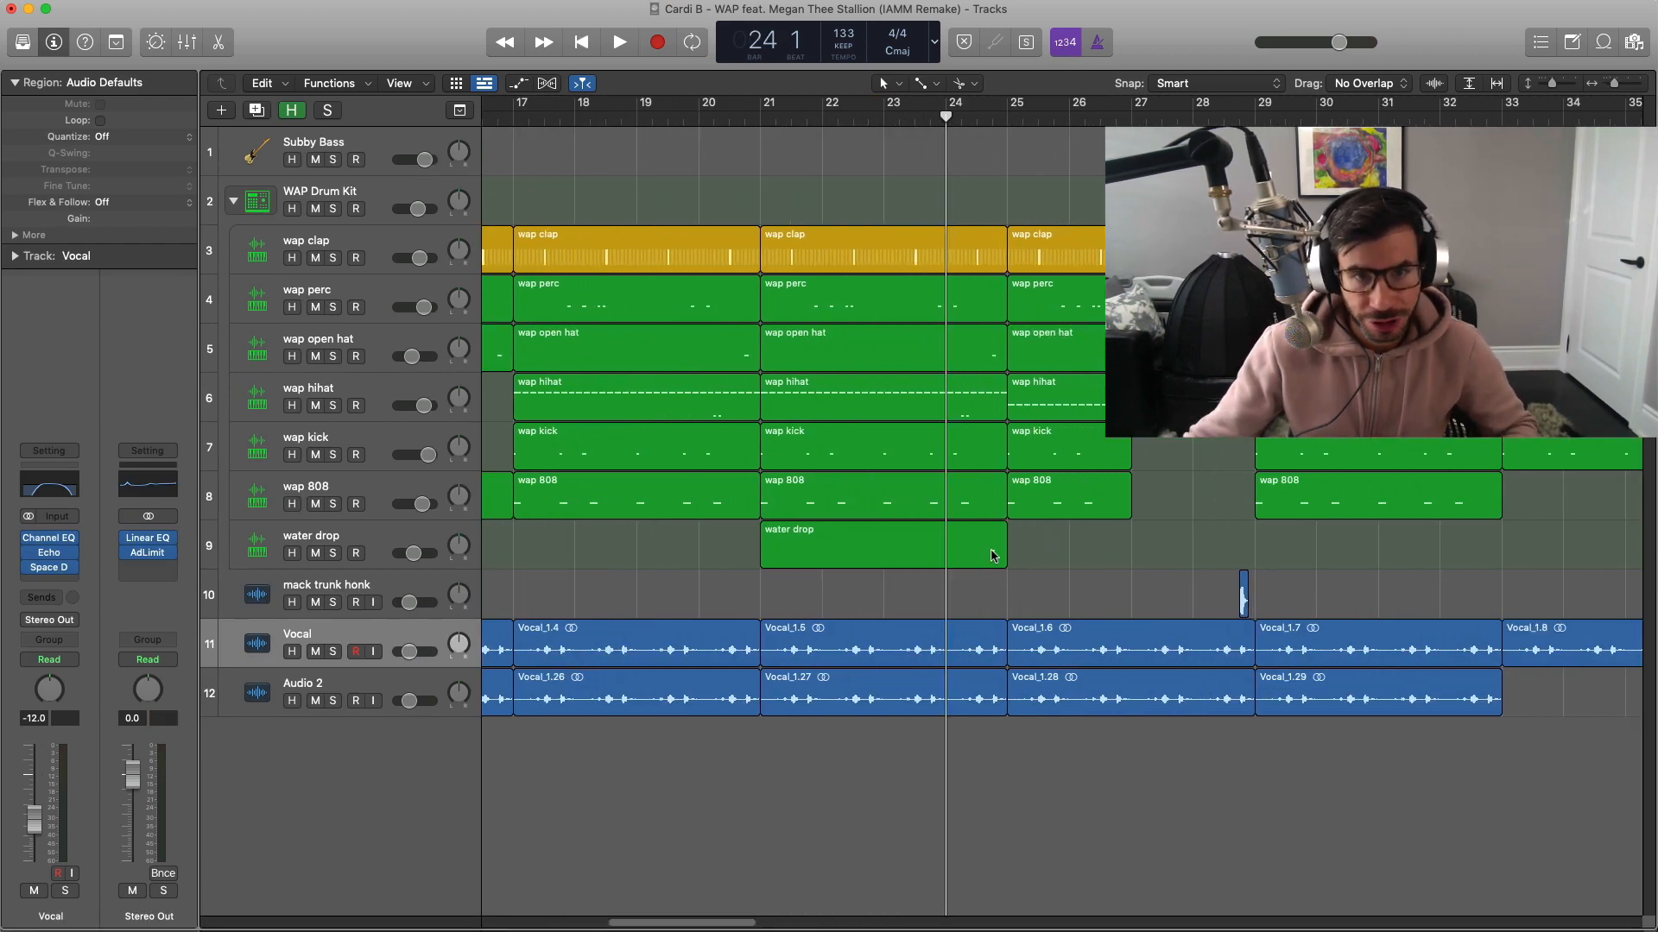
Play back the arrangement with the new kick, water drop and honk parts
{"action": "left_click", "coordinate": [618, 42]}
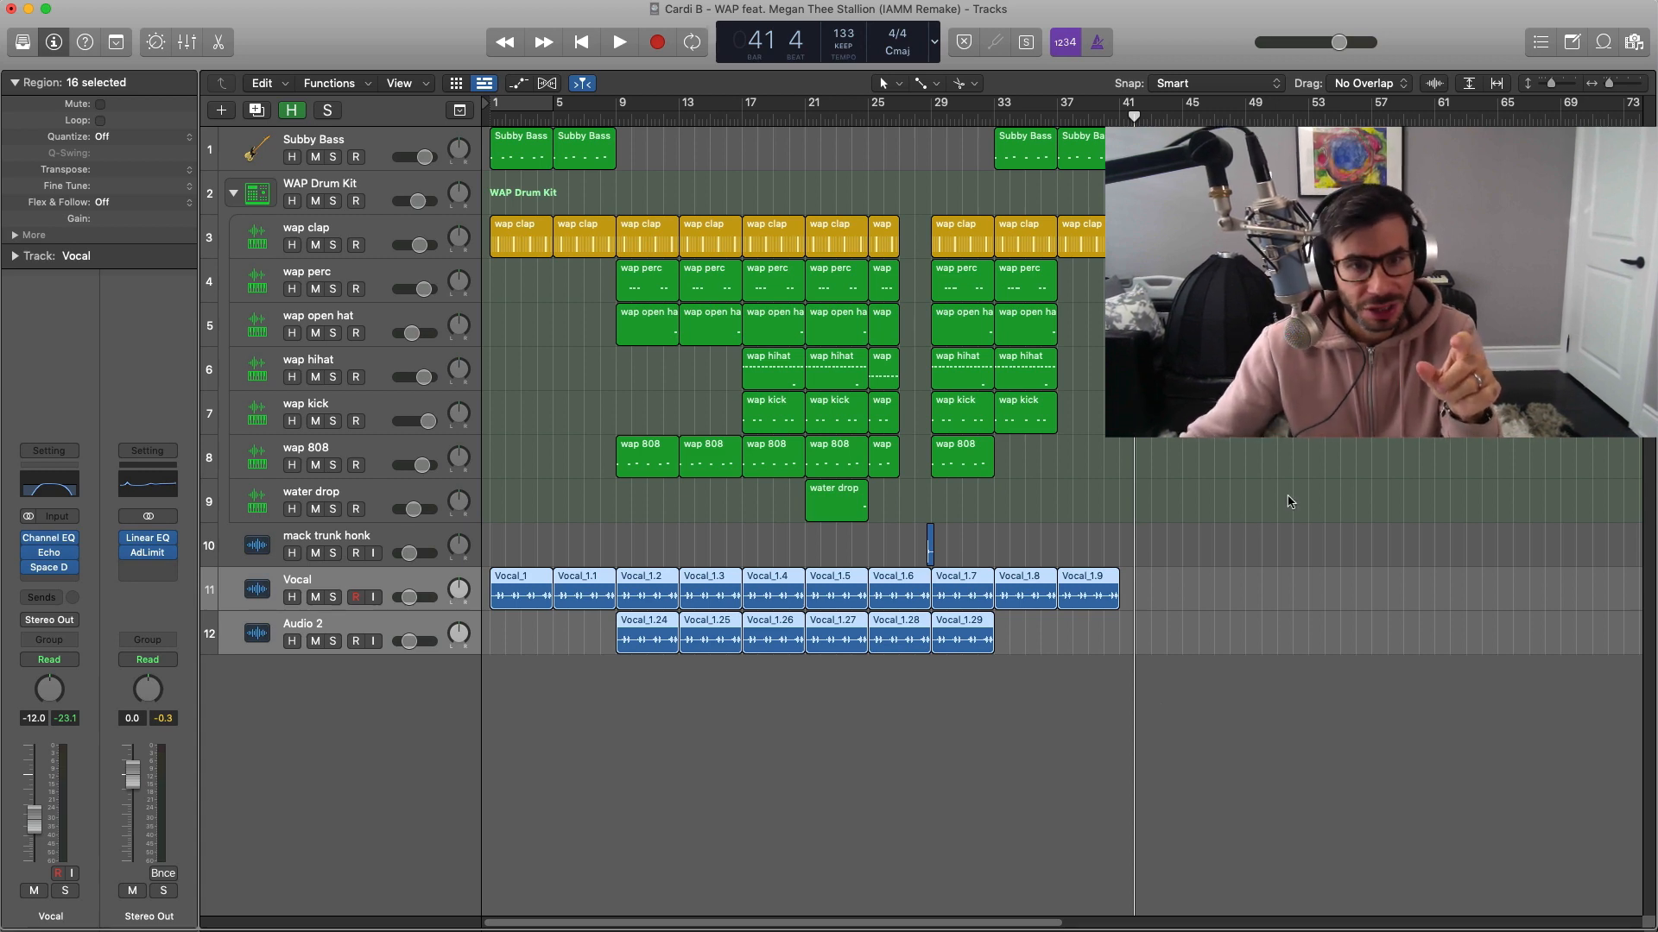
{"action": "mouse_move", "coordinate": [1006, 795]}
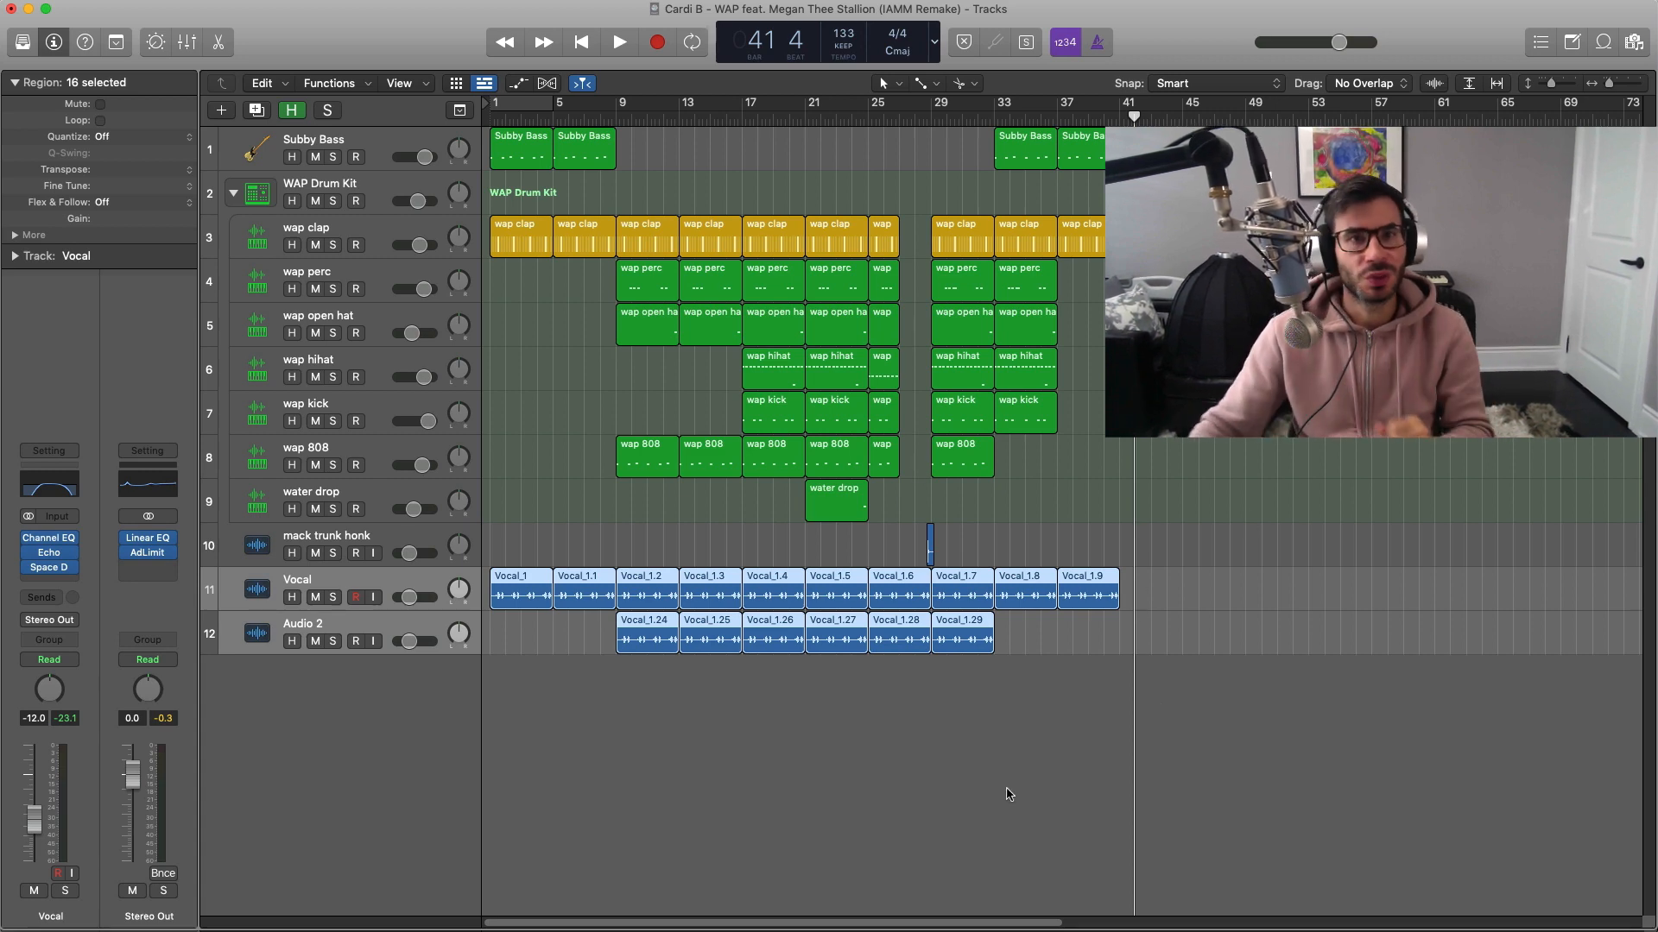